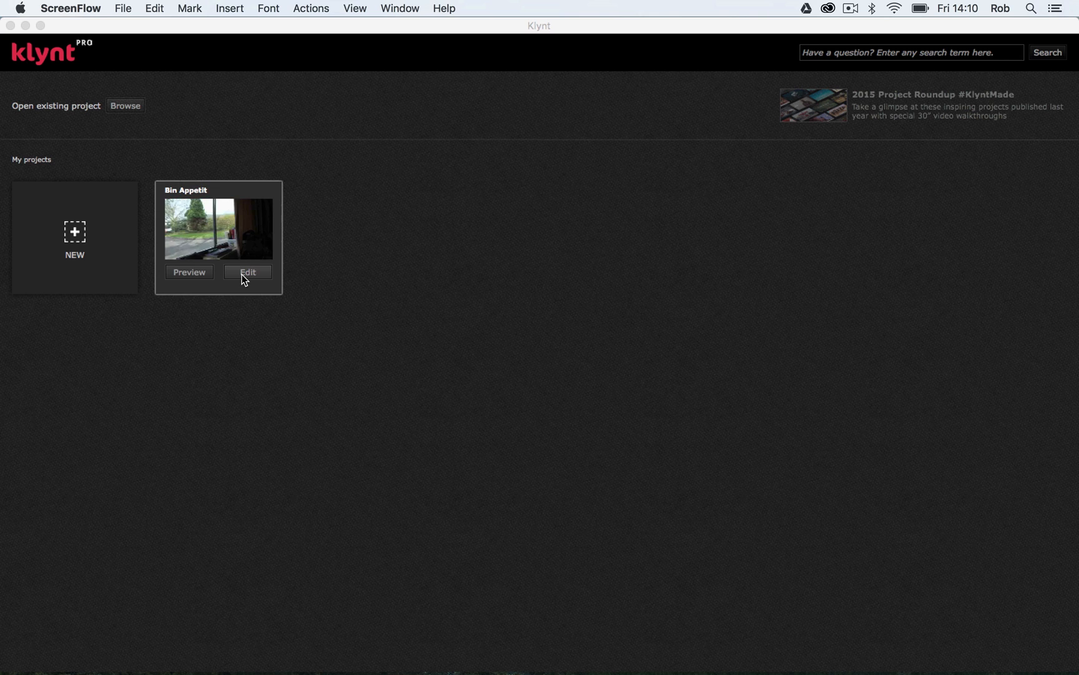
Step: Open the Bin Appetit project for editing from the Klynt start screen
{"action": "left_click", "coordinate": [247, 272]}
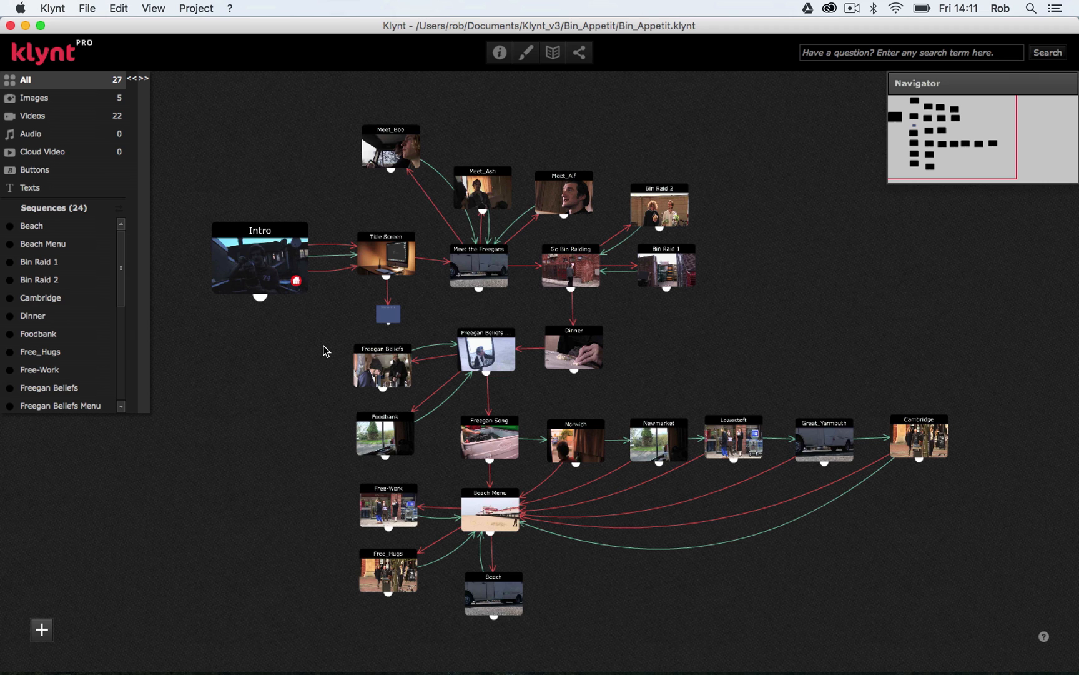
{"action": "mouse_move", "coordinate": [327, 183]}
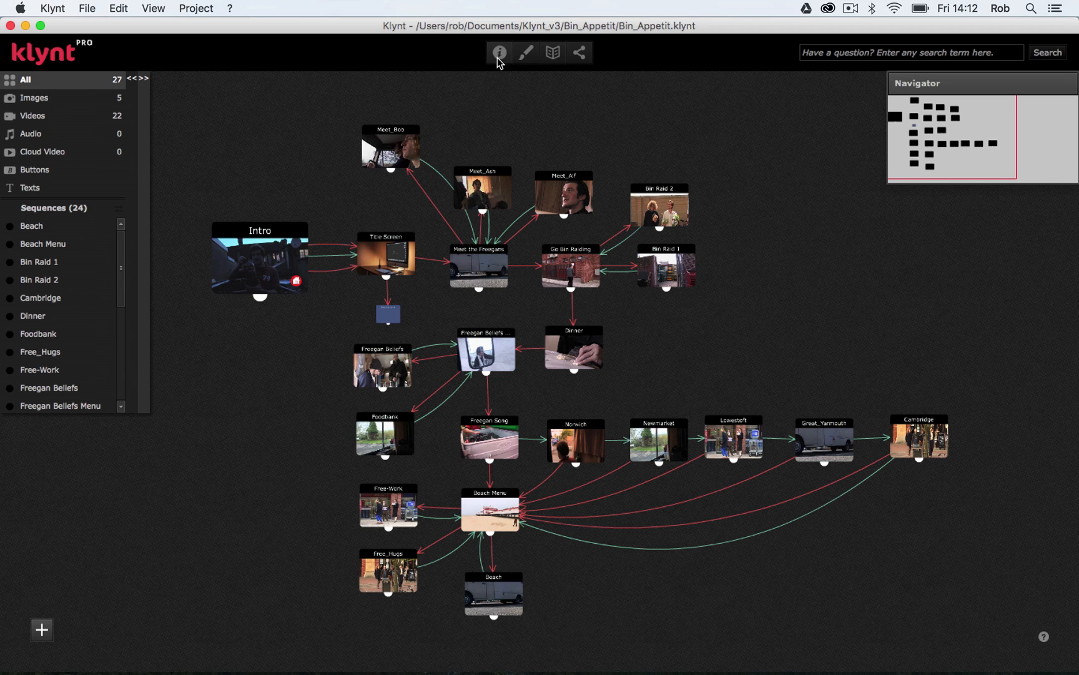
{"action": "mouse_move", "coordinate": [526, 62]}
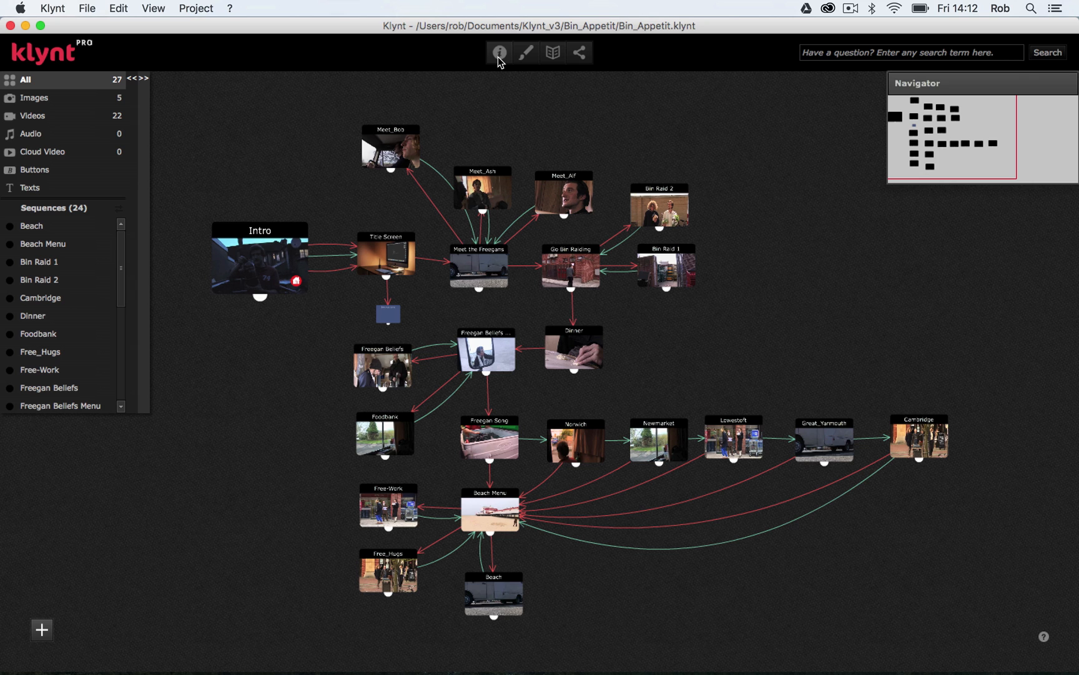
Step: In Project Preferences, extend the project title to 'Bin Appetit - A Freegan Adventure'
{"action": "left_click", "coordinate": [500, 52]}
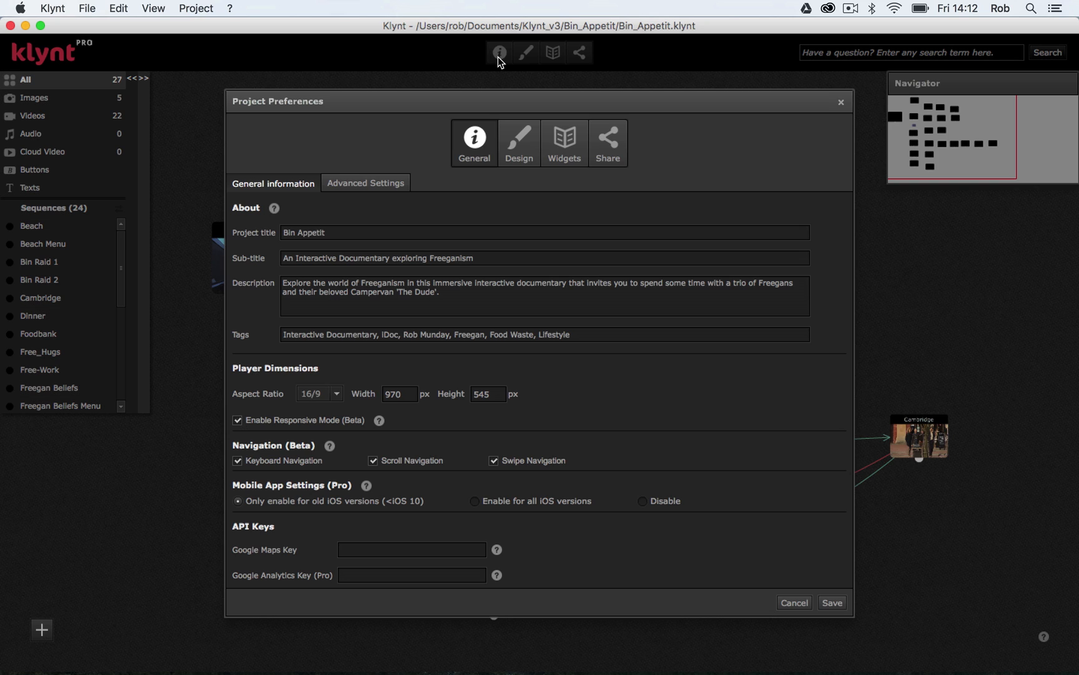
{"action": "mouse_move", "coordinate": [387, 146]}
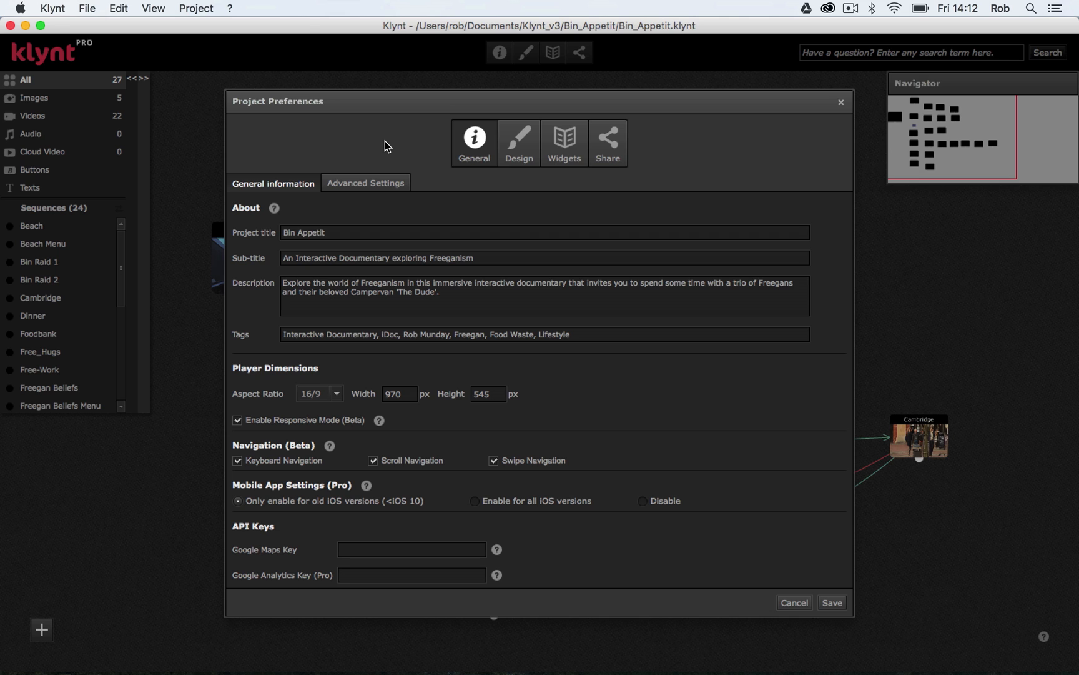
{"action": "left_click", "coordinate": [318, 234]}
{"action": "type", "text": " -"}
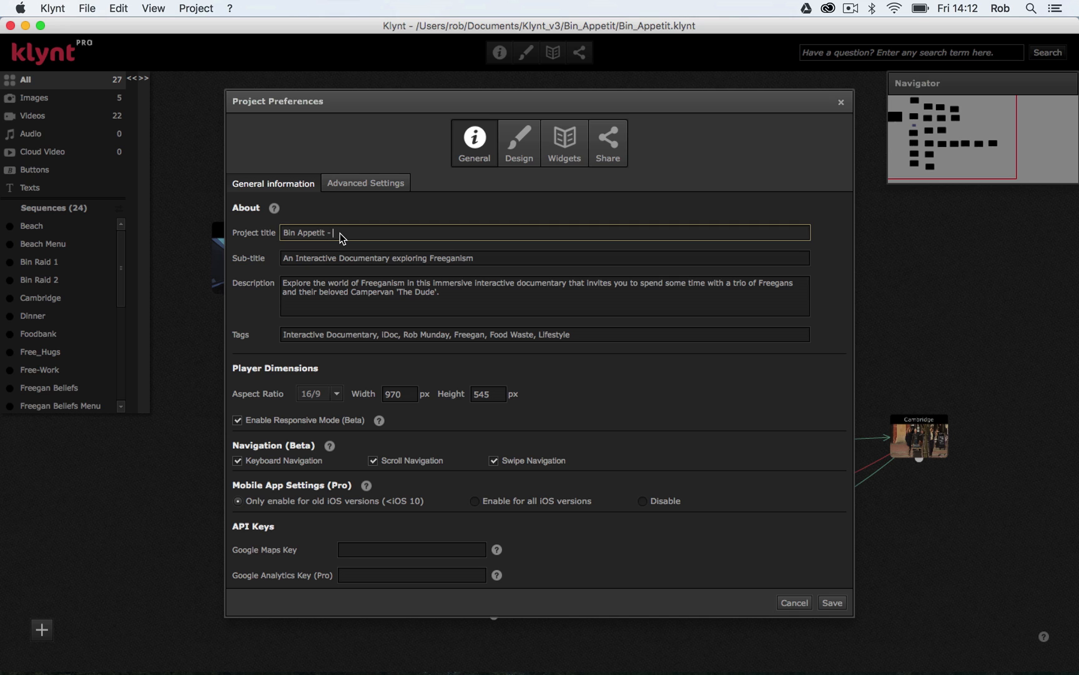
{"action": "type", "text": "An"}
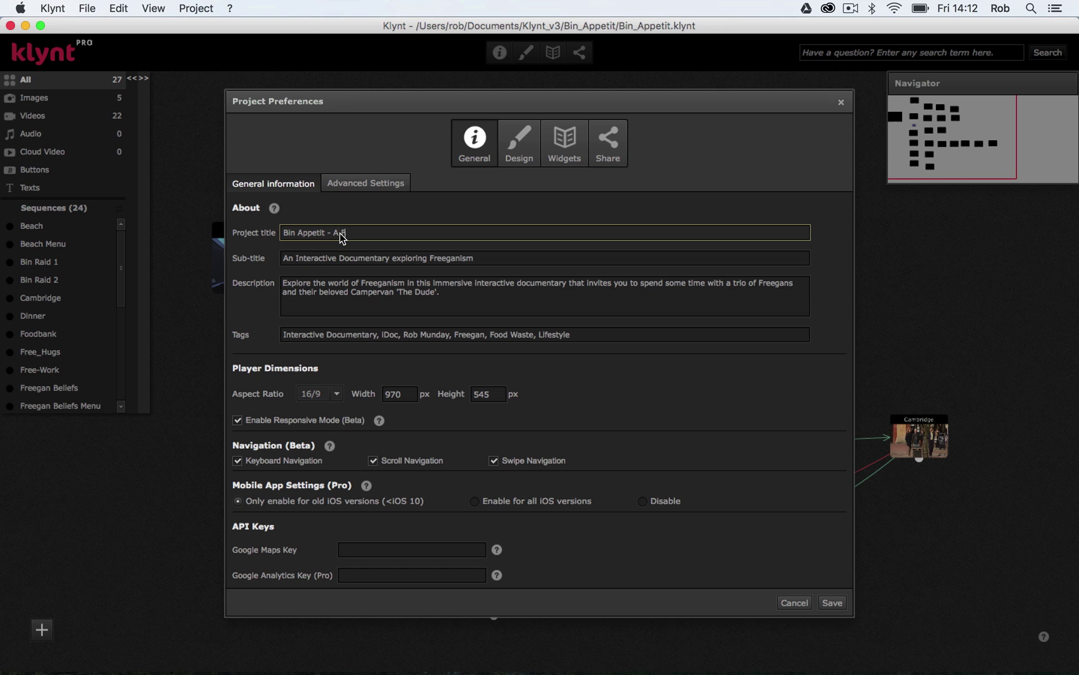
{"action": "type", "text": "Freegan"}
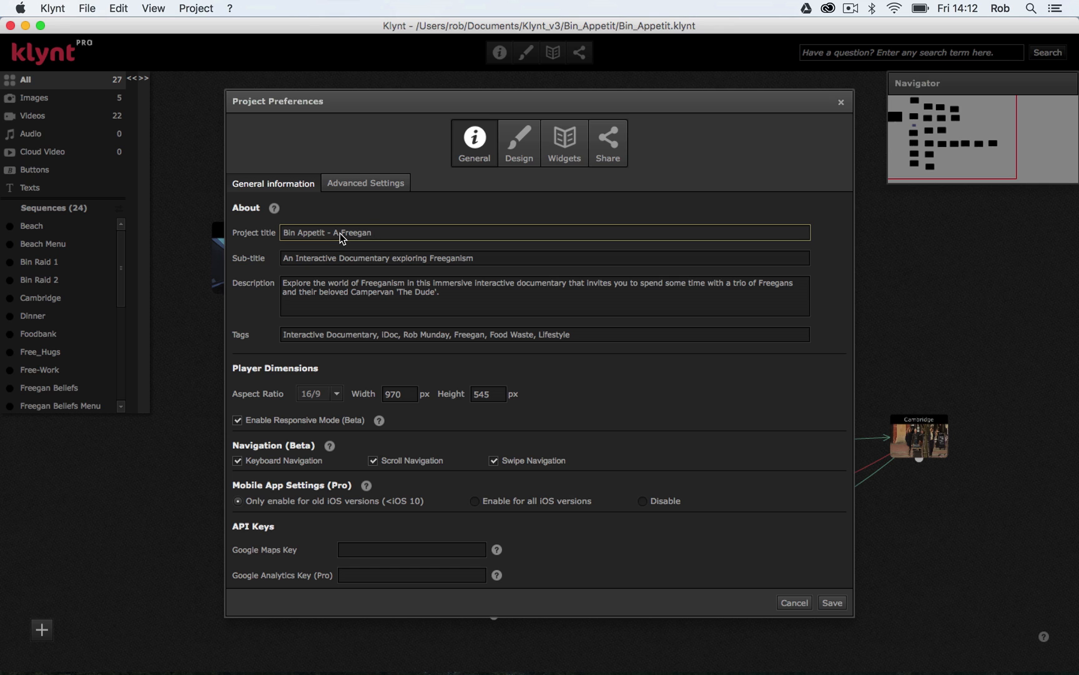
{"action": "type", "text": "Adventure"}
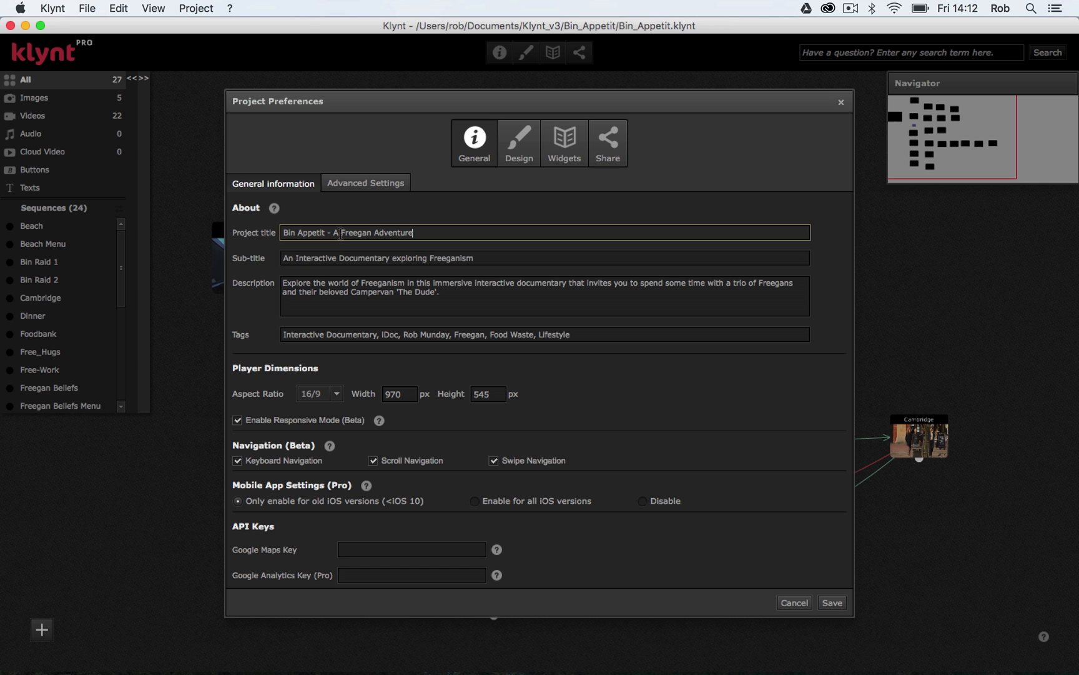
{"action": "left_click", "coordinate": [459, 302]}
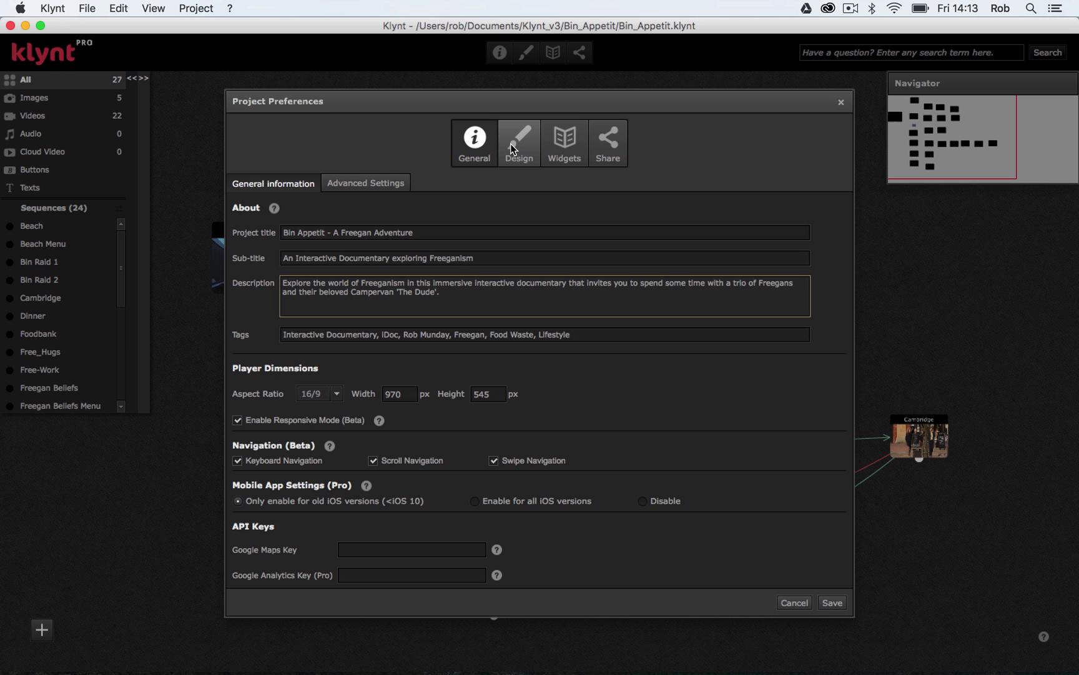
Step: Review the Design skin settings, keeping the colours and Open Sans as the interface font
{"action": "left_click", "coordinate": [519, 143]}
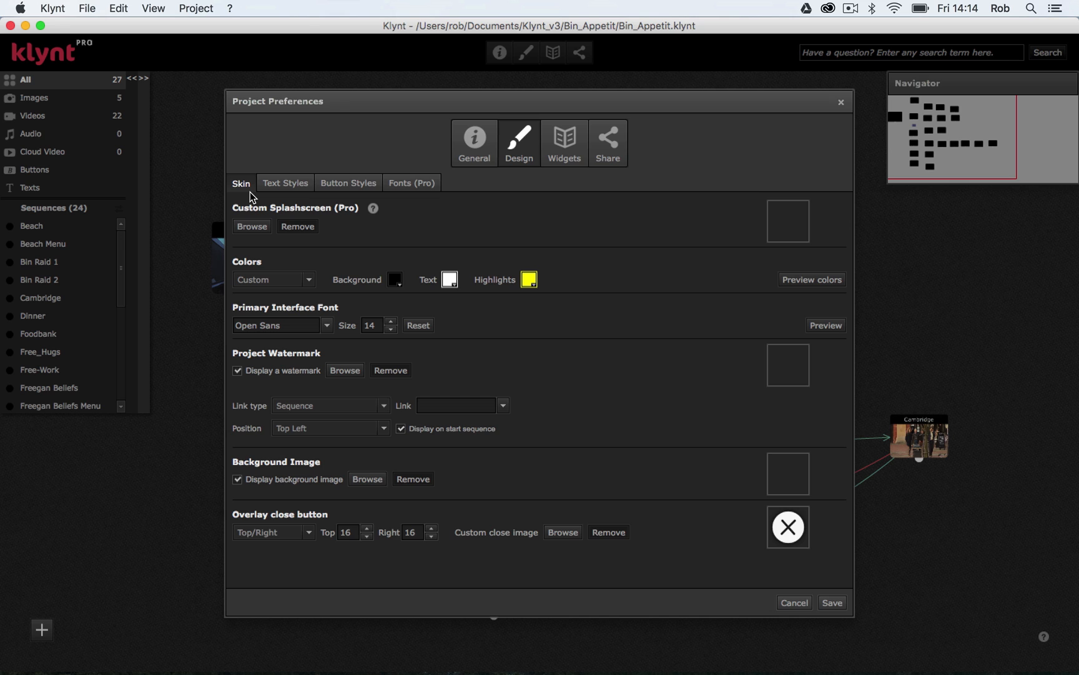
{"action": "mouse_move", "coordinate": [322, 244]}
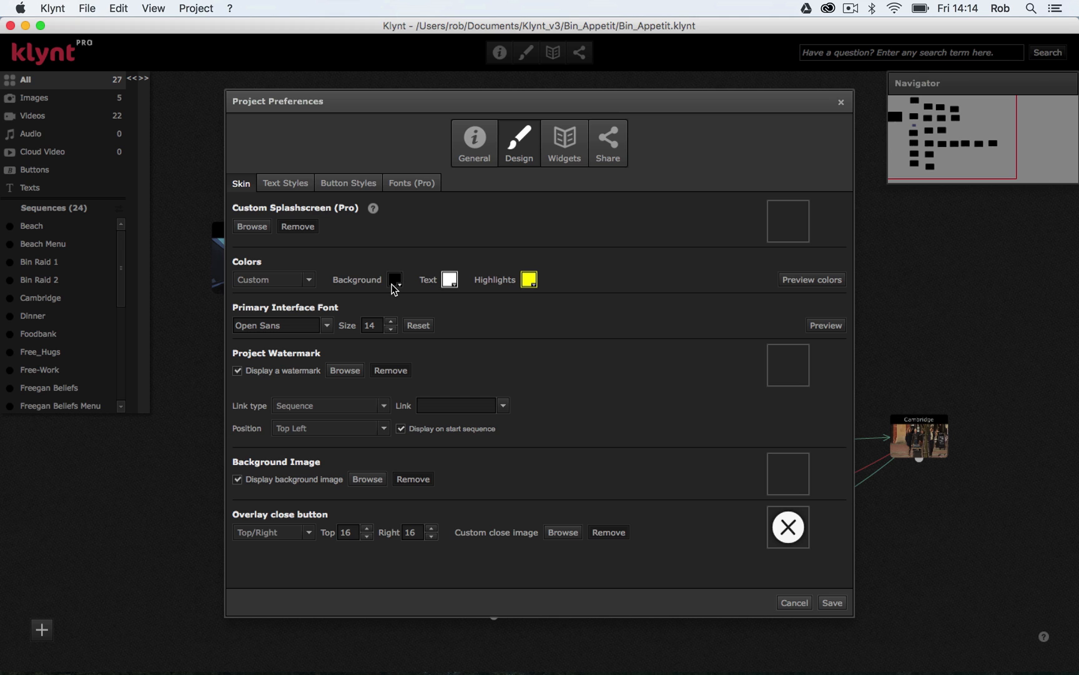
{"action": "mouse_move", "coordinate": [451, 281]}
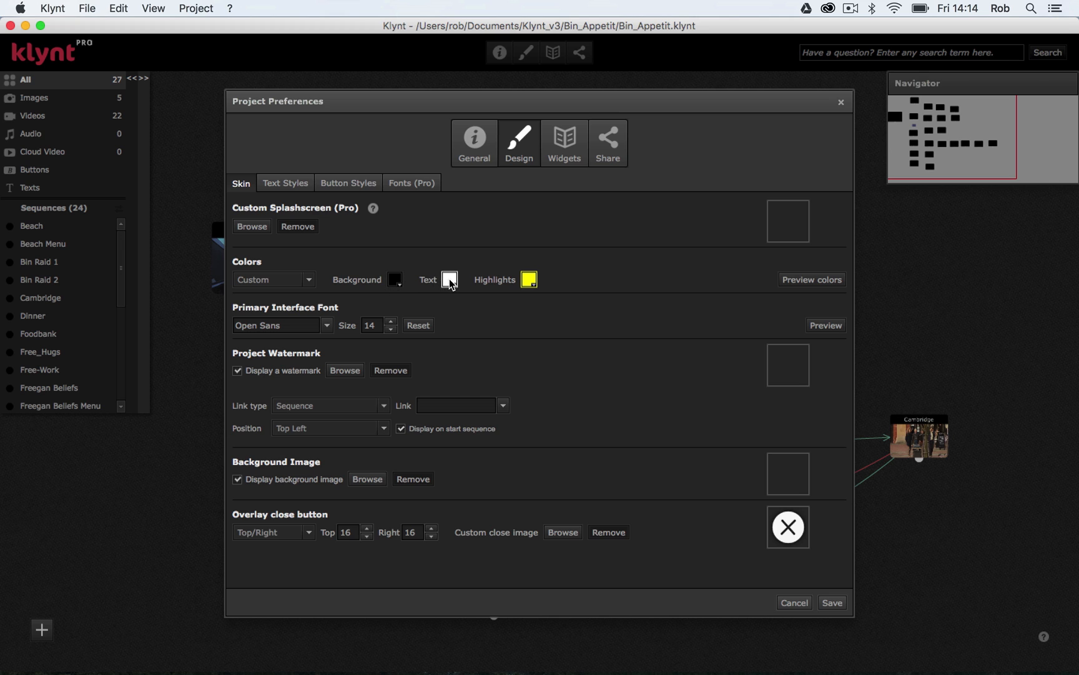
{"action": "mouse_move", "coordinate": [533, 283]}
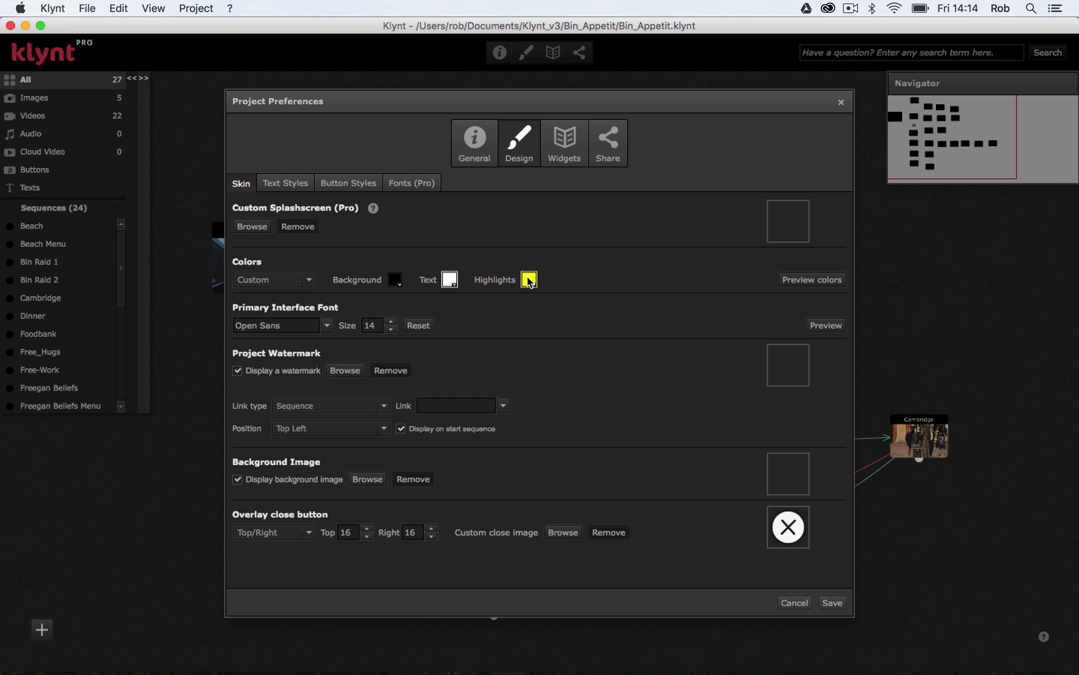
{"action": "mouse_move", "coordinate": [463, 282]}
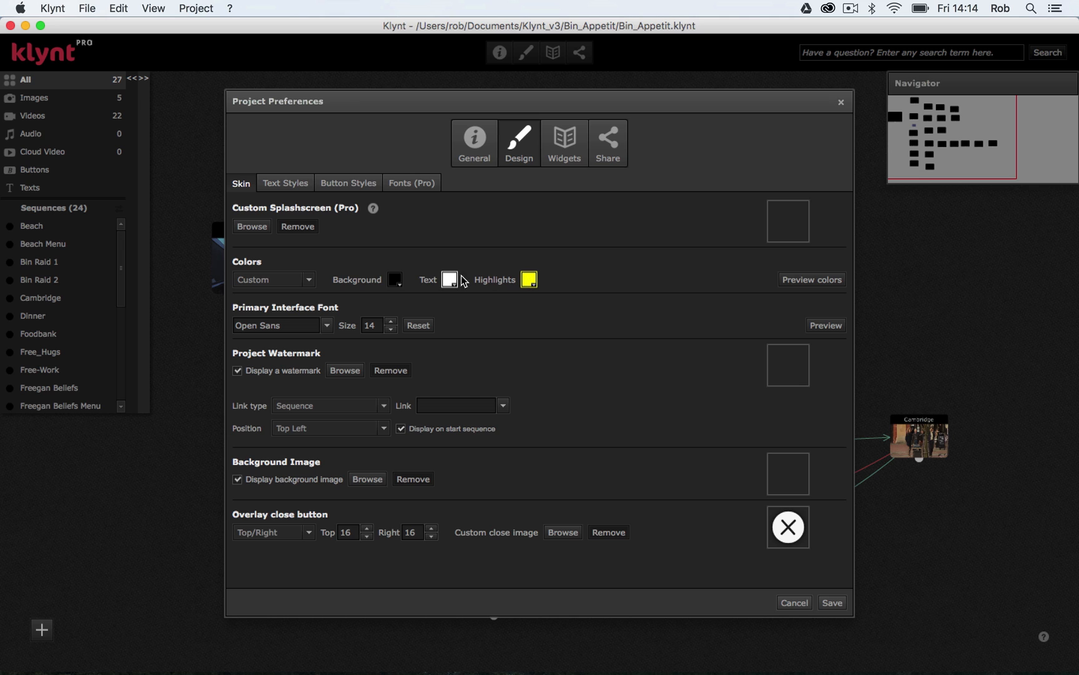
{"action": "mouse_move", "coordinate": [300, 325]}
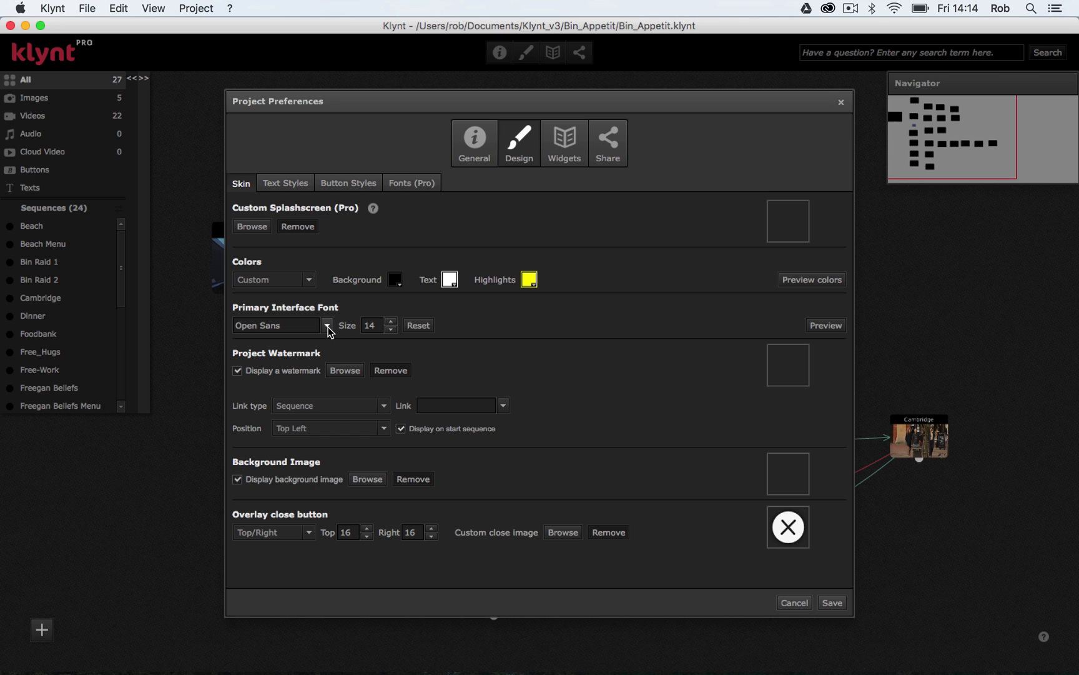
{"action": "left_click", "coordinate": [326, 324]}
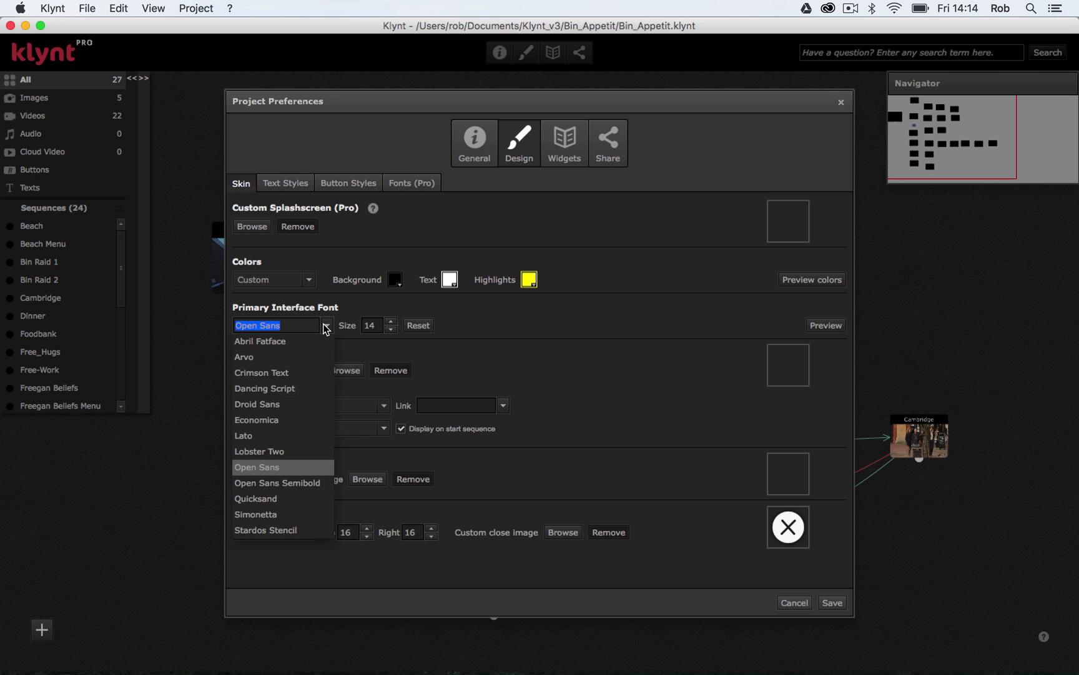
{"action": "left_click", "coordinate": [257, 467]}
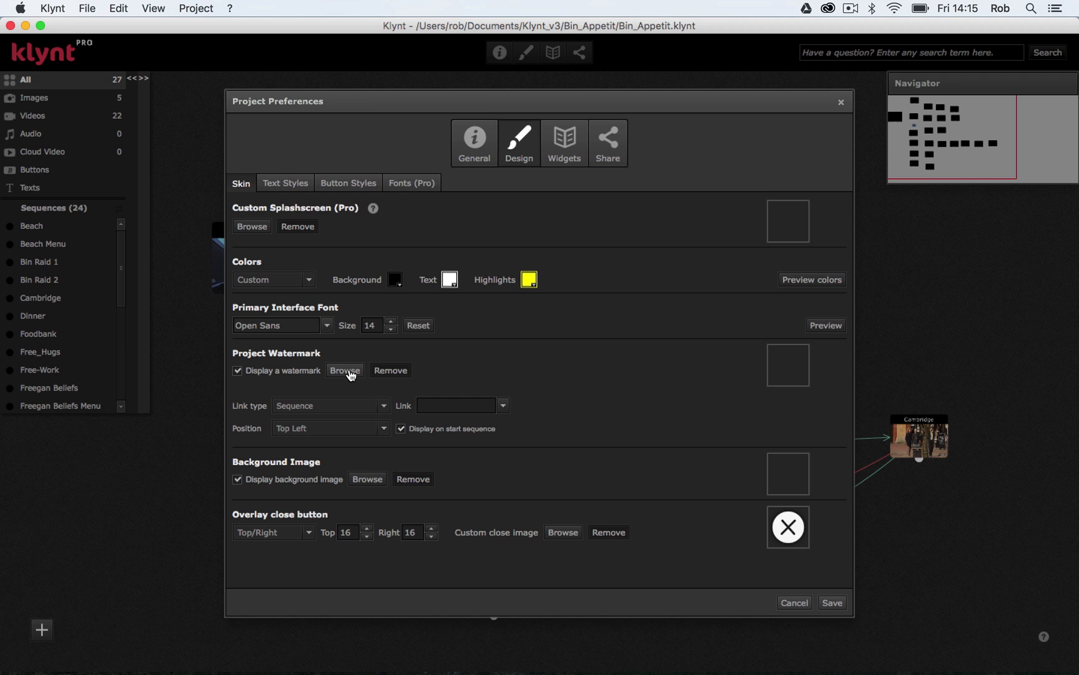
Step: Load the Bournemouth University logo from the Desktop as the project watermark image
{"action": "left_click", "coordinate": [344, 370]}
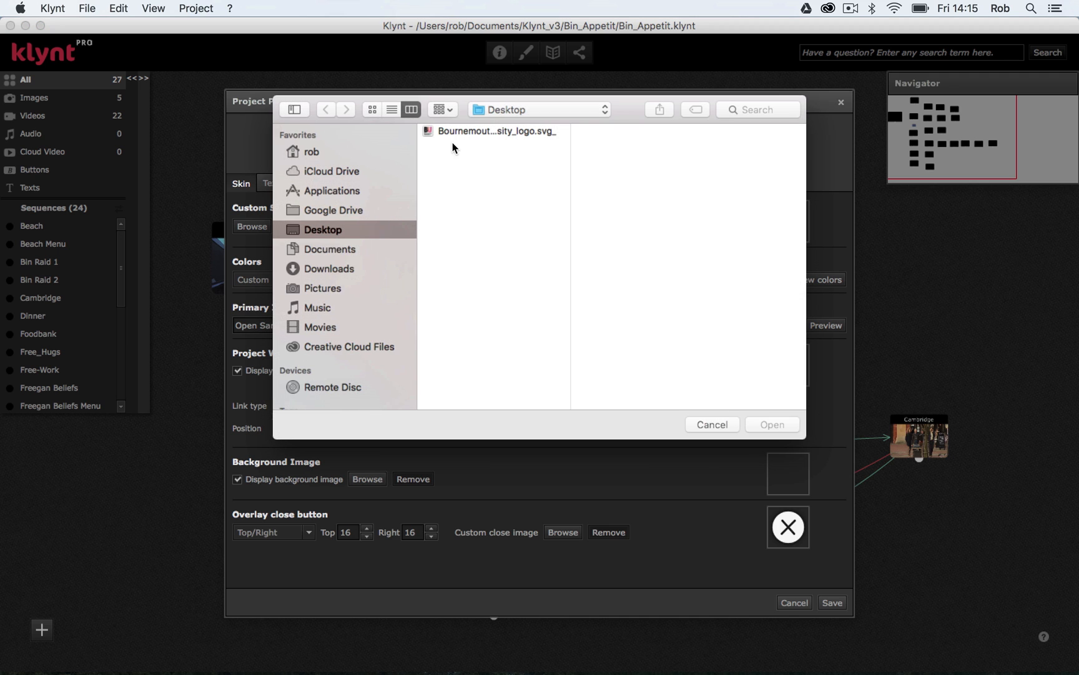
{"action": "left_click", "coordinate": [495, 131]}
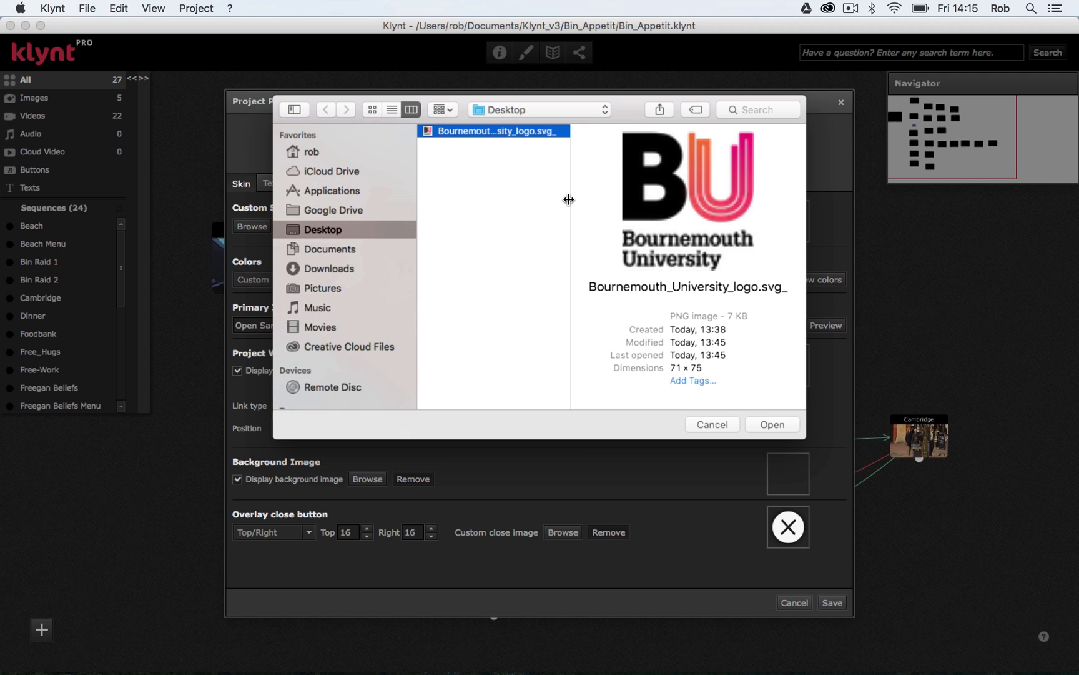
{"action": "mouse_move", "coordinate": [675, 368]}
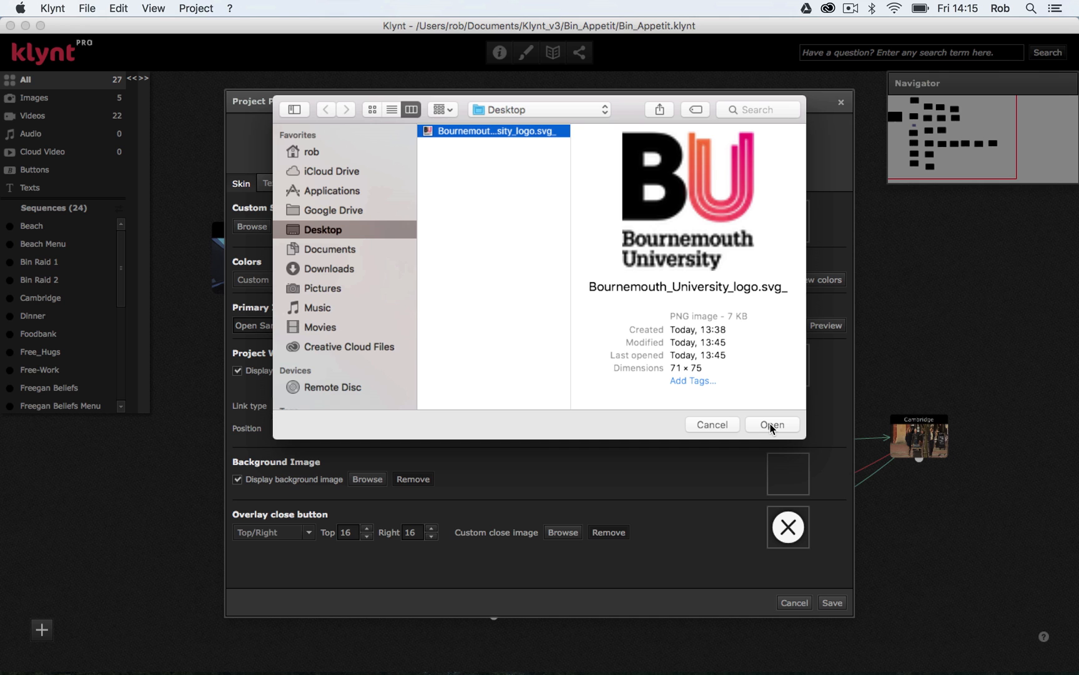
{"action": "left_click", "coordinate": [772, 425]}
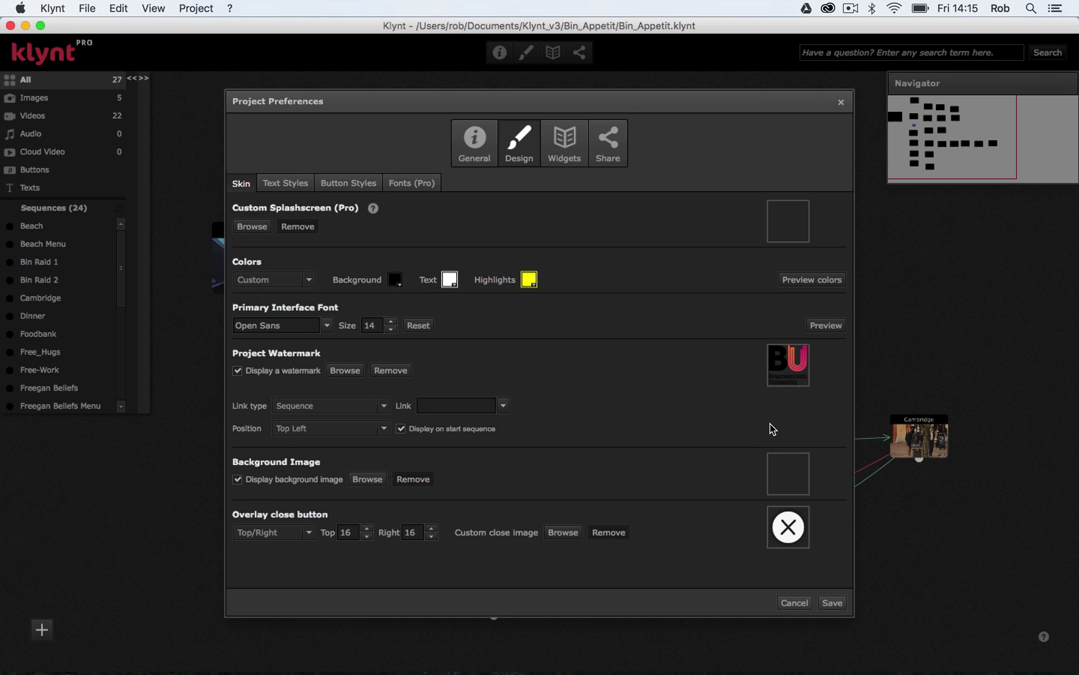
{"action": "mouse_move", "coordinate": [787, 381]}
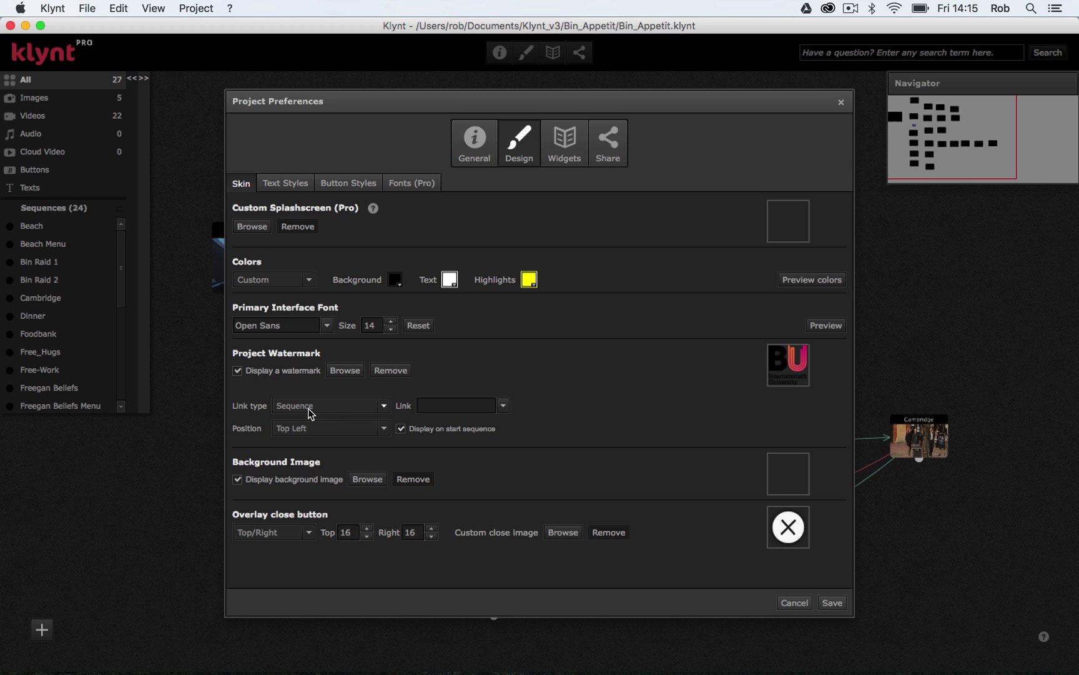
{"action": "mouse_move", "coordinate": [257, 424]}
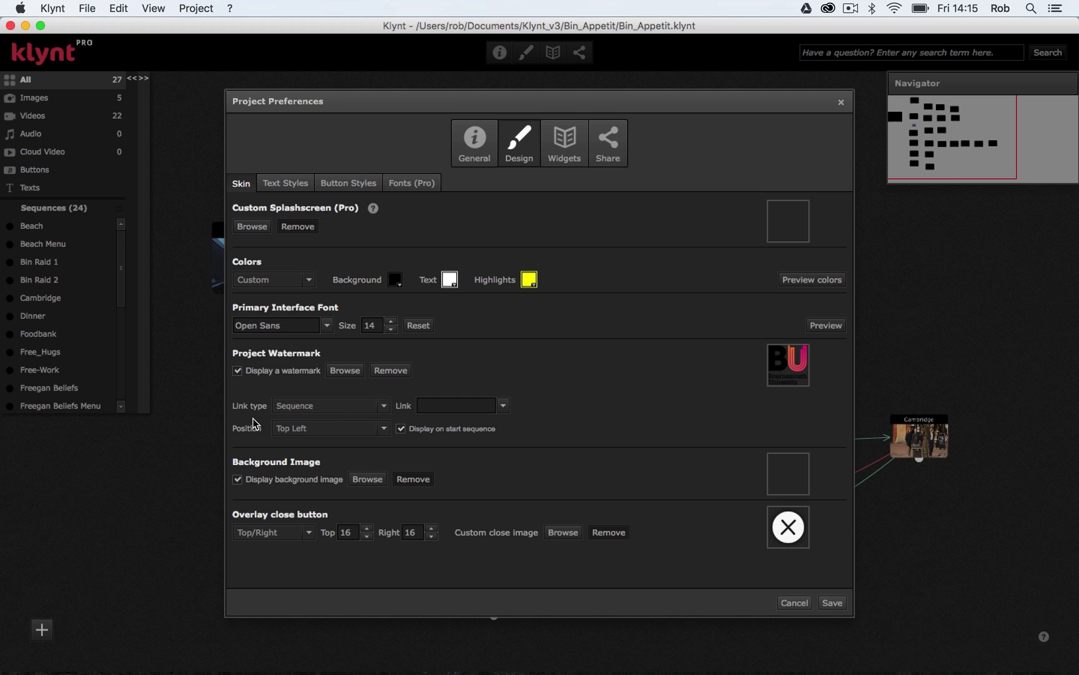
Step: Set the watermark link type to Web Link
{"action": "left_click", "coordinate": [331, 405]}
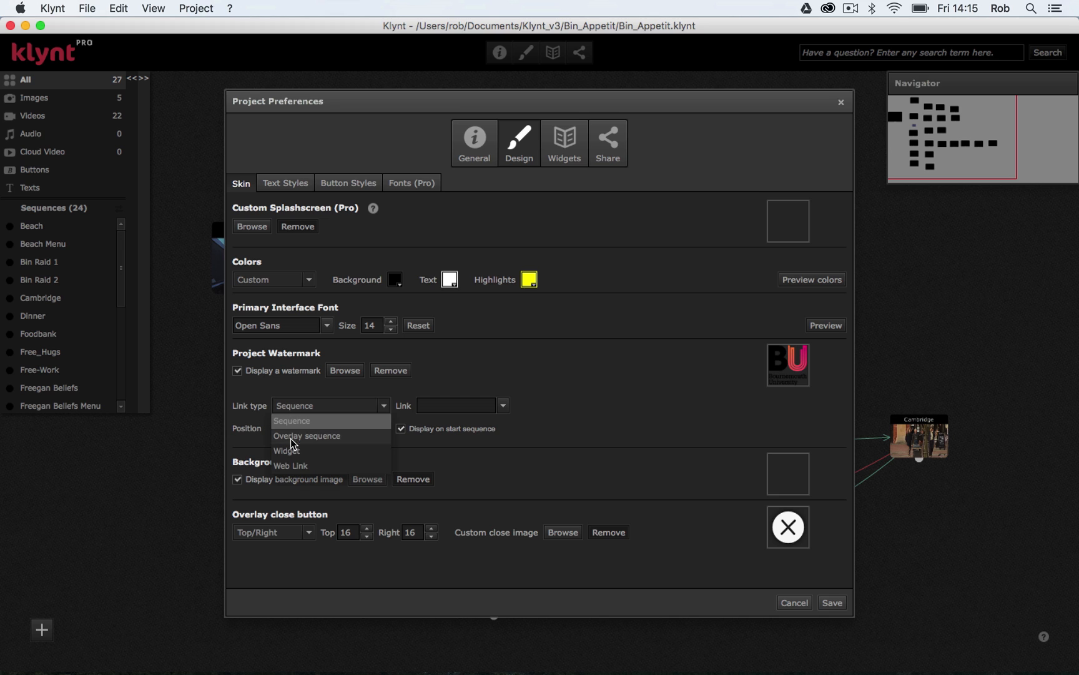
{"action": "left_click", "coordinate": [291, 466]}
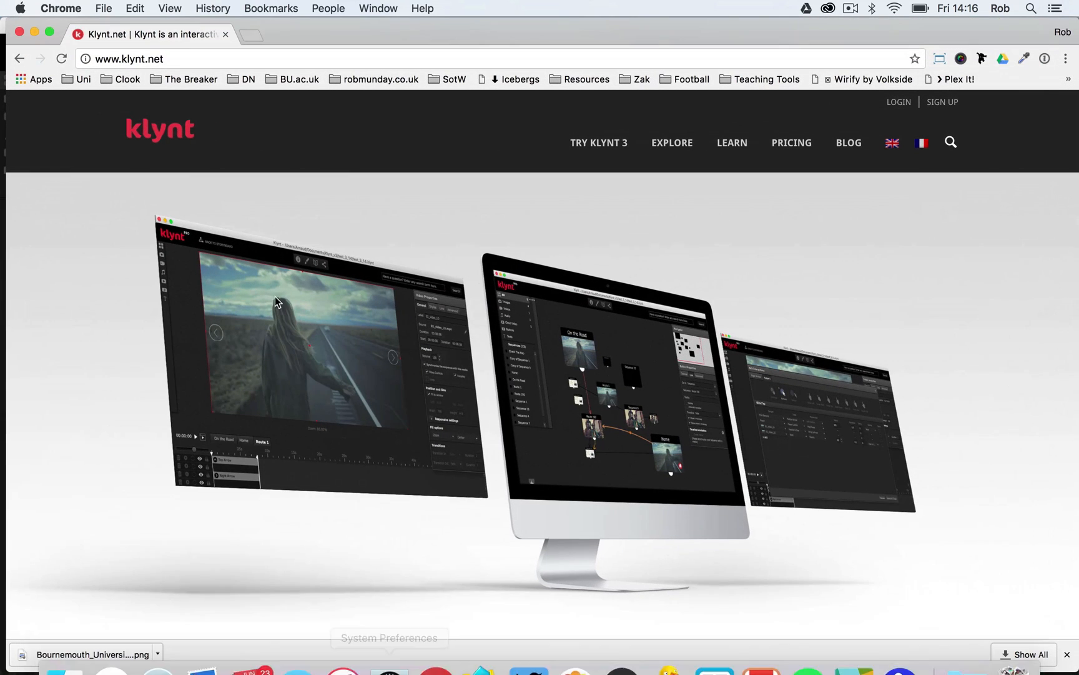
Step: In a new Chrome tab, look up 'bournemouth' to find the university website
{"action": "left_click", "coordinate": [257, 35]}
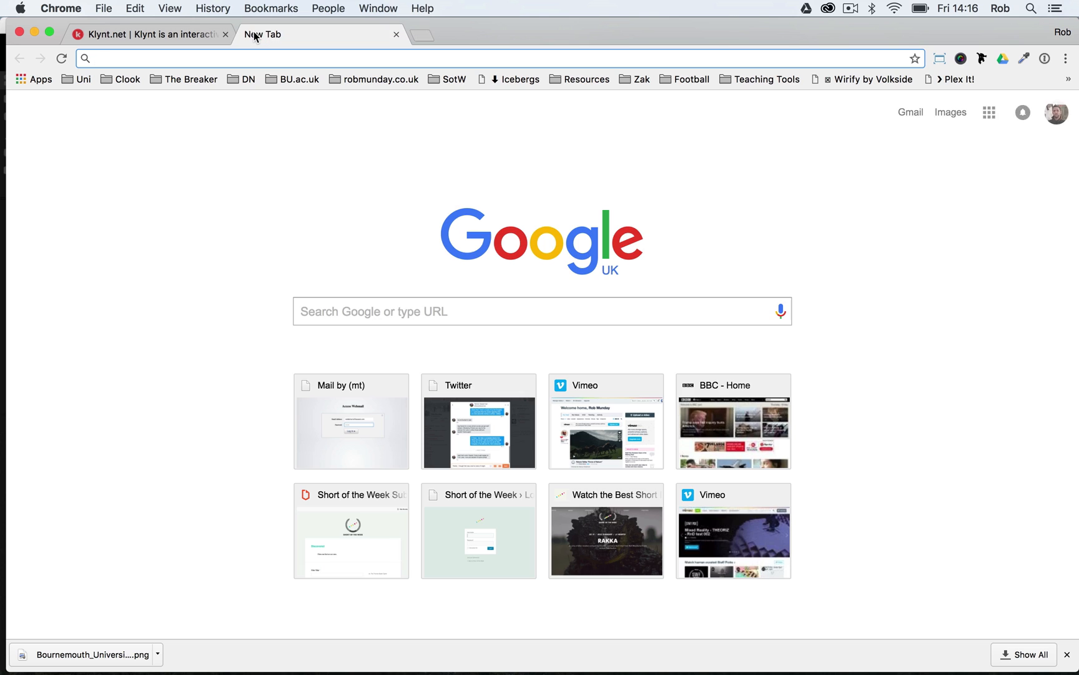
{"action": "type", "text": "bournemouth"}
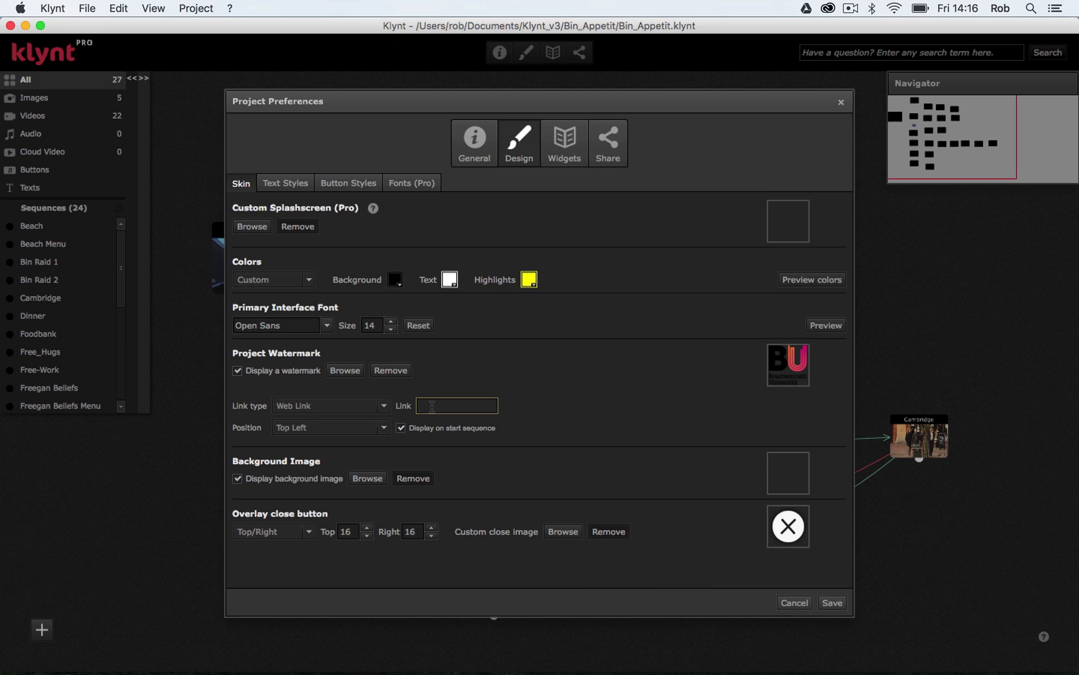
Step: Link the watermark to the bournemouth.ac.uk address and keep its position at Top Left
{"action": "type", "text": ".bournemouth.ac.uk/"}
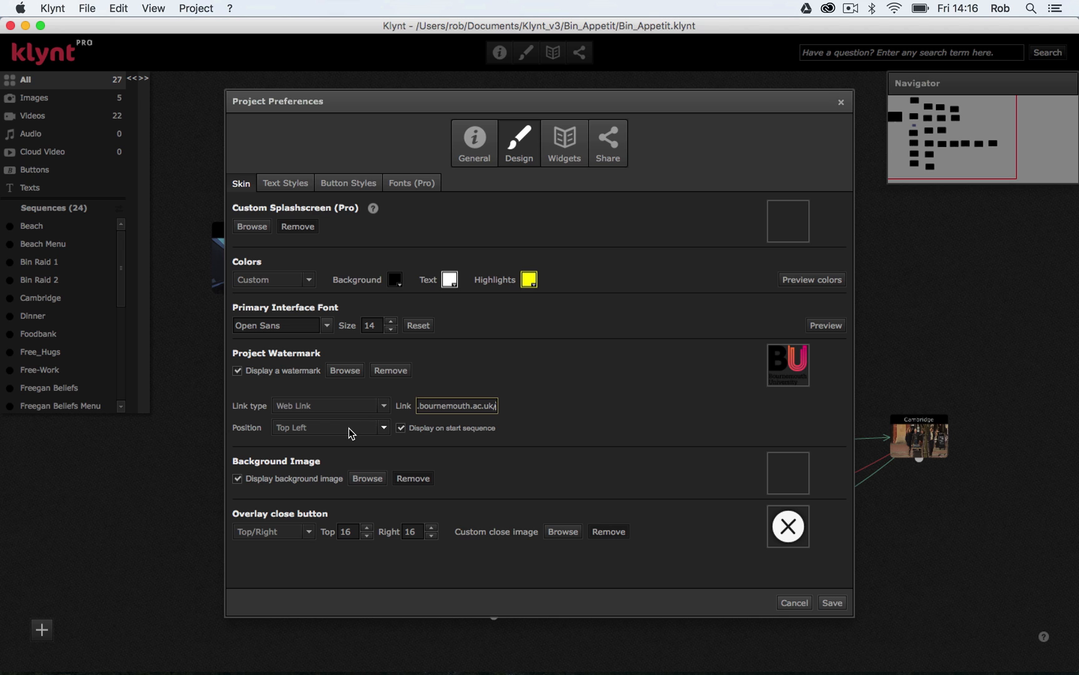
{"action": "mouse_move", "coordinate": [279, 431]}
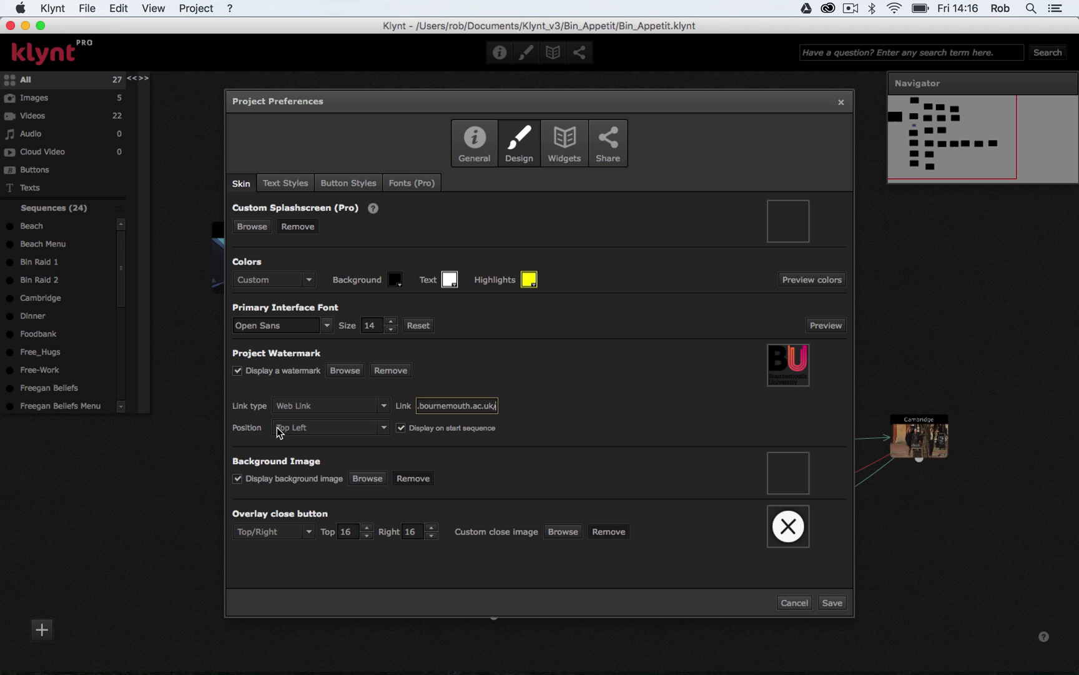
{"action": "left_click", "coordinate": [331, 428]}
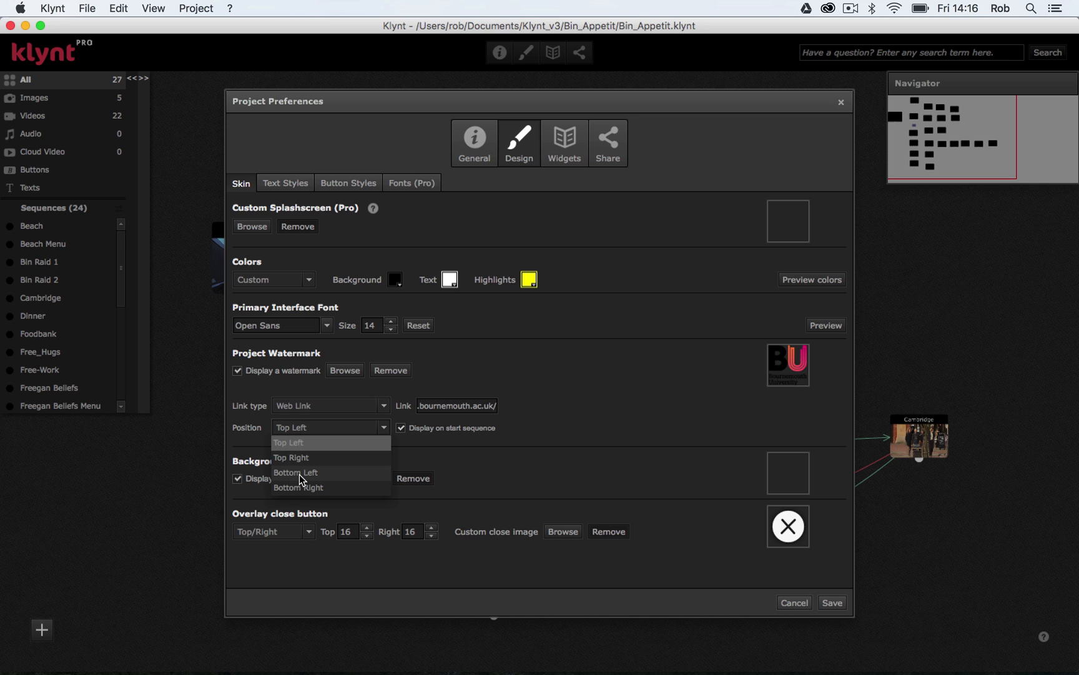
{"action": "mouse_move", "coordinate": [295, 446]}
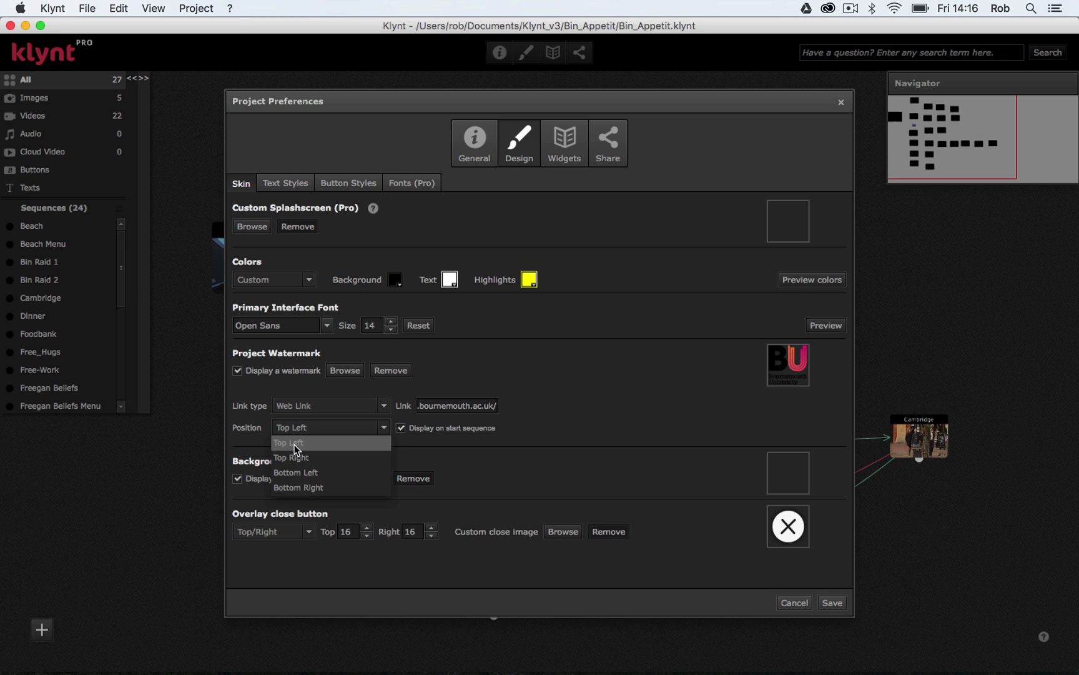
{"action": "left_click", "coordinate": [289, 442]}
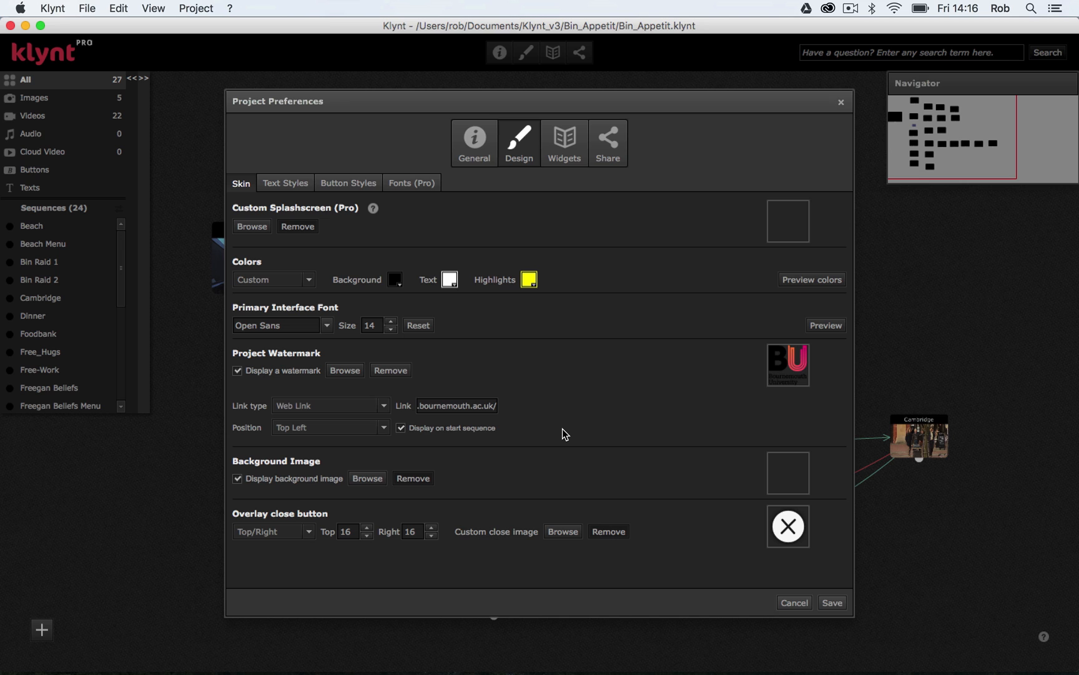
{"action": "mouse_move", "coordinate": [312, 481]}
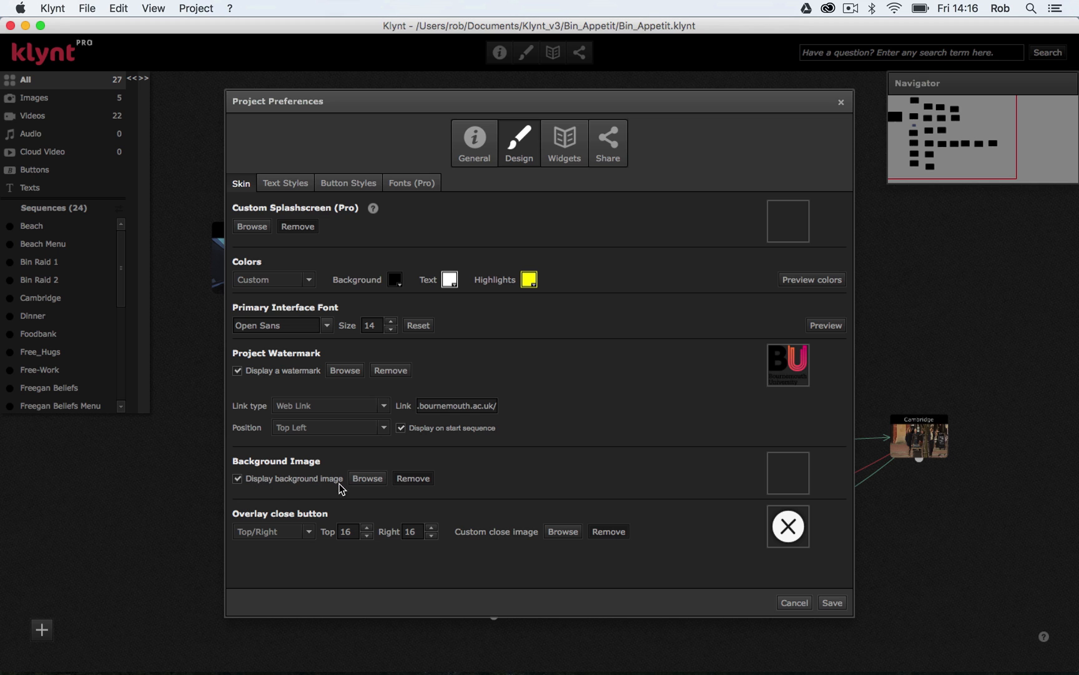
Step: Set Comp-screen01.jpg from the Bin Appetit images Desk folder as the background image
{"action": "left_click", "coordinate": [367, 477]}
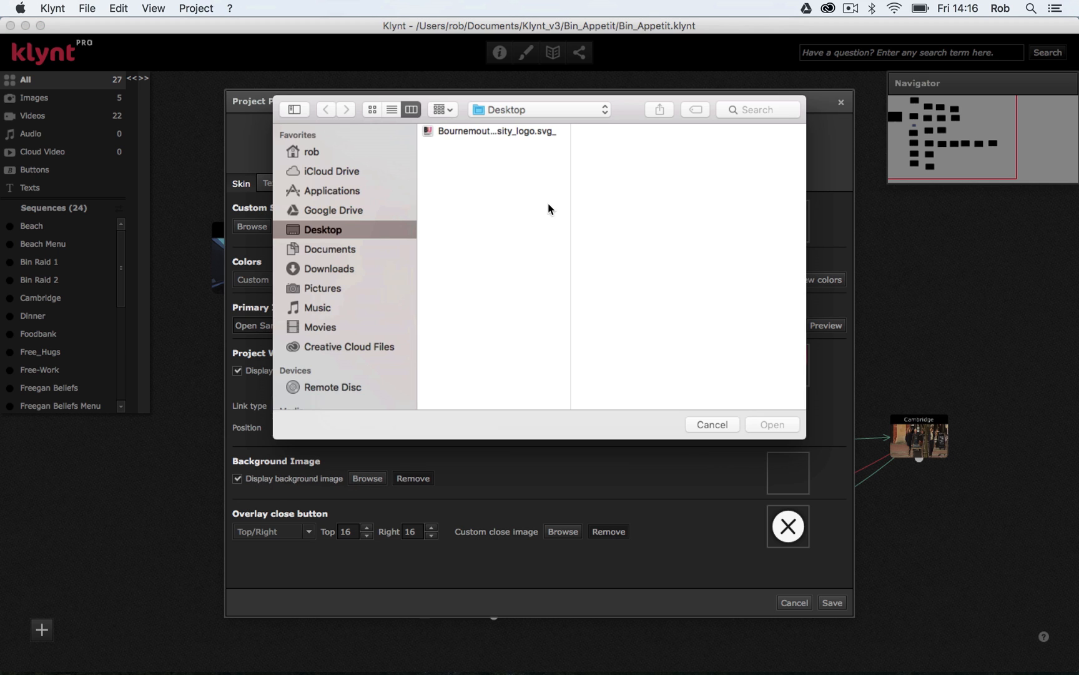
{"action": "mouse_move", "coordinate": [338, 211]}
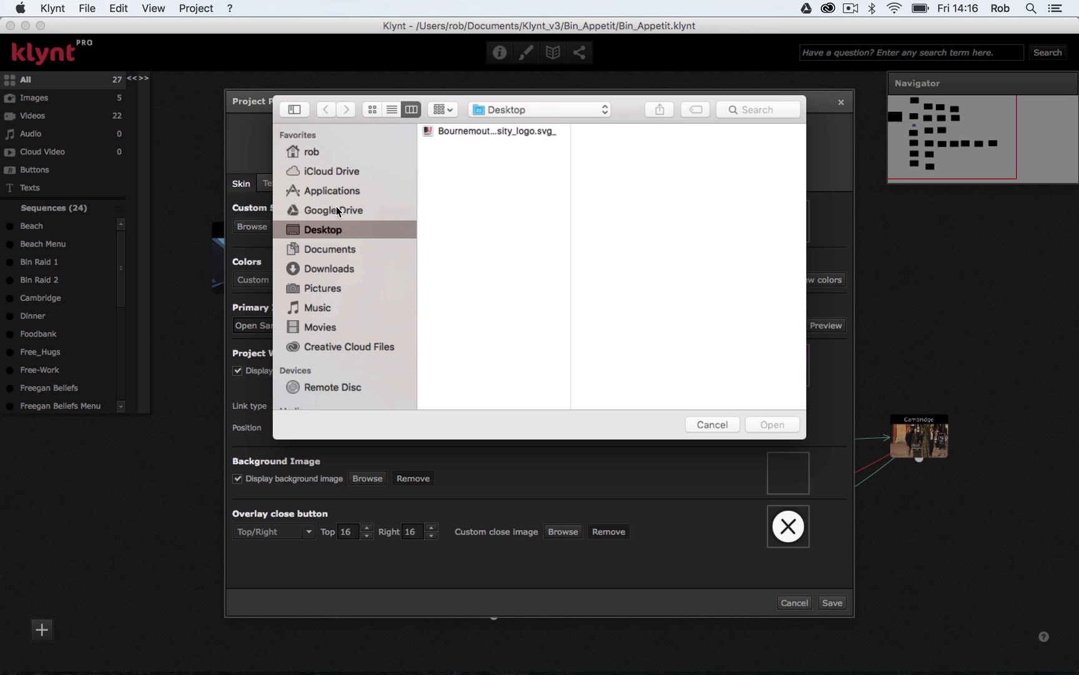
{"action": "left_click", "coordinate": [334, 210]}
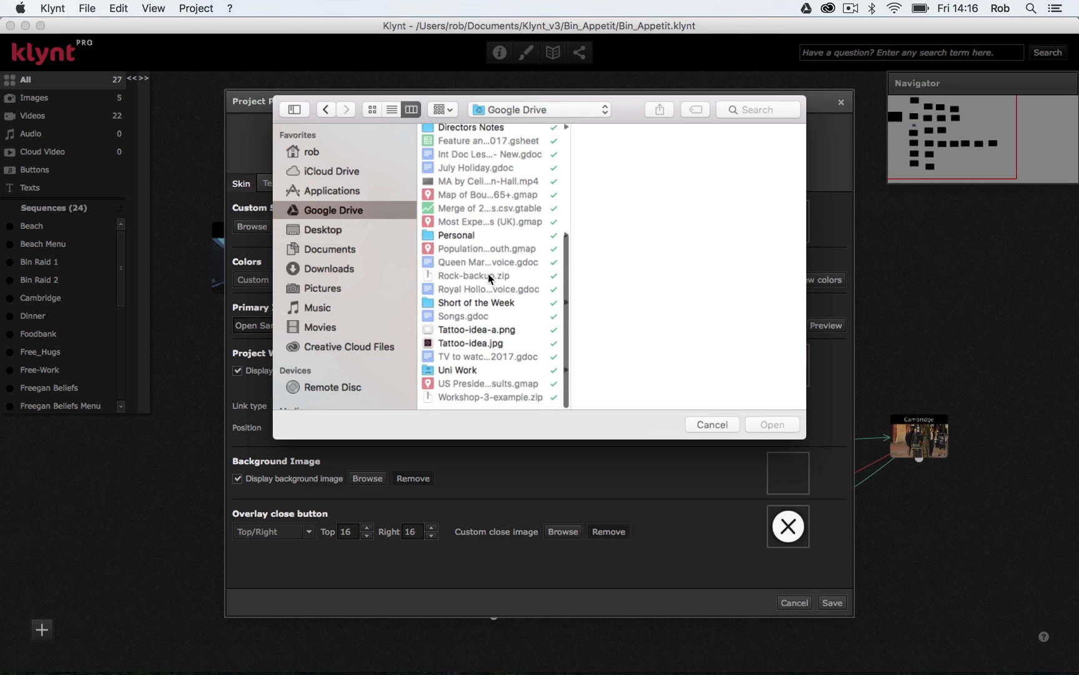
{"action": "left_click", "coordinate": [458, 376]}
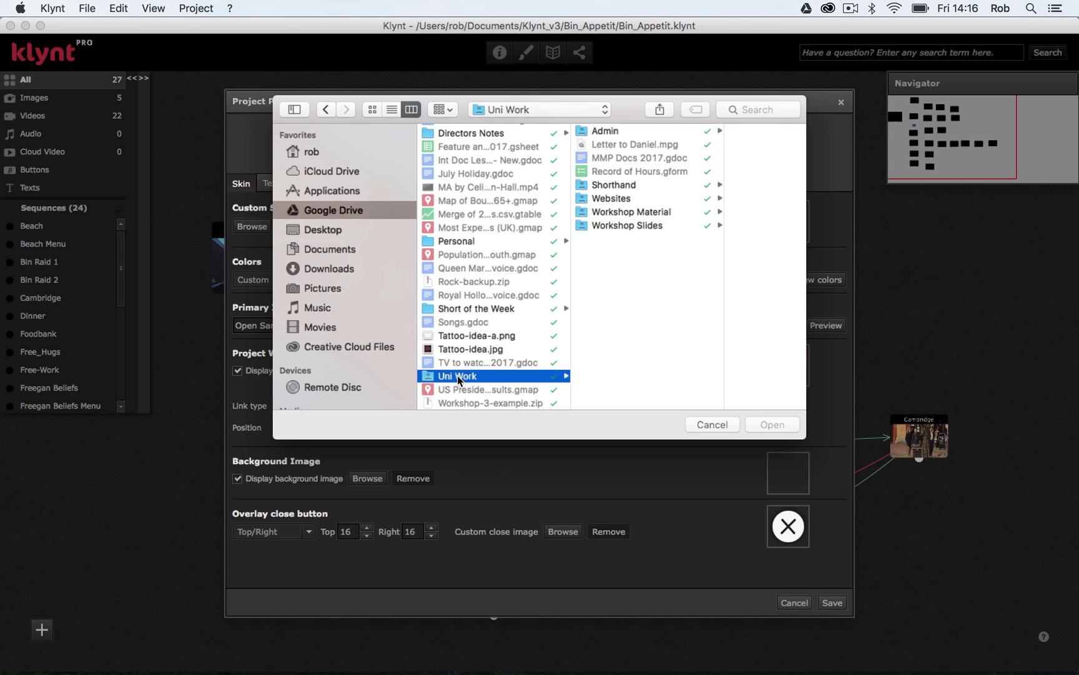
{"action": "left_click", "coordinate": [631, 213]}
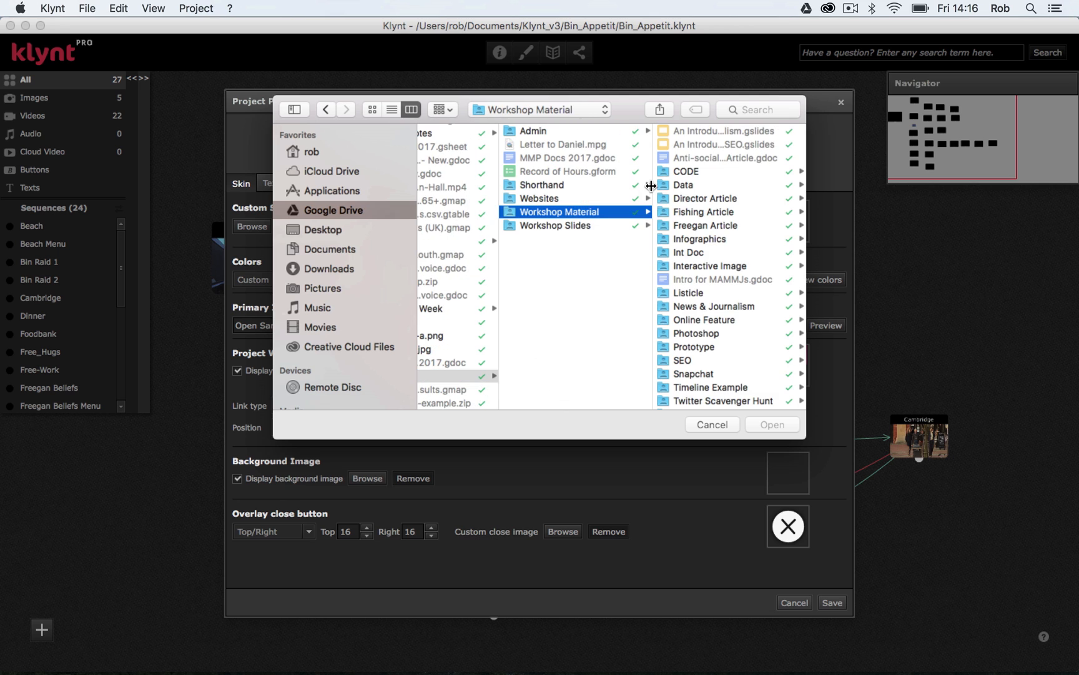
{"action": "left_click", "coordinate": [687, 252]}
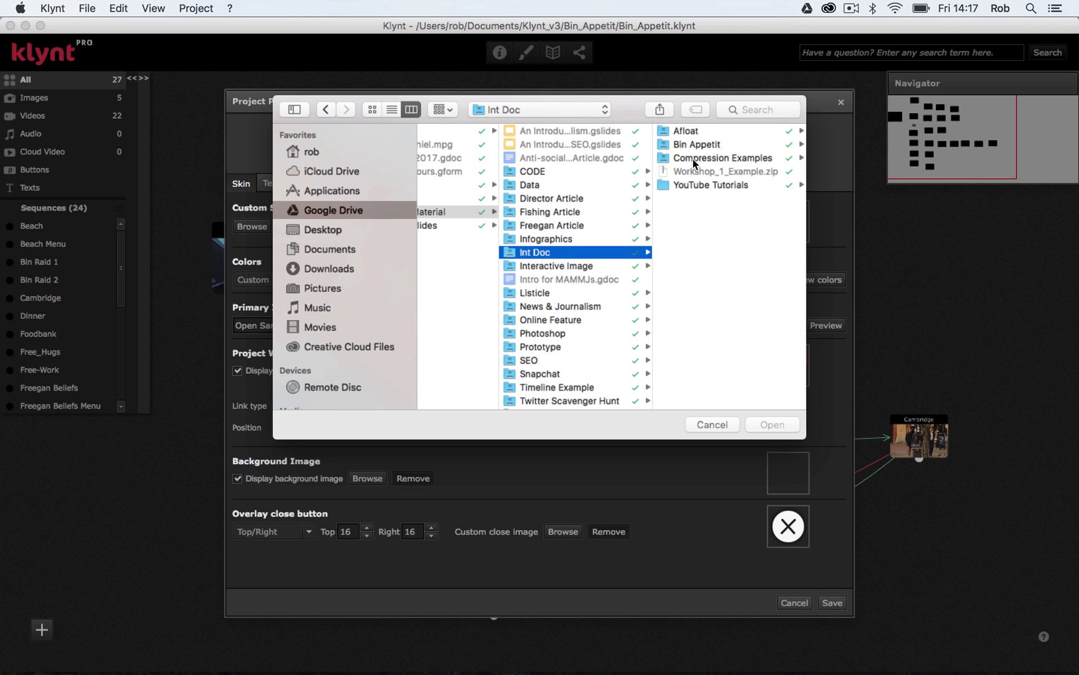
{"action": "left_click", "coordinate": [698, 144]}
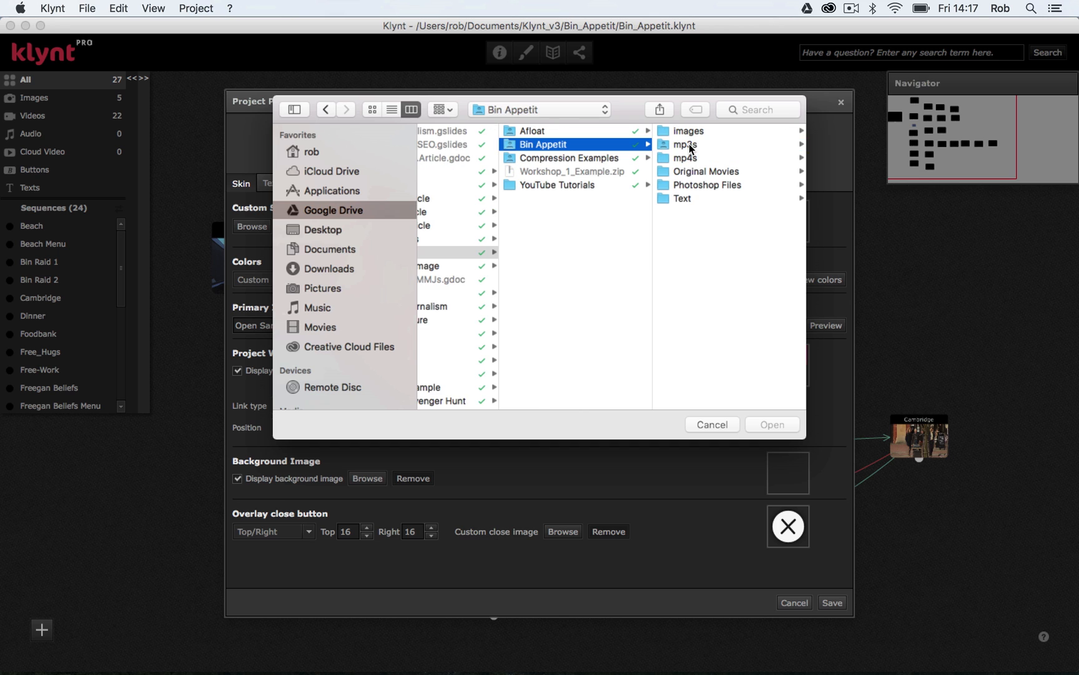
{"action": "left_click", "coordinate": [687, 131]}
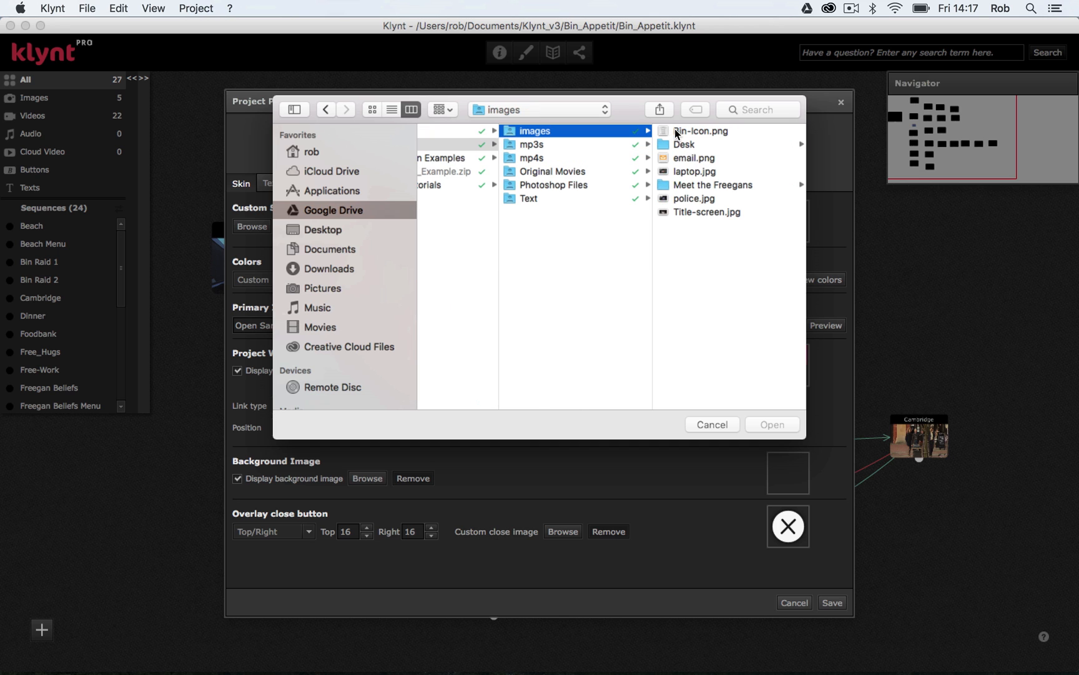
{"action": "left_click", "coordinate": [529, 145]}
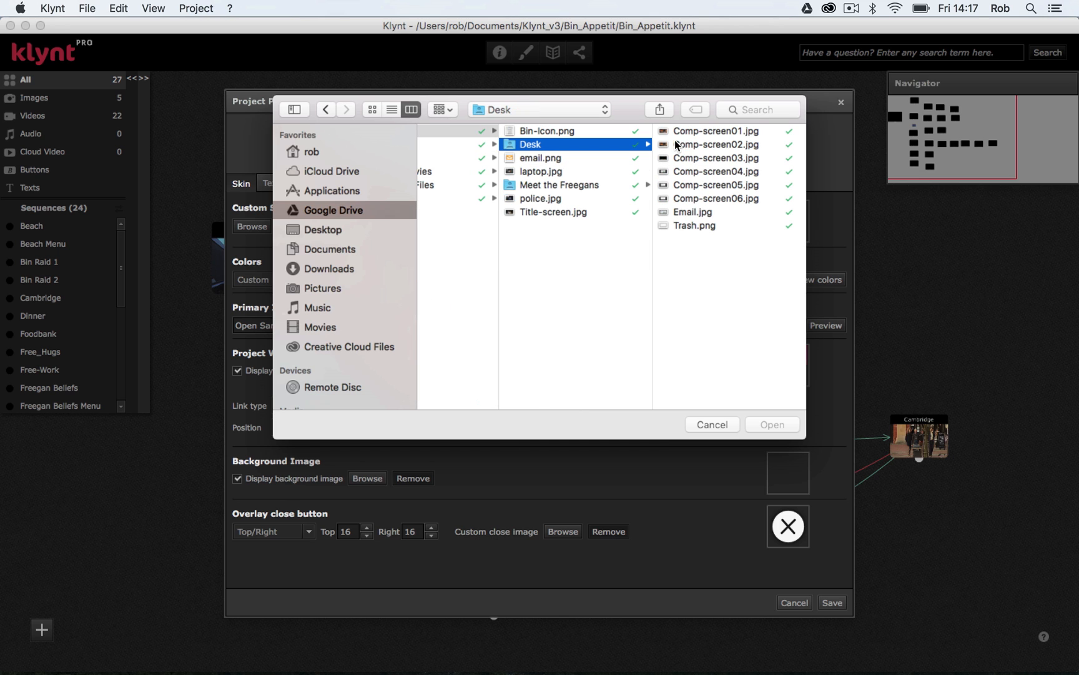
{"action": "left_click", "coordinate": [717, 131]}
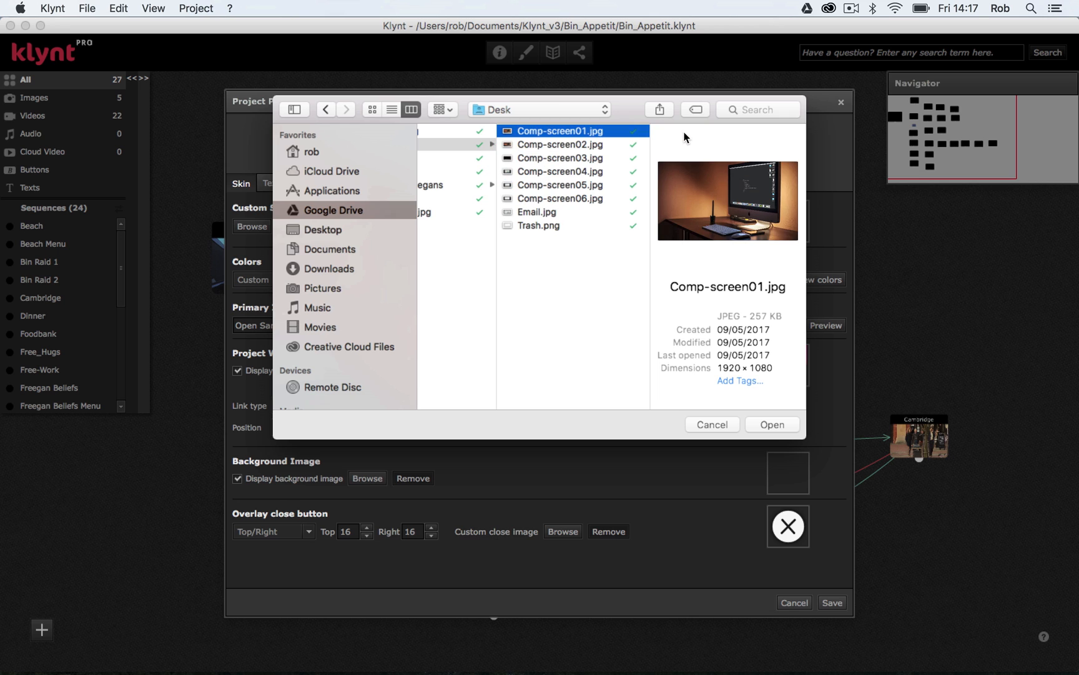
{"action": "left_click", "coordinate": [772, 424]}
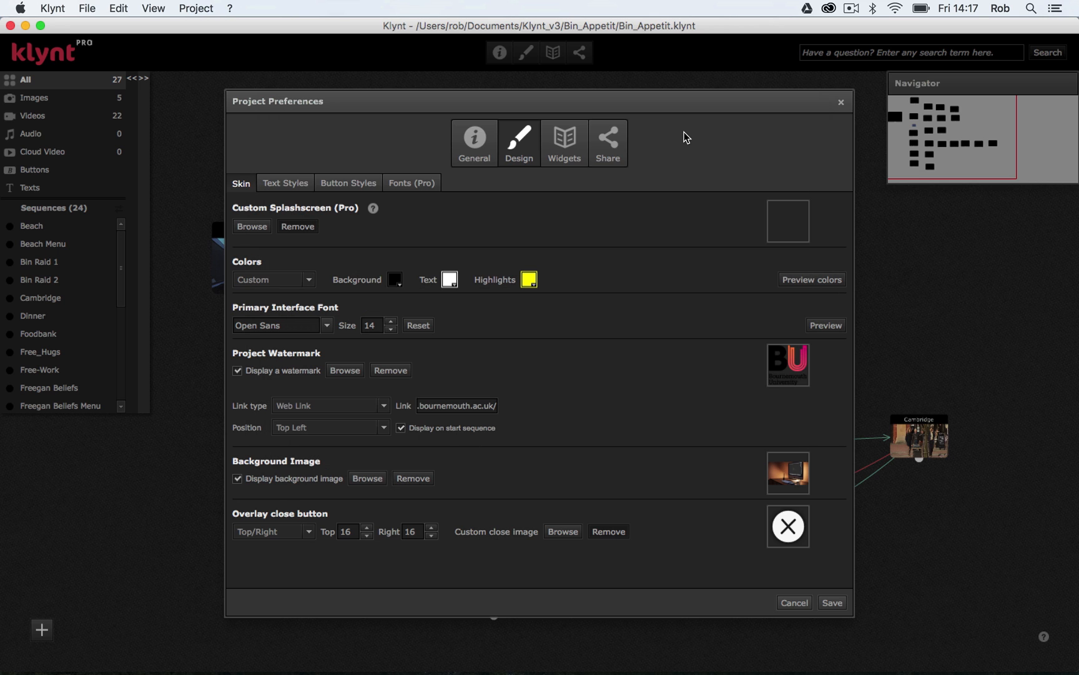
{"action": "mouse_move", "coordinate": [821, 355]}
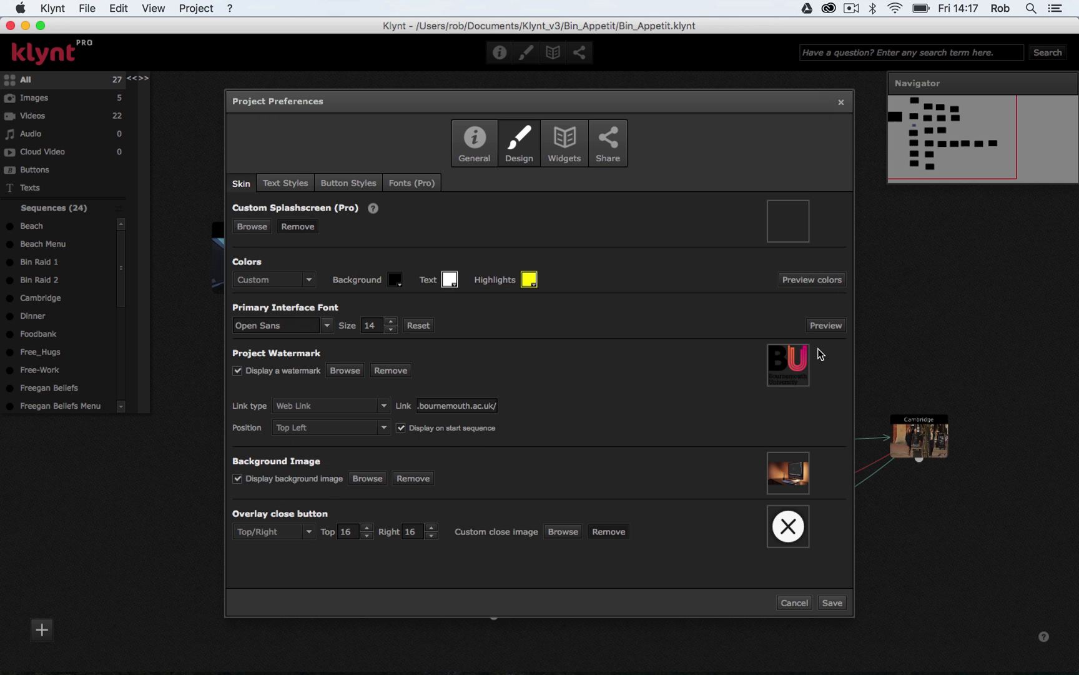
Step: Save the Project Preferences and run the whole project as a preview via File > Run
{"action": "left_click", "coordinate": [795, 602]}
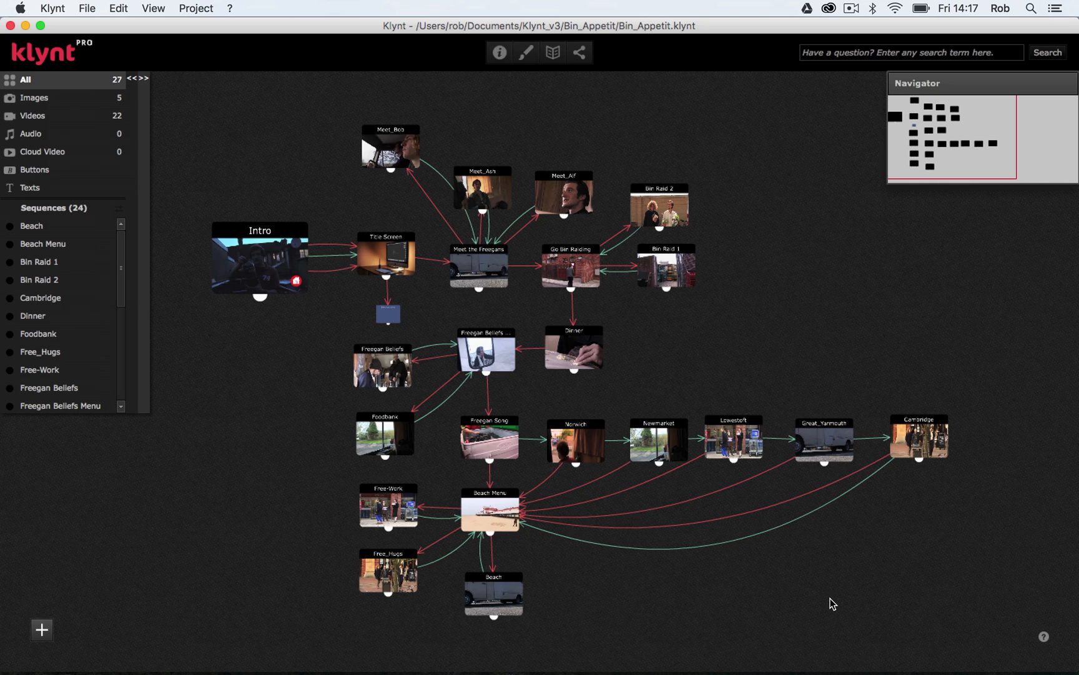
{"action": "left_click", "coordinate": [87, 8]}
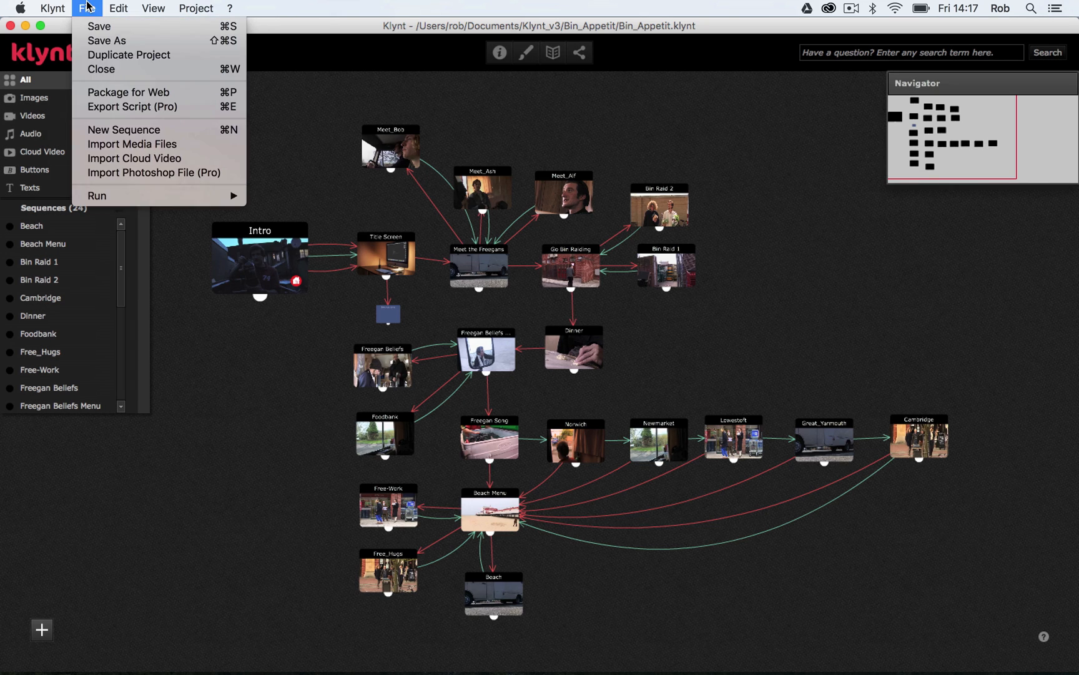
{"action": "mouse_move", "coordinate": [98, 195]}
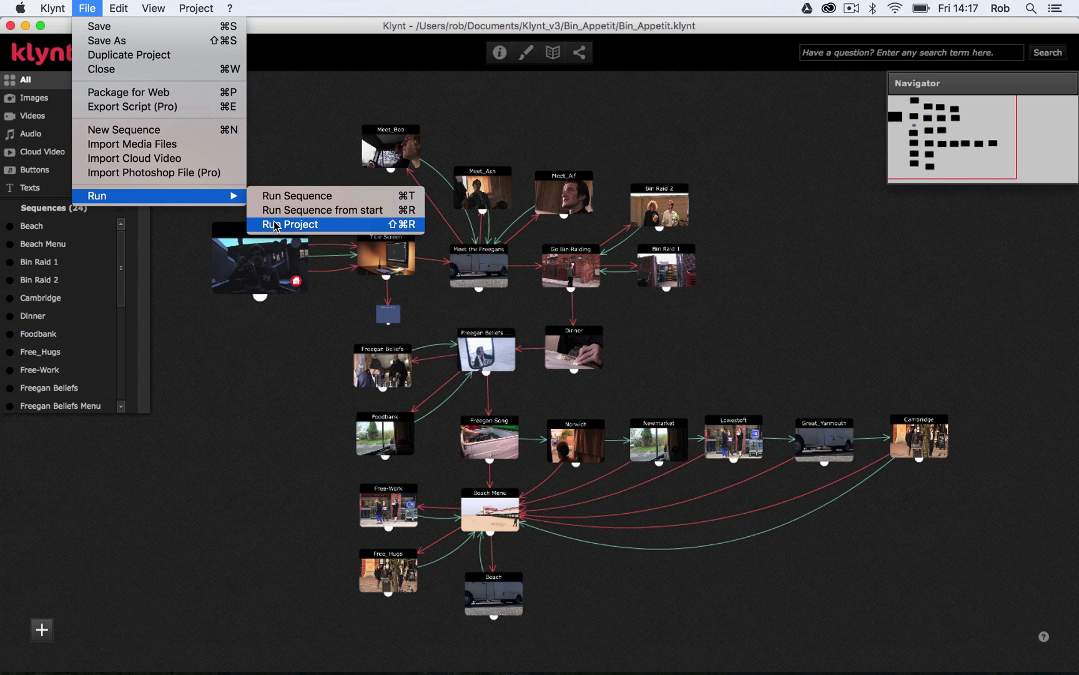
{"action": "left_click", "coordinate": [290, 225]}
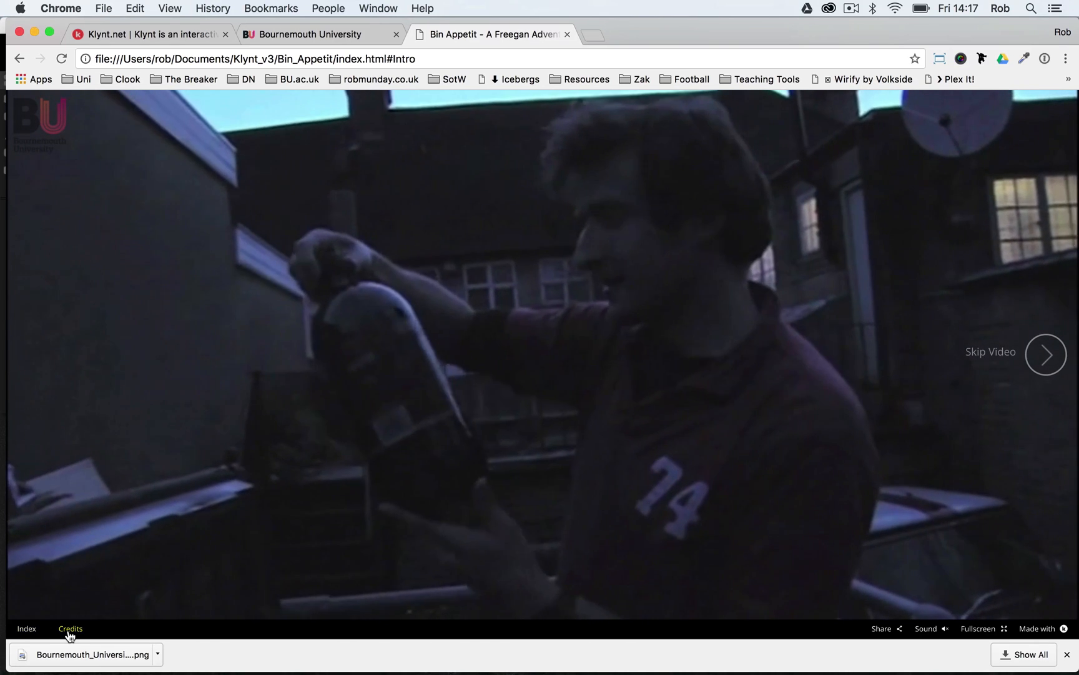
Step: In the Chrome preview, check the Credits page and grid Index, then return to Klynt
{"action": "left_click", "coordinate": [70, 629]}
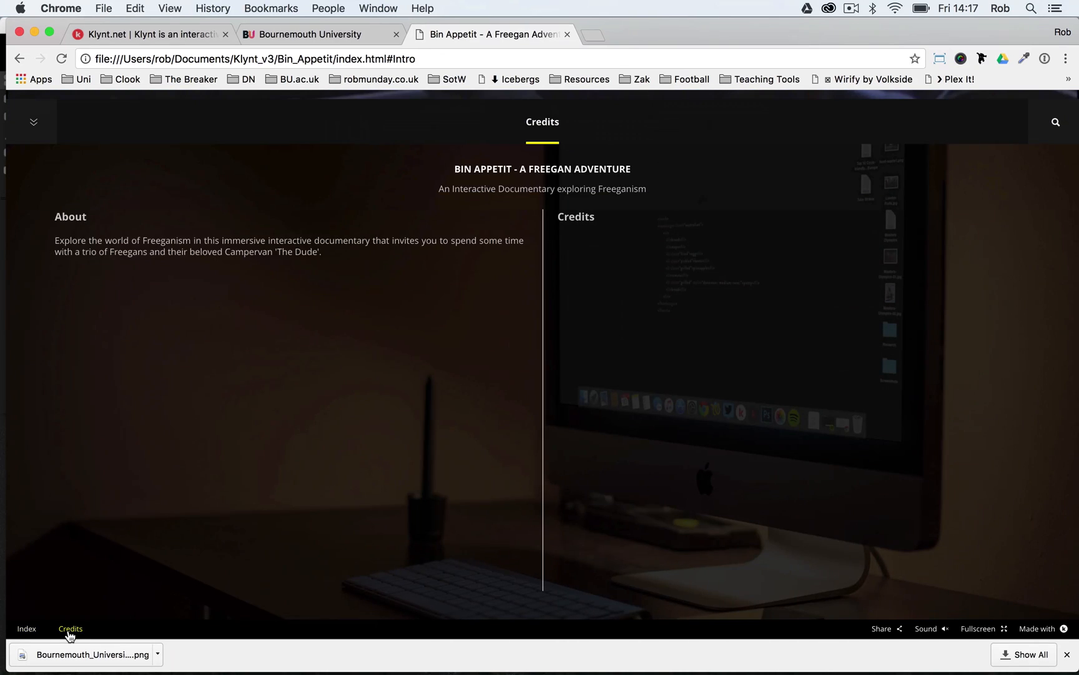
{"action": "mouse_move", "coordinate": [719, 297]}
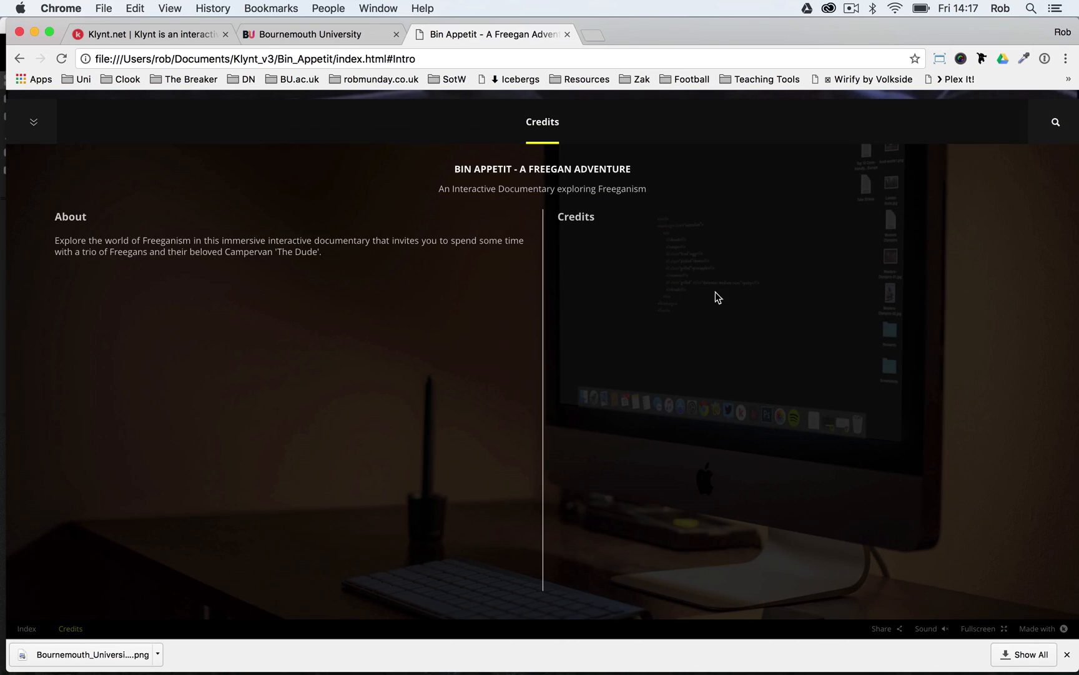
{"action": "mouse_move", "coordinate": [752, 305]}
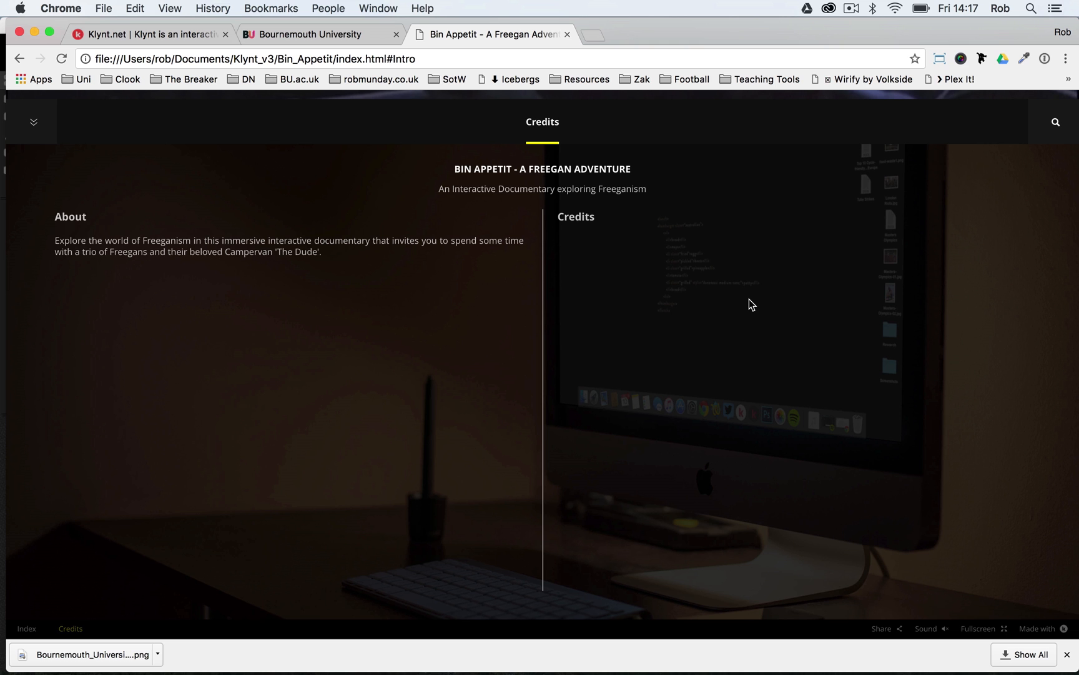
{"action": "mouse_move", "coordinate": [32, 130]}
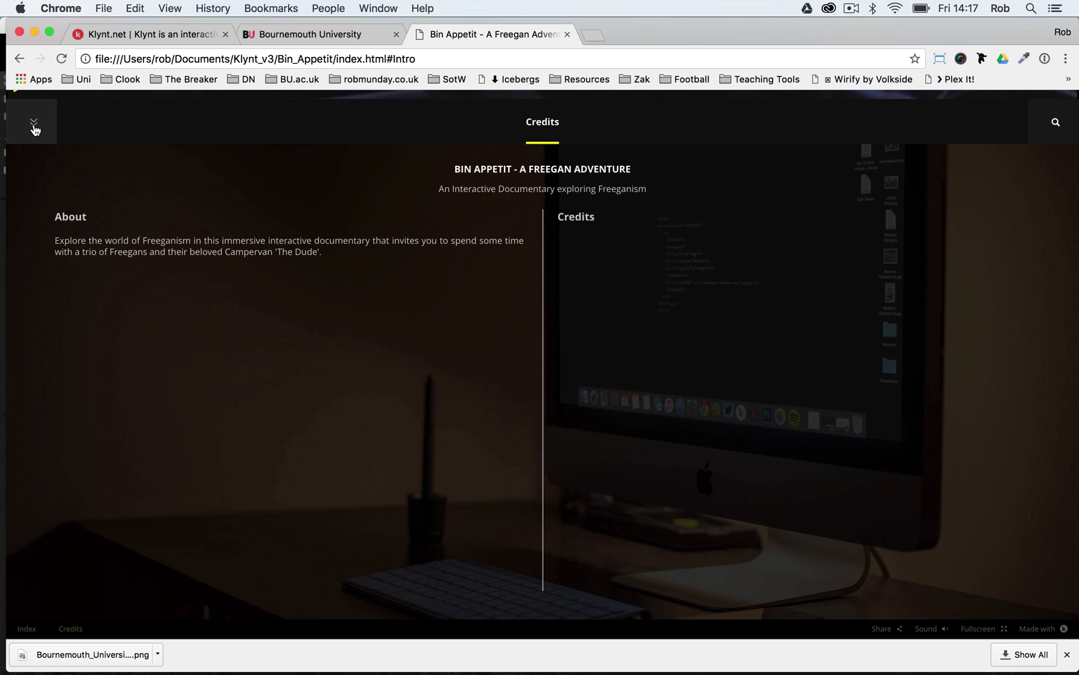
{"action": "left_click", "coordinate": [34, 121]}
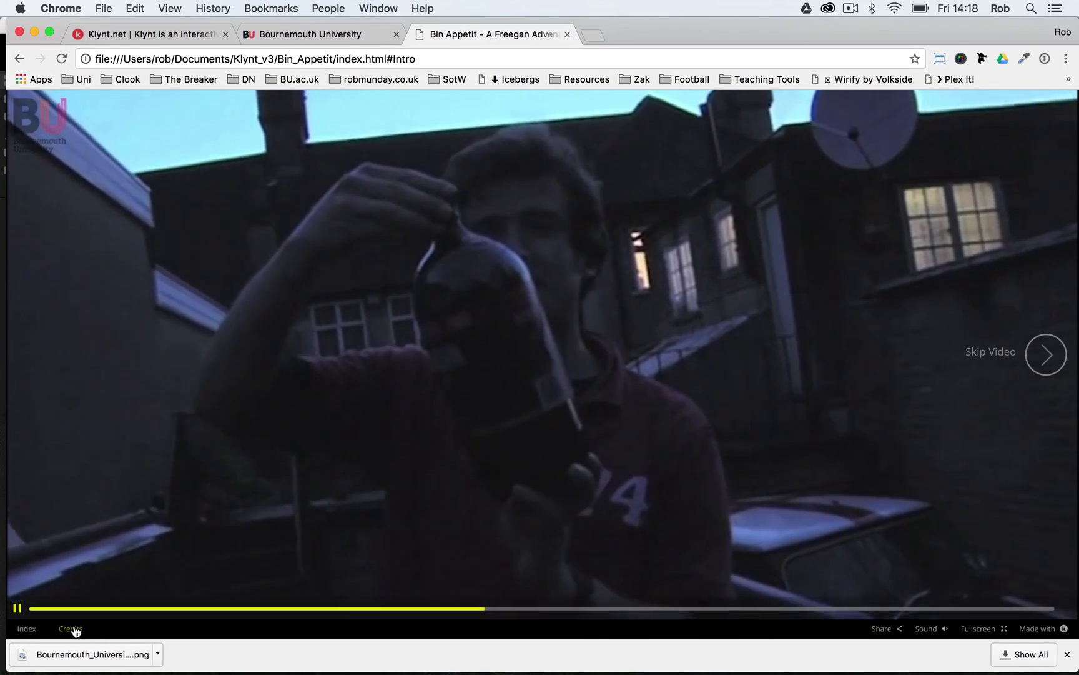
{"action": "left_click", "coordinate": [70, 628]}
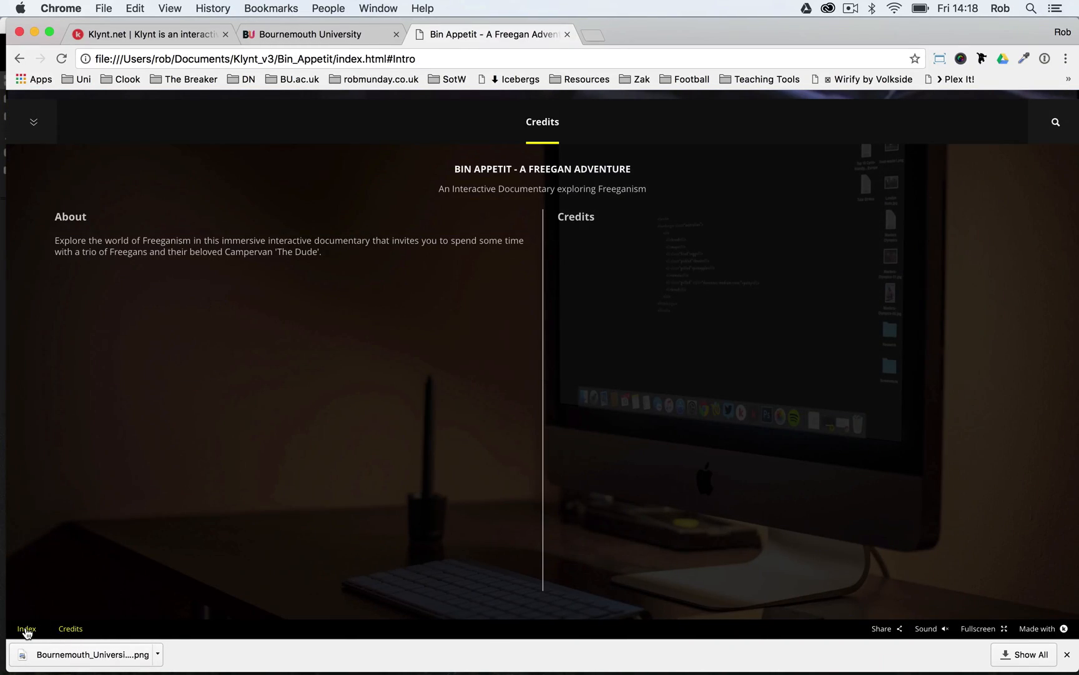
{"action": "left_click", "coordinate": [26, 630]}
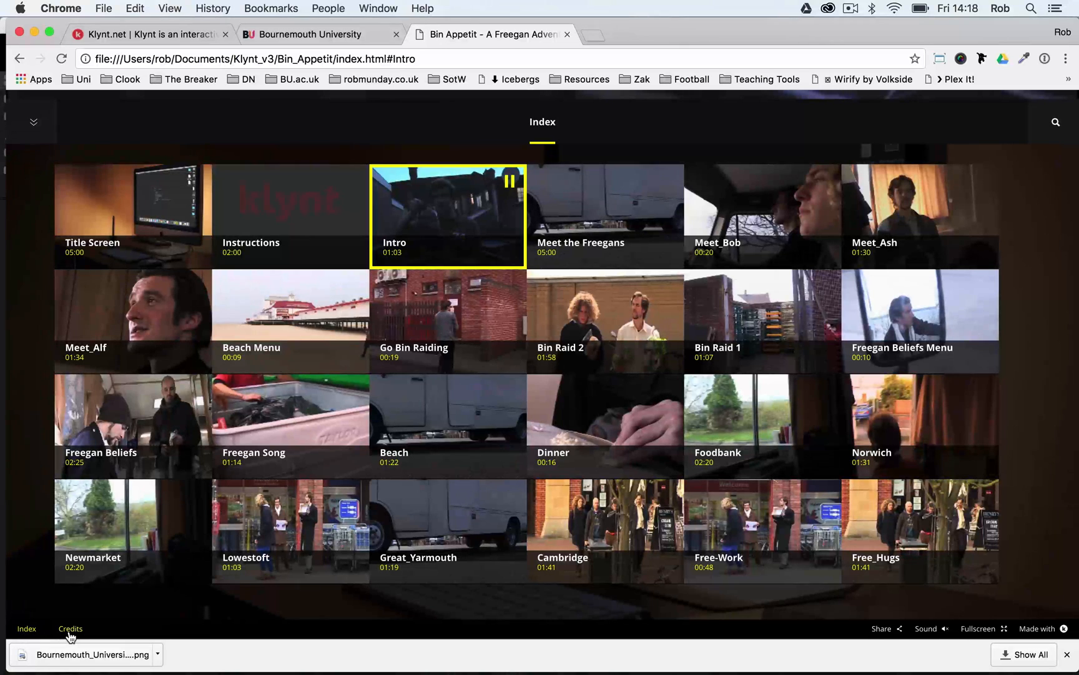
{"action": "left_click", "coordinate": [70, 628]}
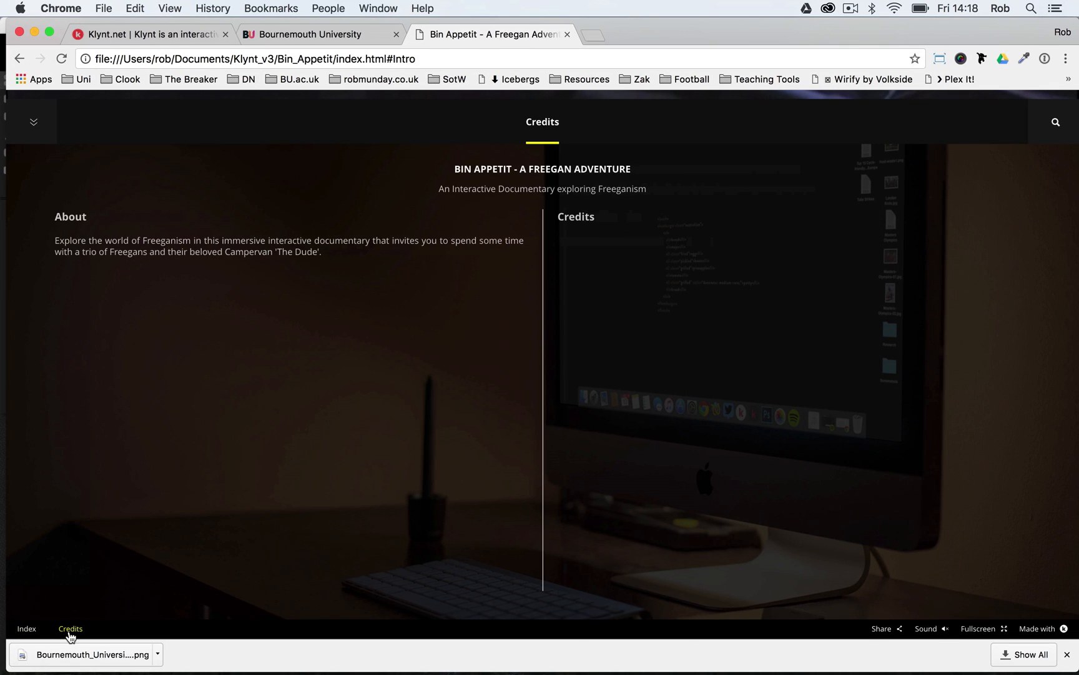
{"action": "mouse_move", "coordinate": [156, 455]}
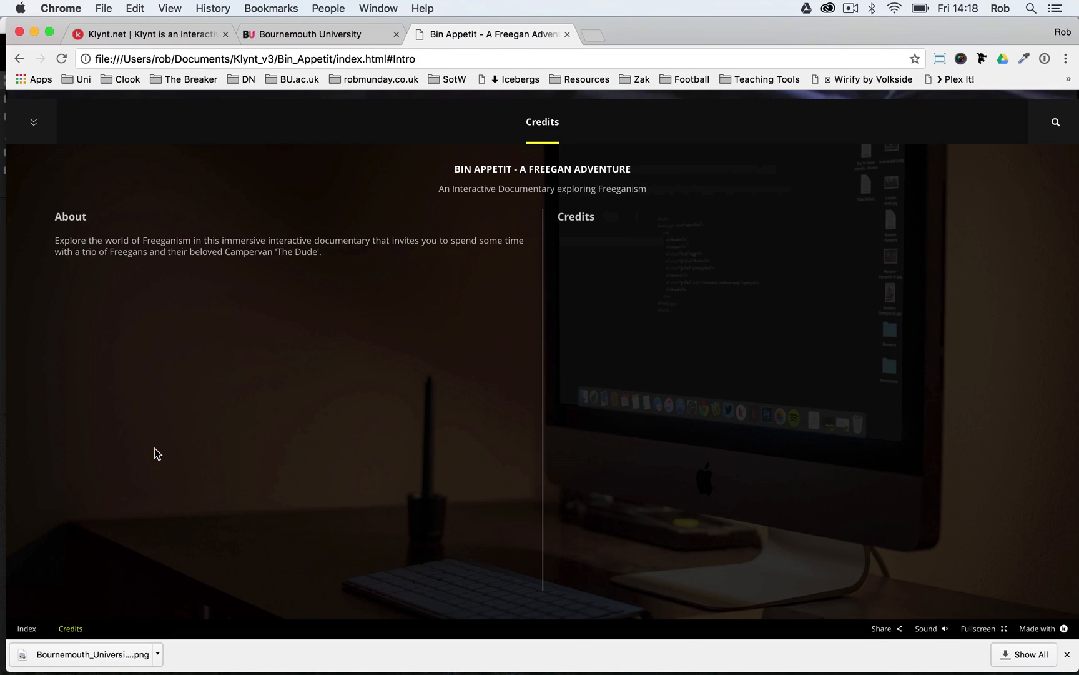
{"action": "left_click", "coordinate": [621, 646]}
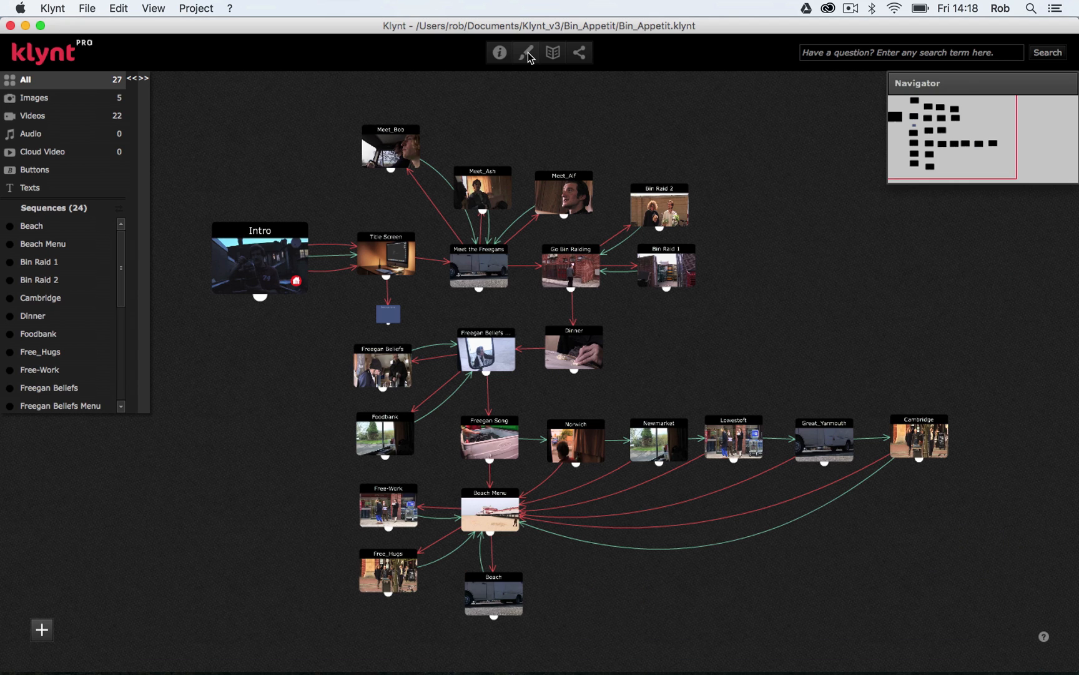
Step: Show the Default text style (Open Sans 25) in the project's design preferences
{"action": "left_click", "coordinate": [524, 52]}
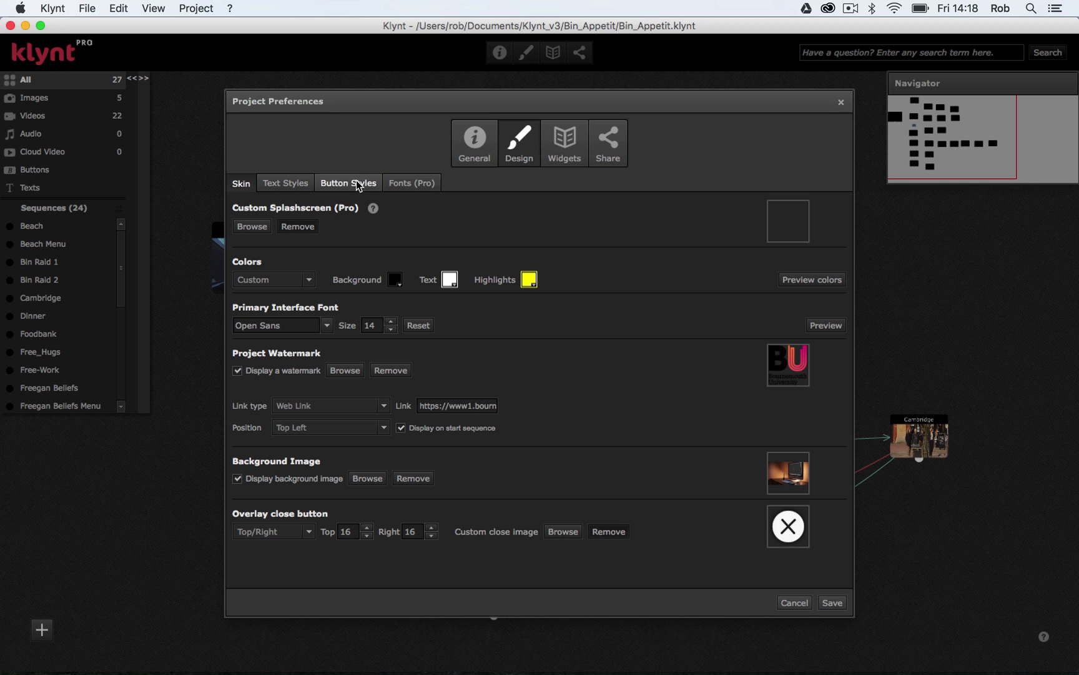
{"action": "left_click", "coordinate": [285, 182]}
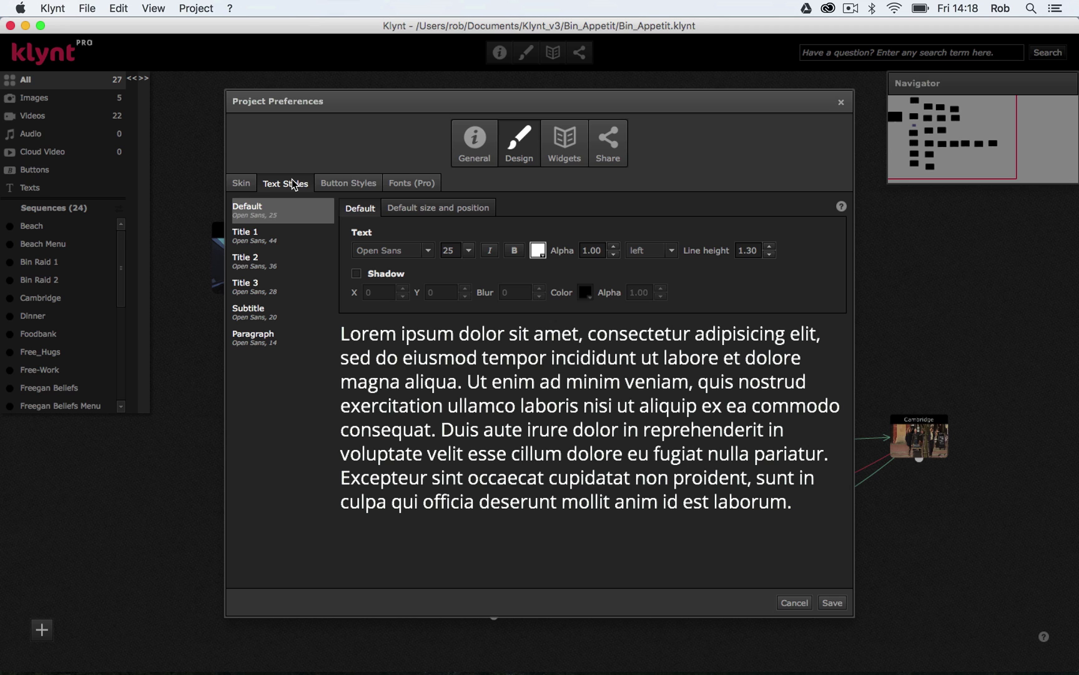
{"action": "left_click", "coordinate": [255, 337]}
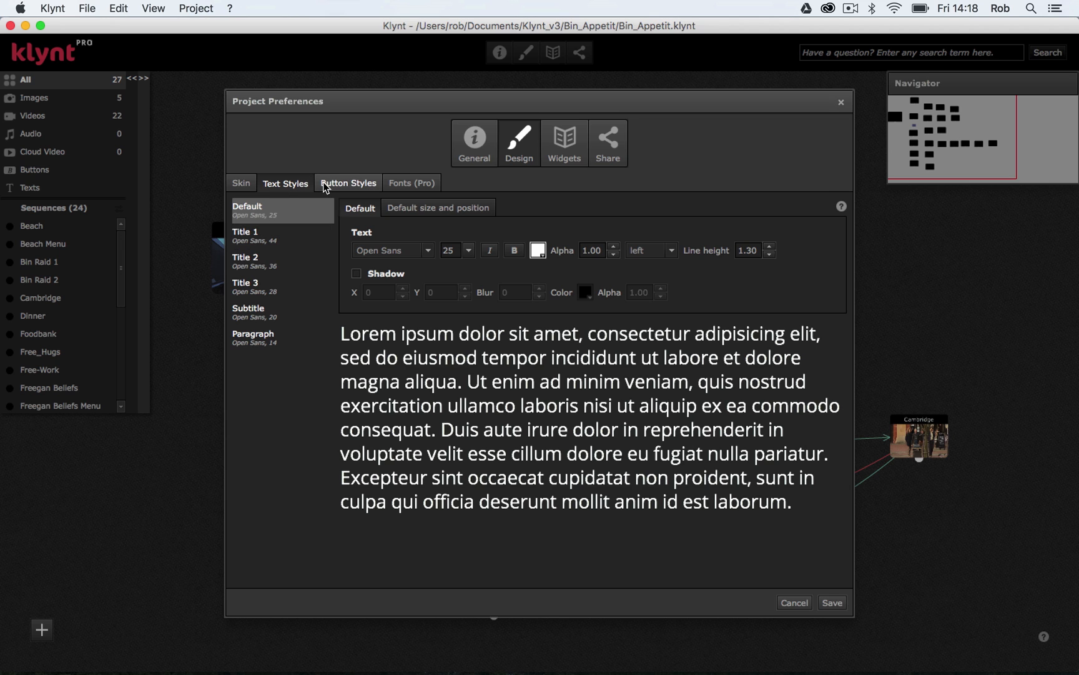
Step: Give the Right Arrow button style a yellow border for both the default and hover states
{"action": "left_click", "coordinate": [349, 182]}
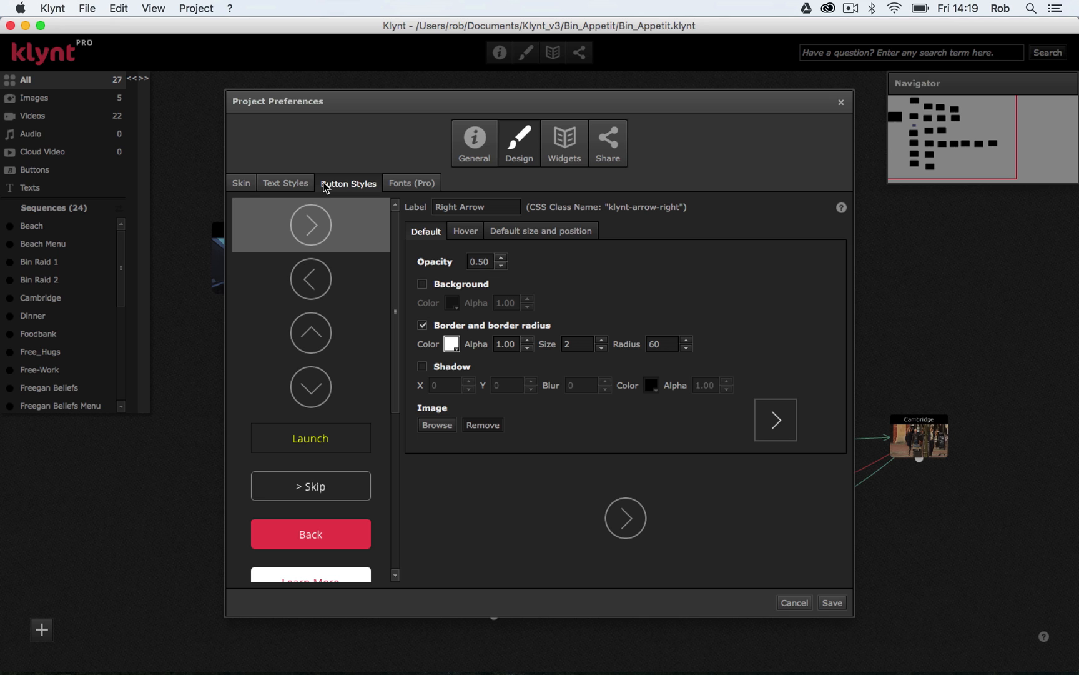
{"action": "mouse_move", "coordinate": [308, 227]}
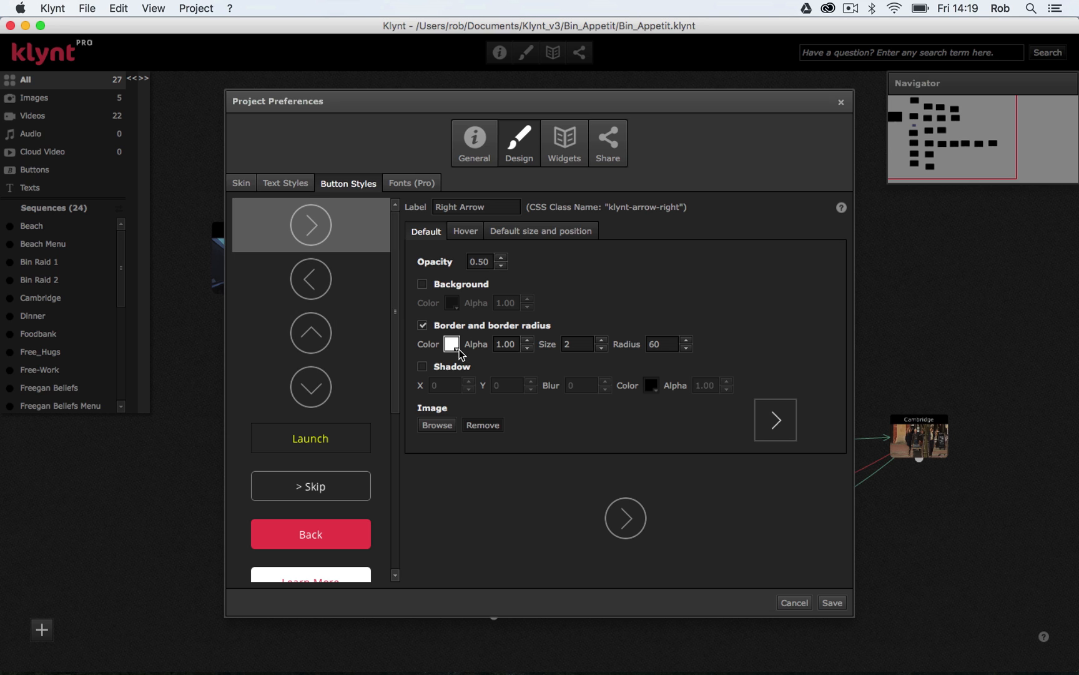
{"action": "left_click", "coordinate": [451, 344]}
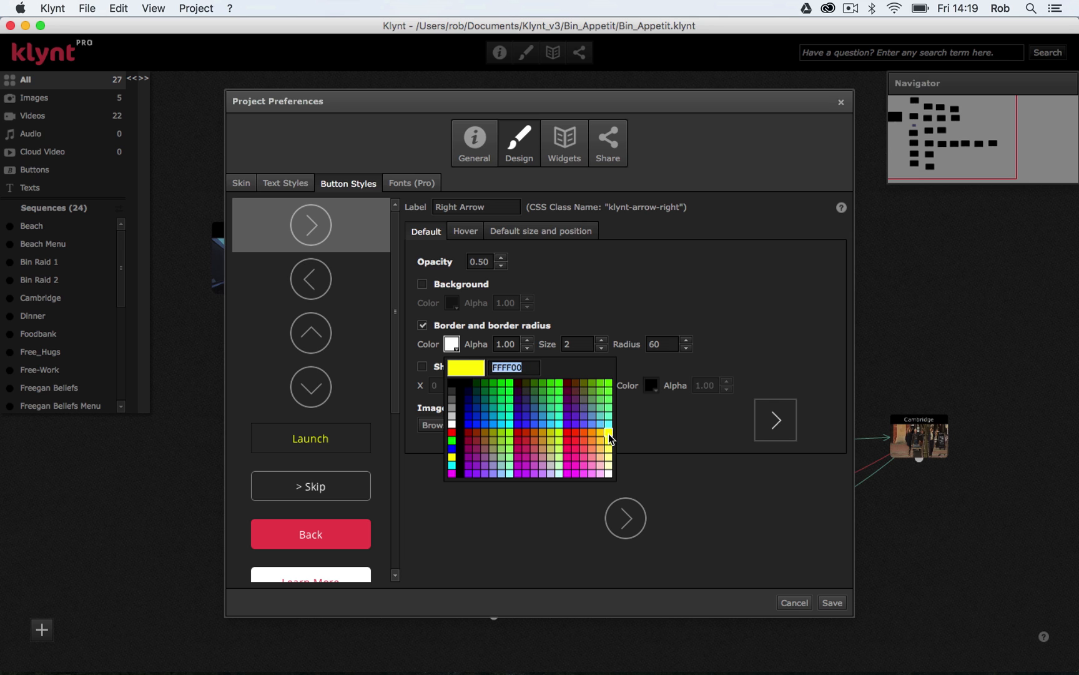
{"action": "left_click", "coordinate": [610, 435]}
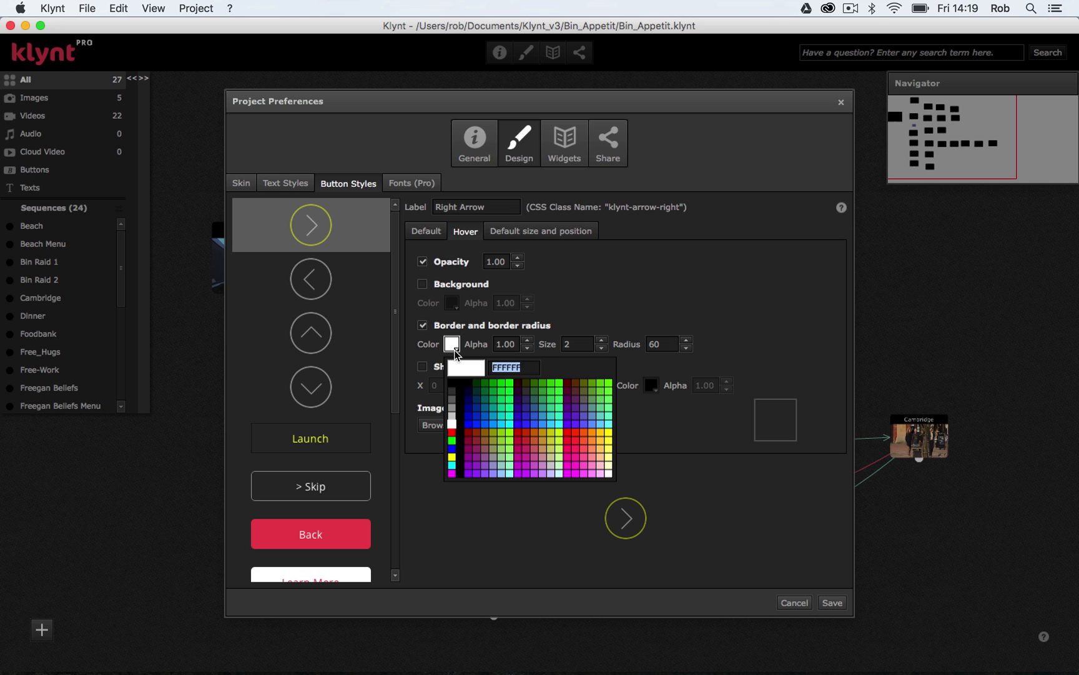
{"action": "left_click", "coordinate": [451, 464]}
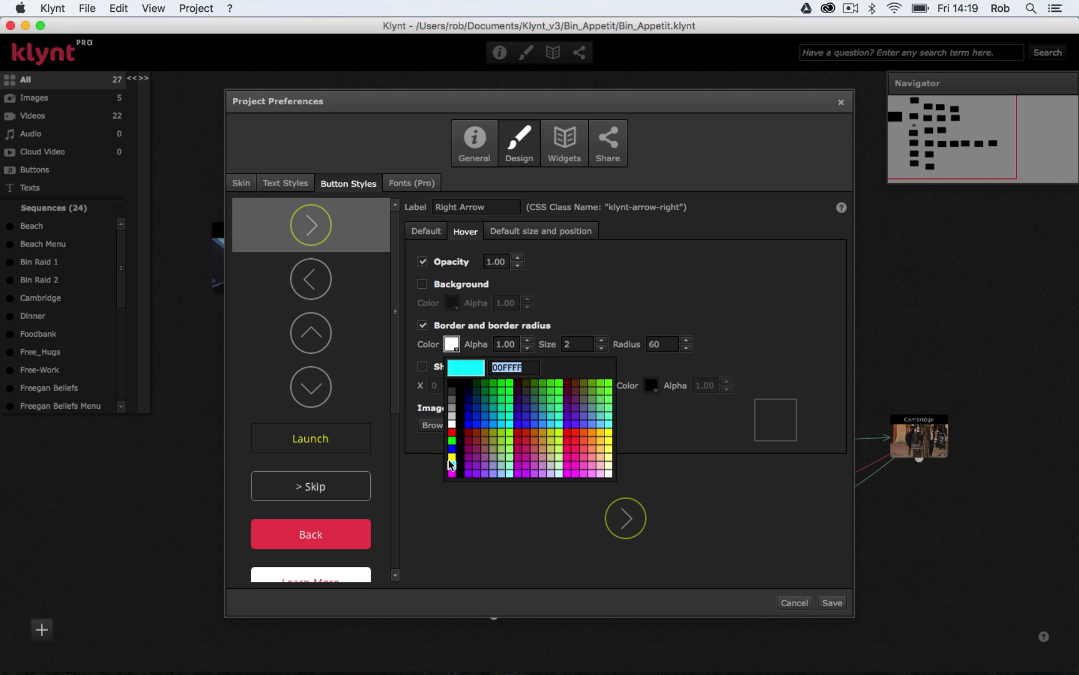
{"action": "left_click", "coordinate": [451, 465]}
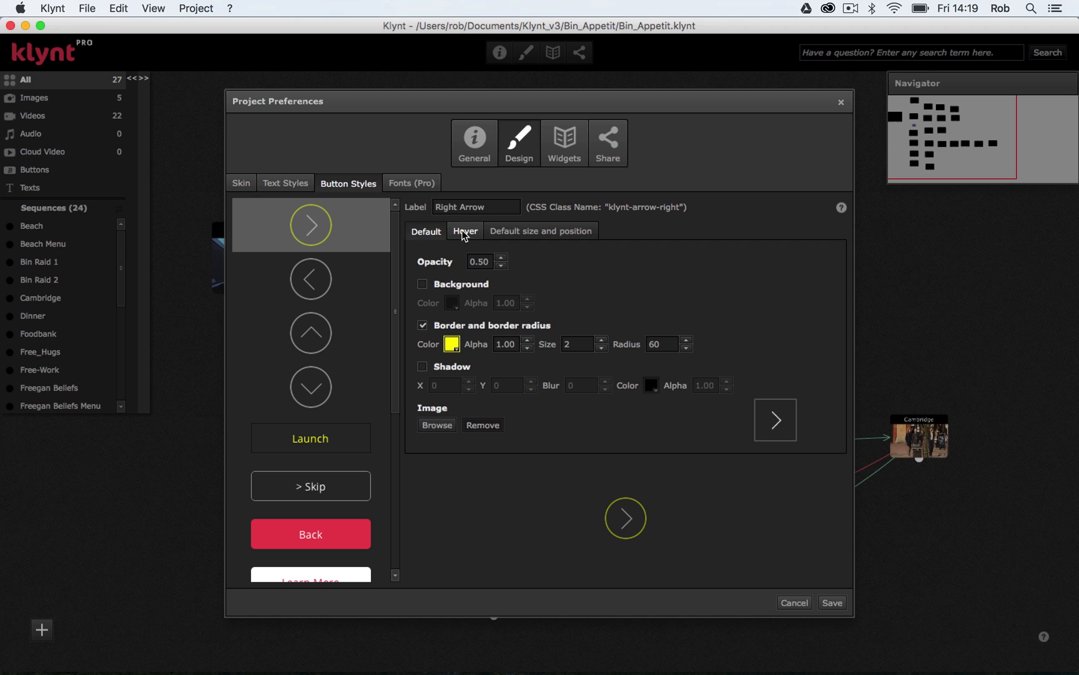
Step: Review the Right, Left and Bottom Arrow button styles, then show the project's imported fonts list
{"action": "left_click", "coordinate": [425, 231]}
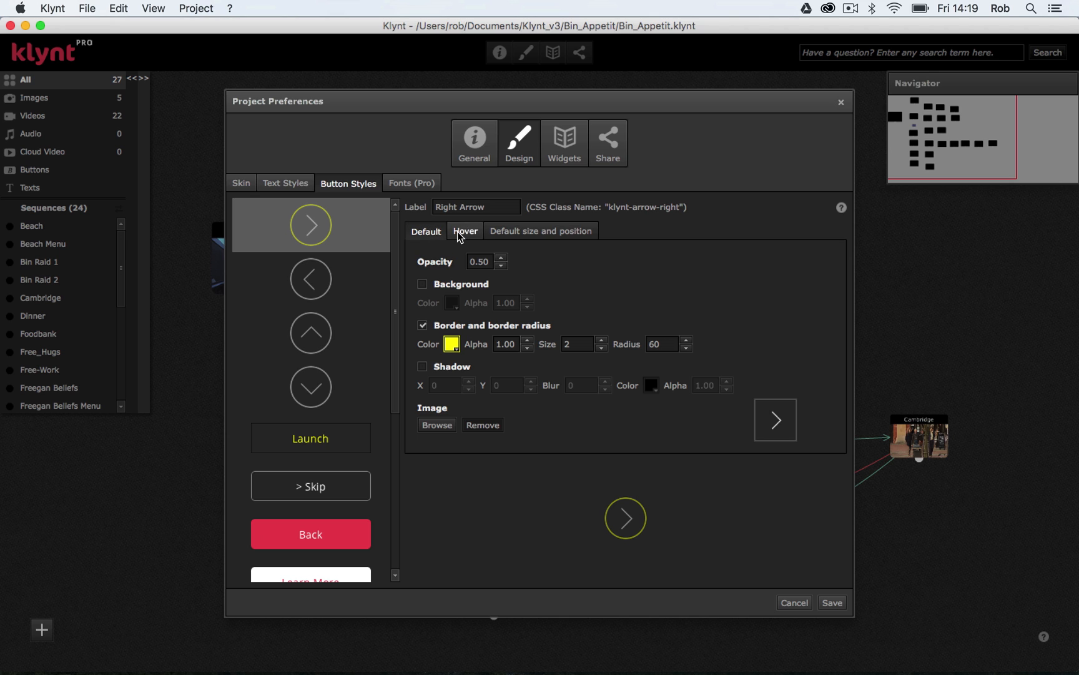
{"action": "left_click", "coordinate": [422, 262]}
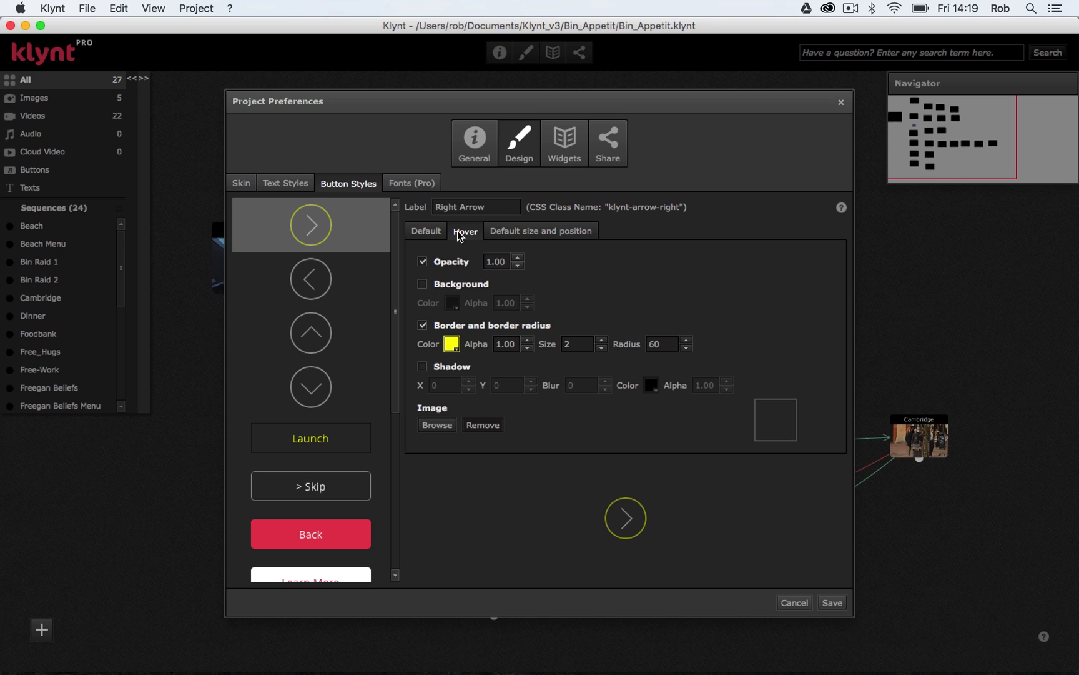
{"action": "mouse_move", "coordinate": [546, 512]}
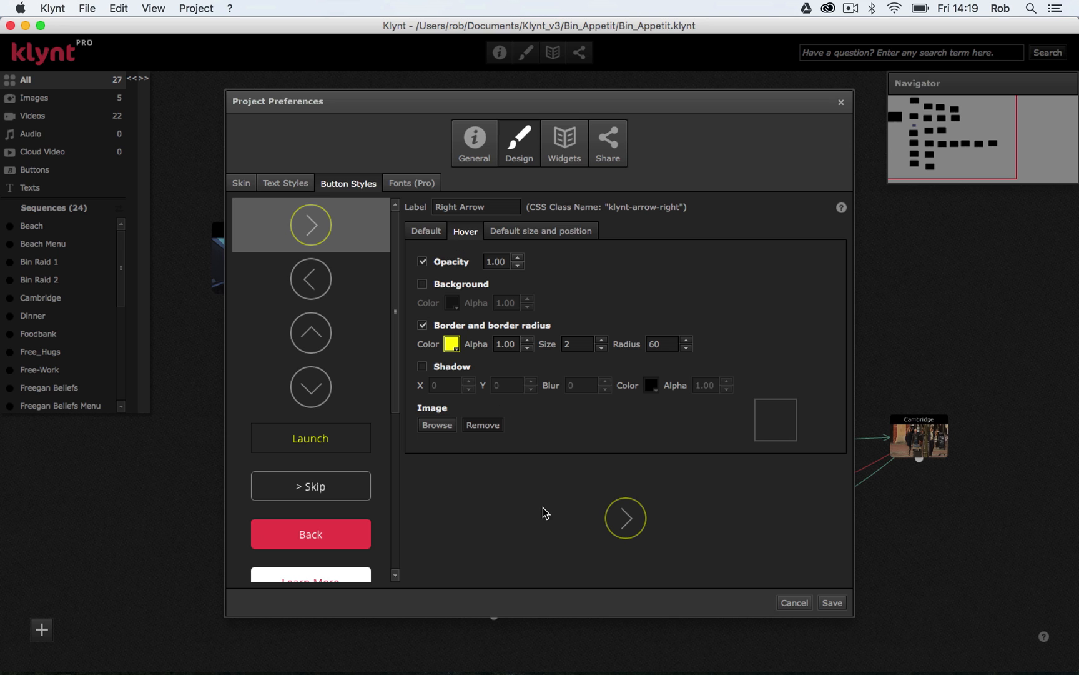
{"action": "mouse_move", "coordinate": [572, 522]}
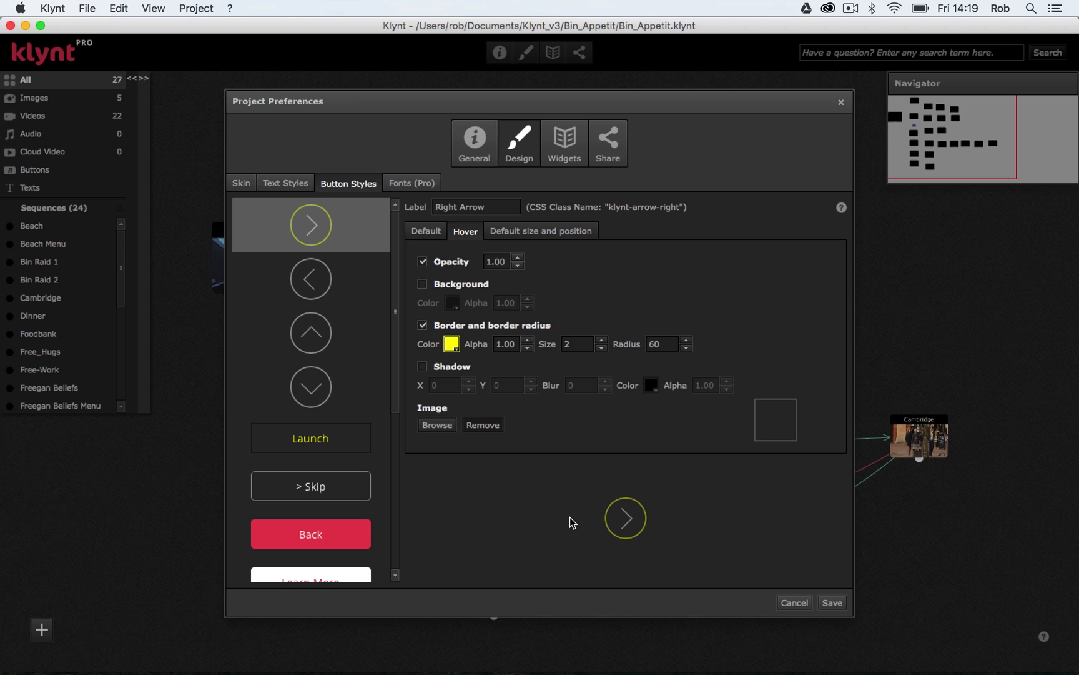
{"action": "mouse_move", "coordinate": [607, 515]}
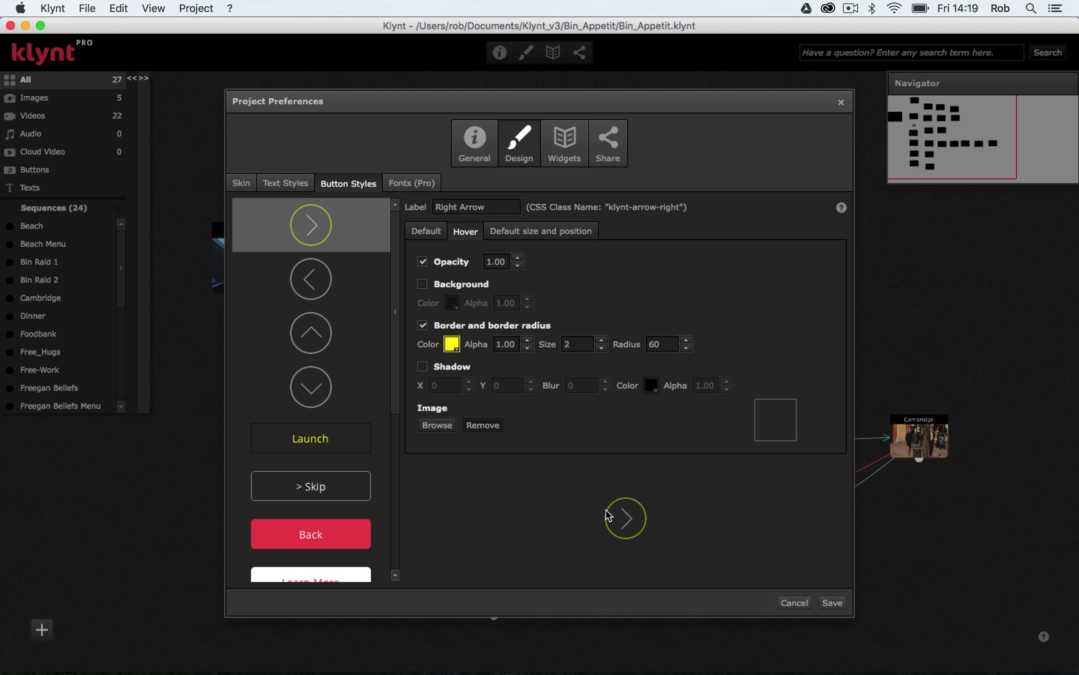
{"action": "mouse_move", "coordinate": [624, 527]}
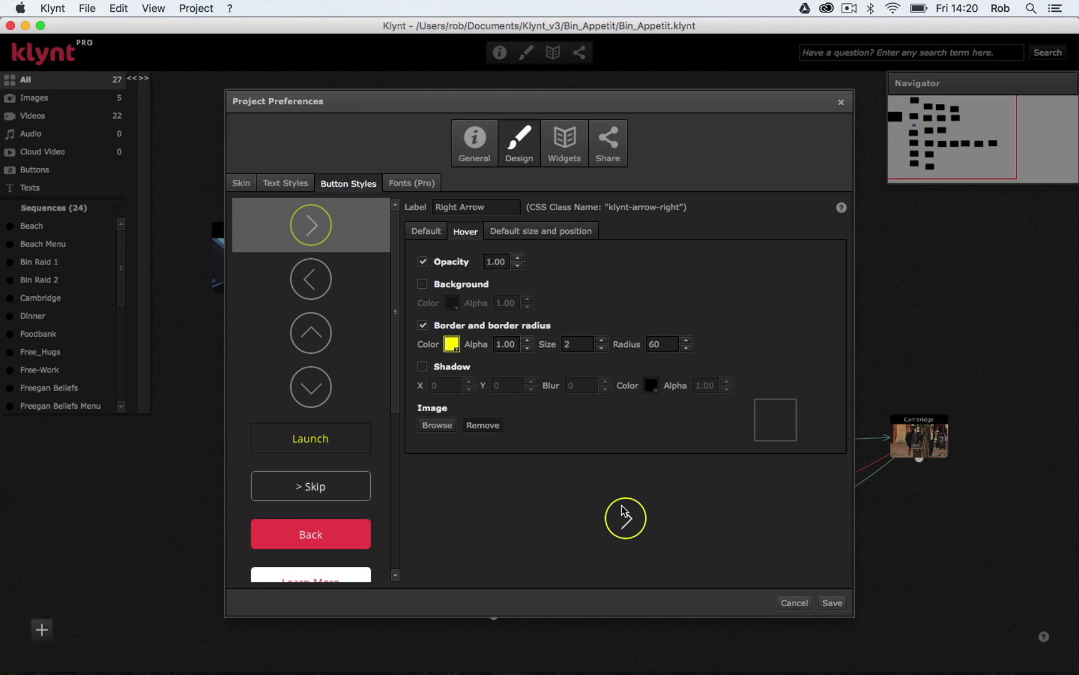
{"action": "mouse_move", "coordinate": [530, 522]}
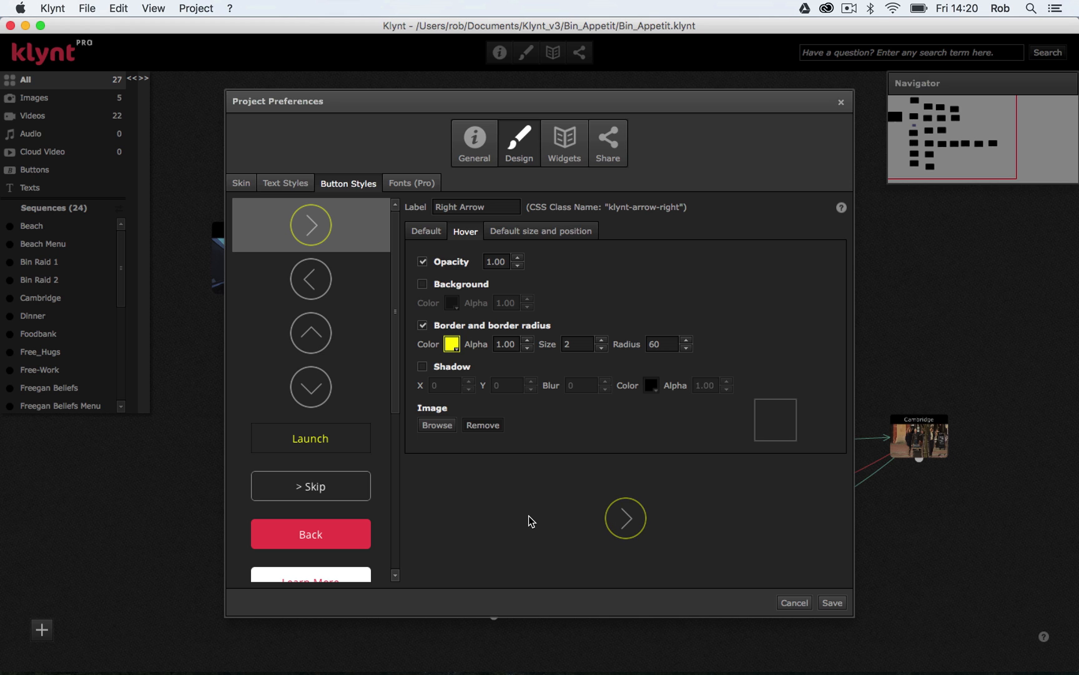
{"action": "left_click", "coordinate": [310, 279]}
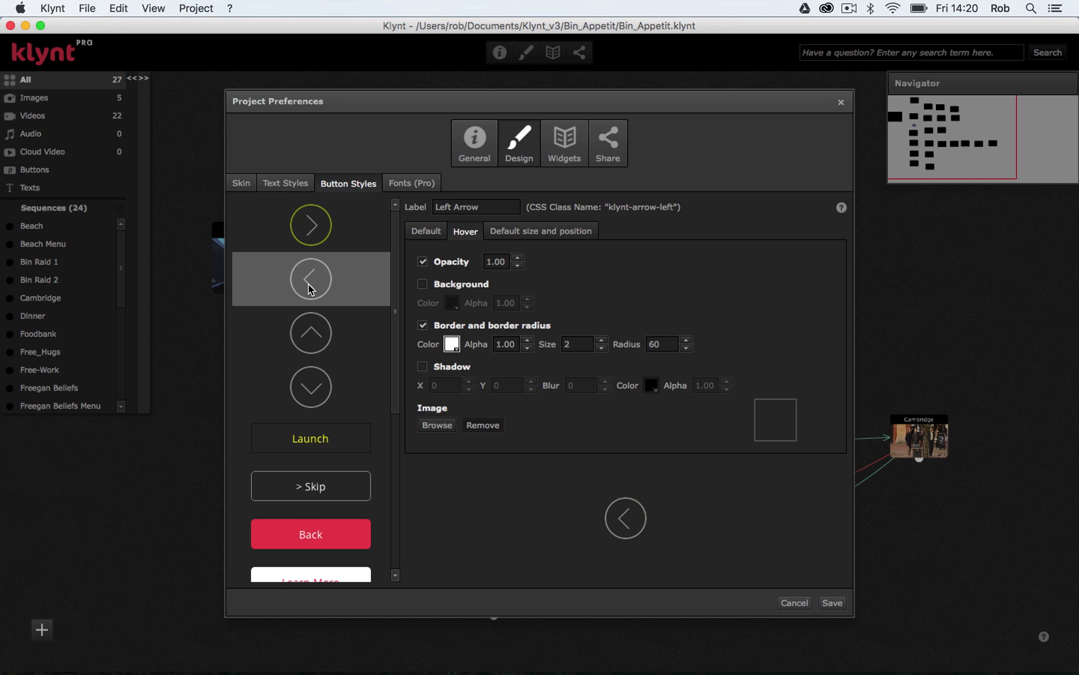
{"action": "left_click", "coordinate": [310, 388]}
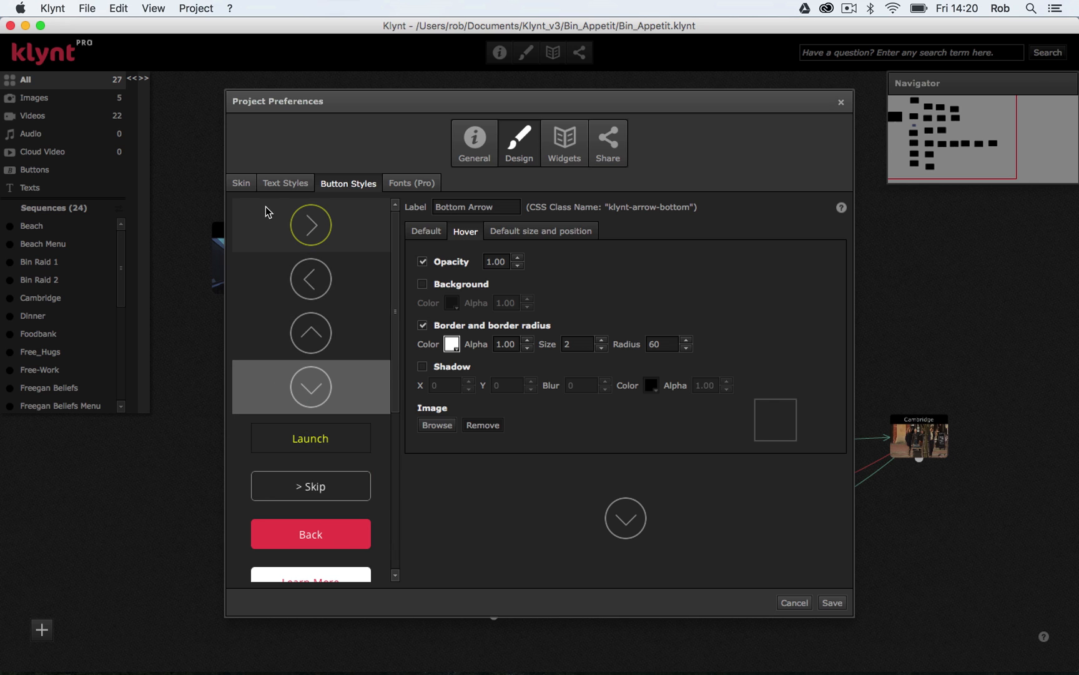
{"action": "mouse_move", "coordinate": [286, 450]}
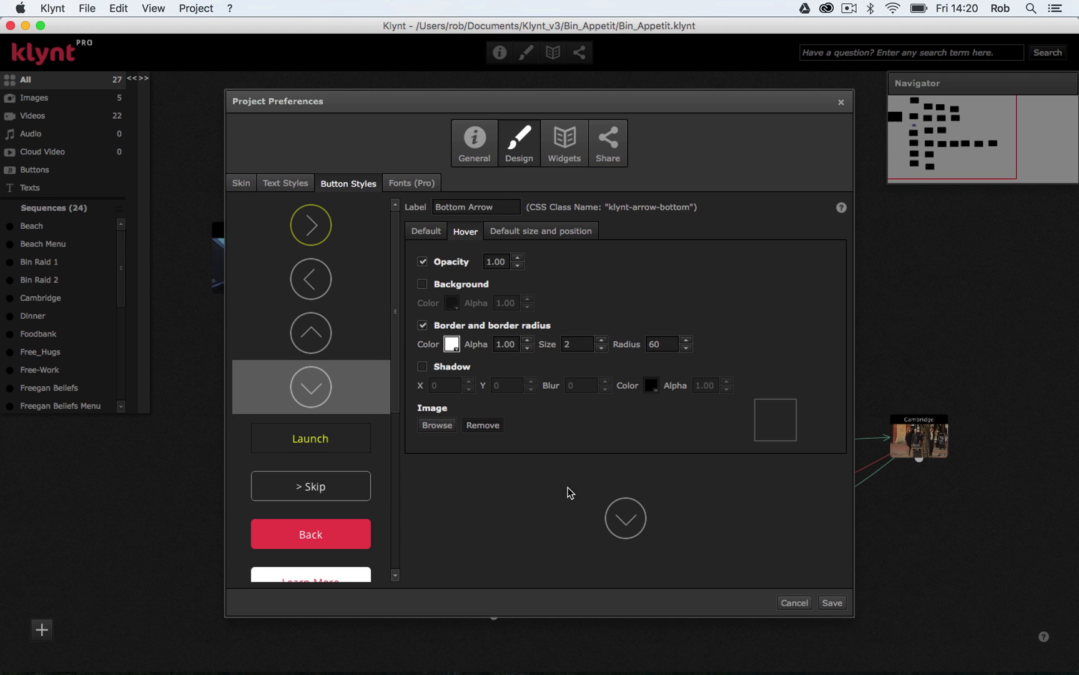
{"action": "mouse_move", "coordinate": [474, 473]}
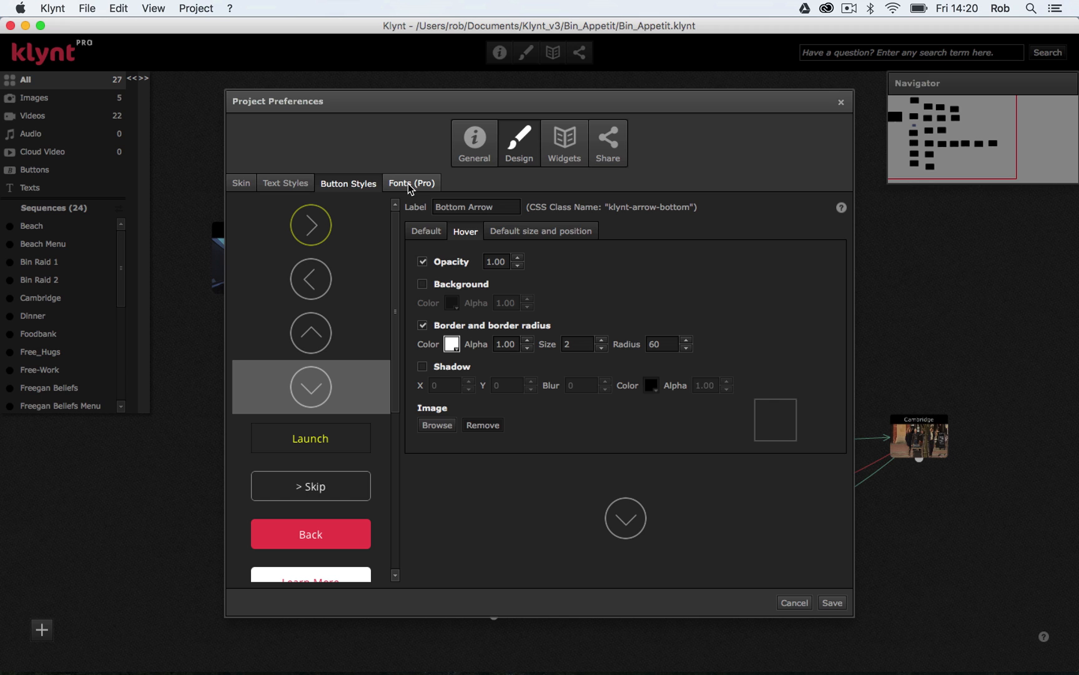
{"action": "left_click", "coordinate": [412, 183]}
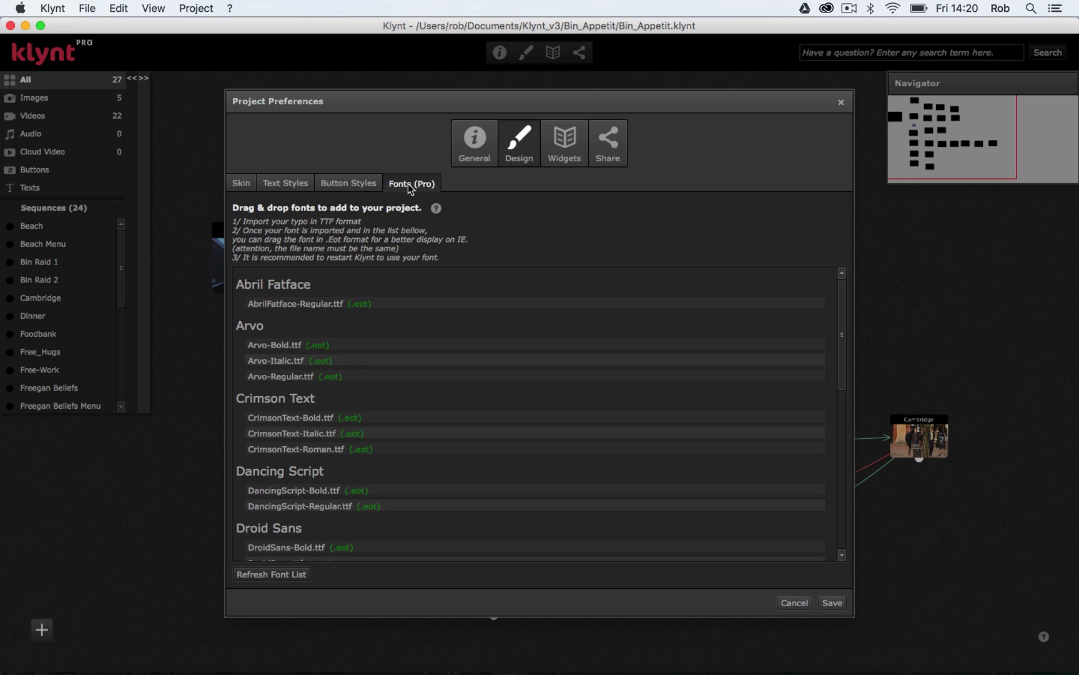
{"action": "mouse_move", "coordinate": [512, 311]}
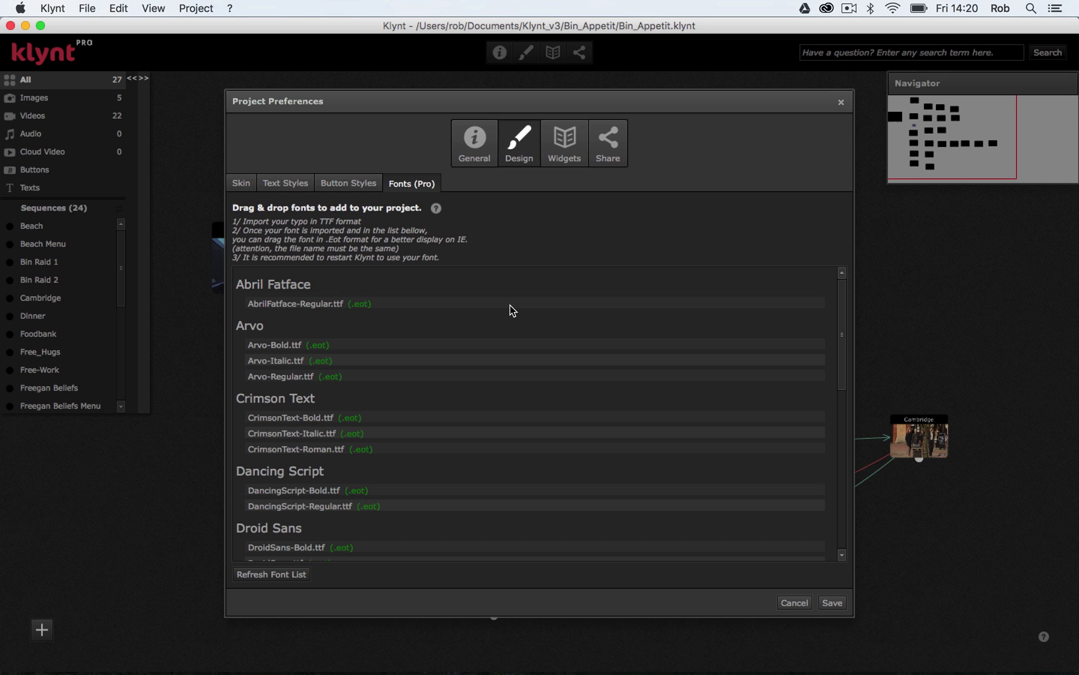
{"action": "mouse_move", "coordinate": [529, 654]}
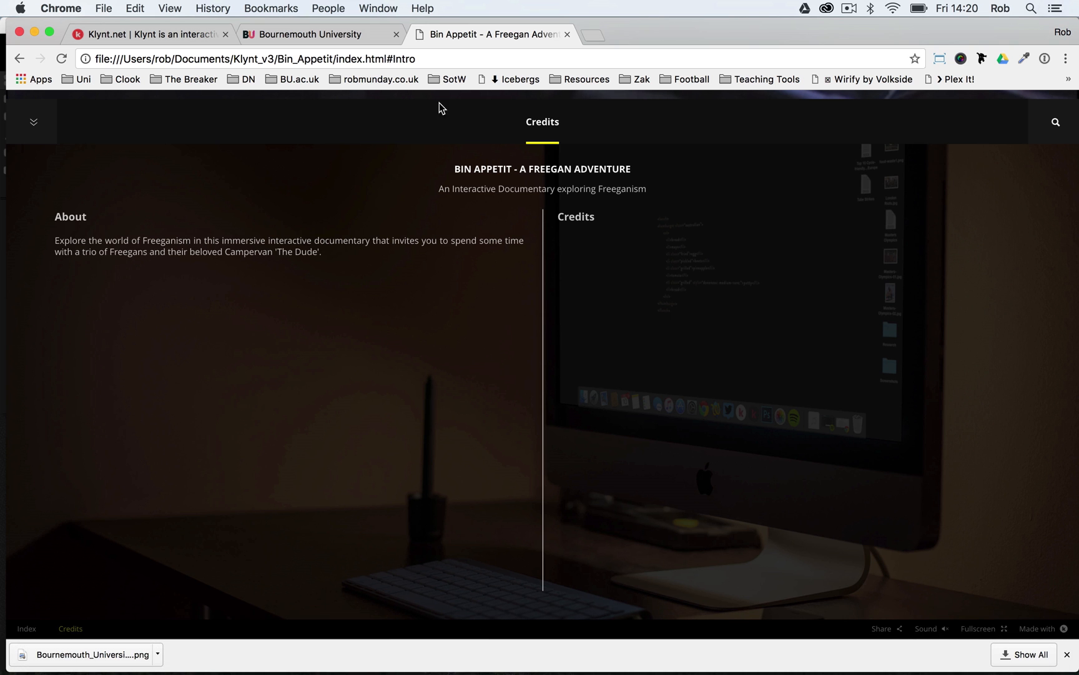
Step: Go to fonts.google.com and add the Patrick Hand SC family to the font selection
{"action": "type", "text": "godaddy.com"}
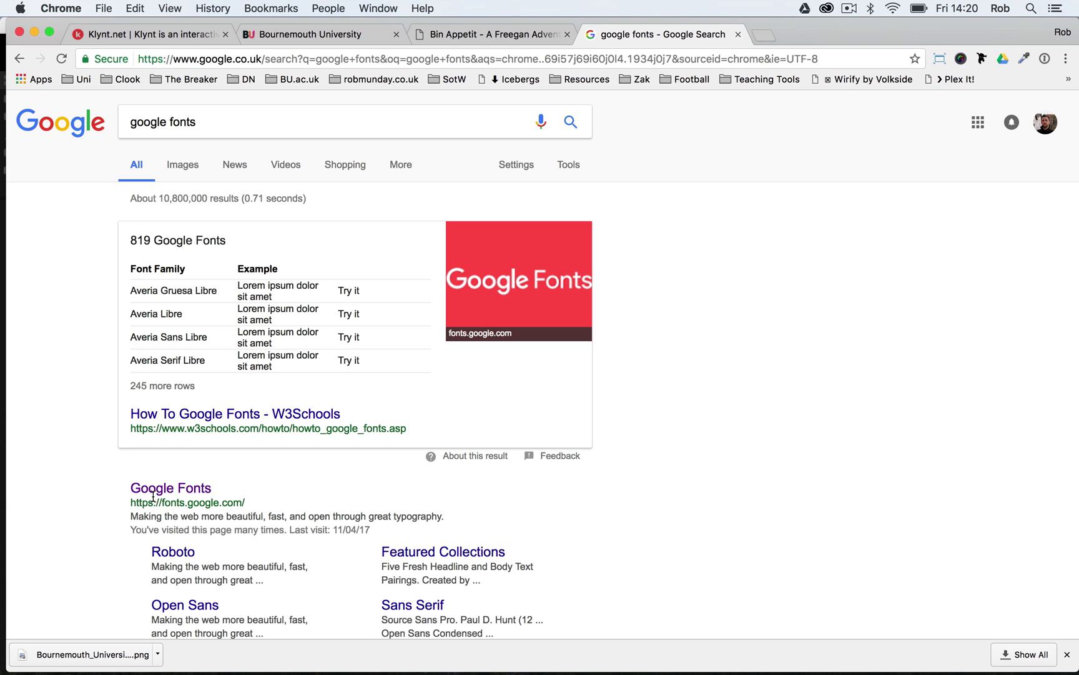
{"action": "left_click", "coordinate": [172, 489]}
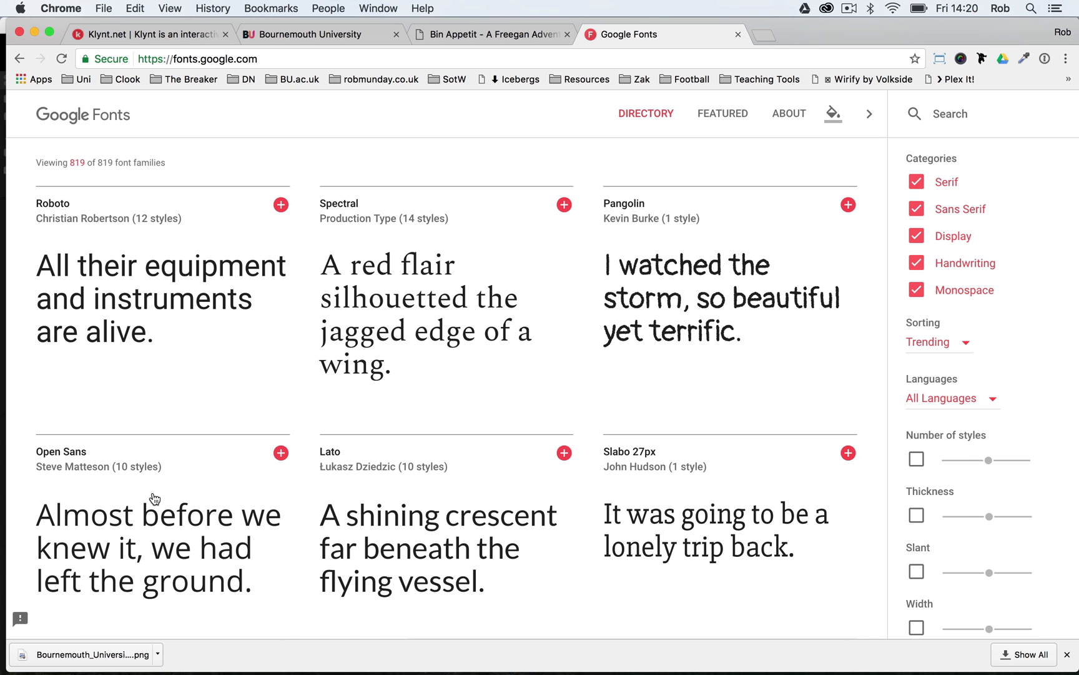
{"action": "scroll", "scroll_direction": "down", "scroll_amount": 3}
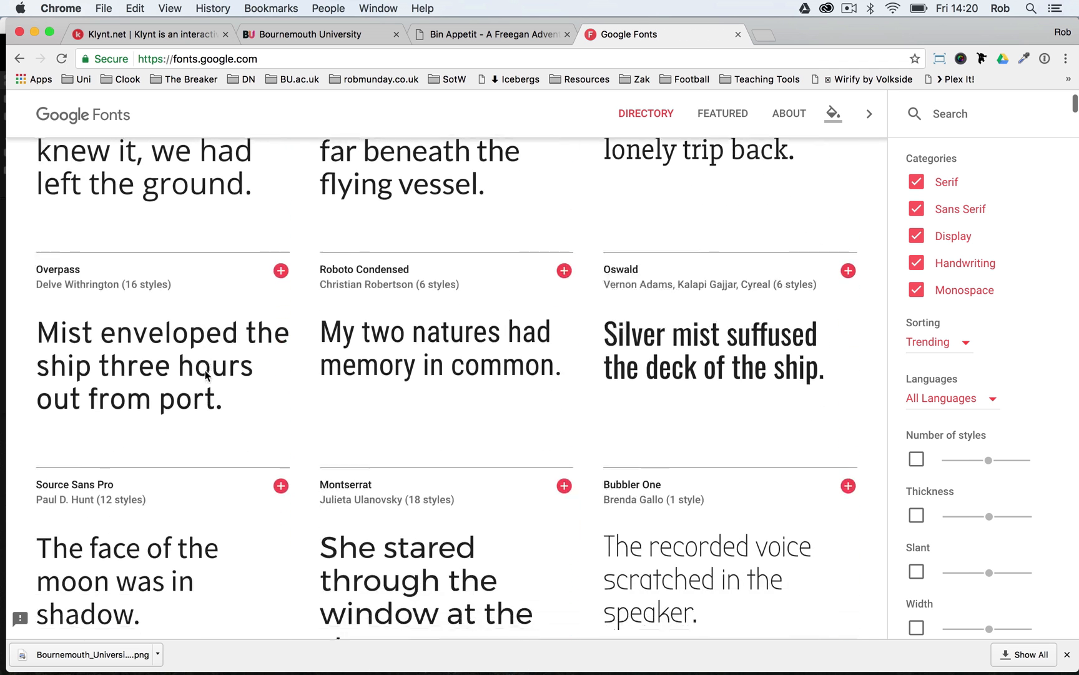
{"action": "scroll", "scroll_direction": "down", "scroll_amount": 3}
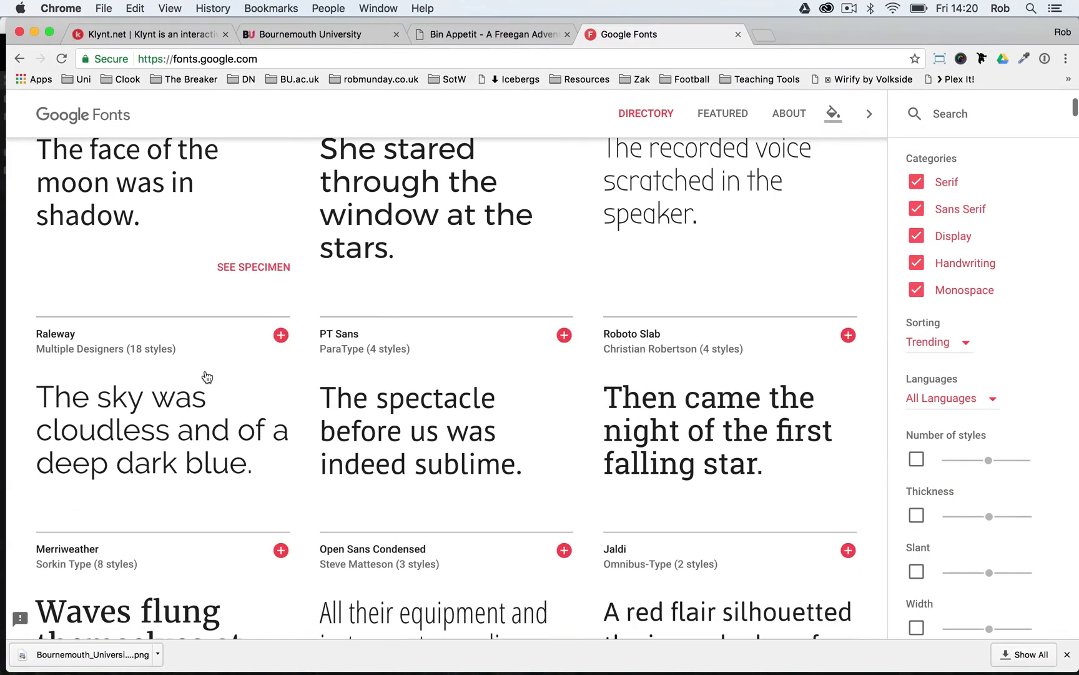
{"action": "scroll", "scroll_direction": "down", "scroll_amount": 3}
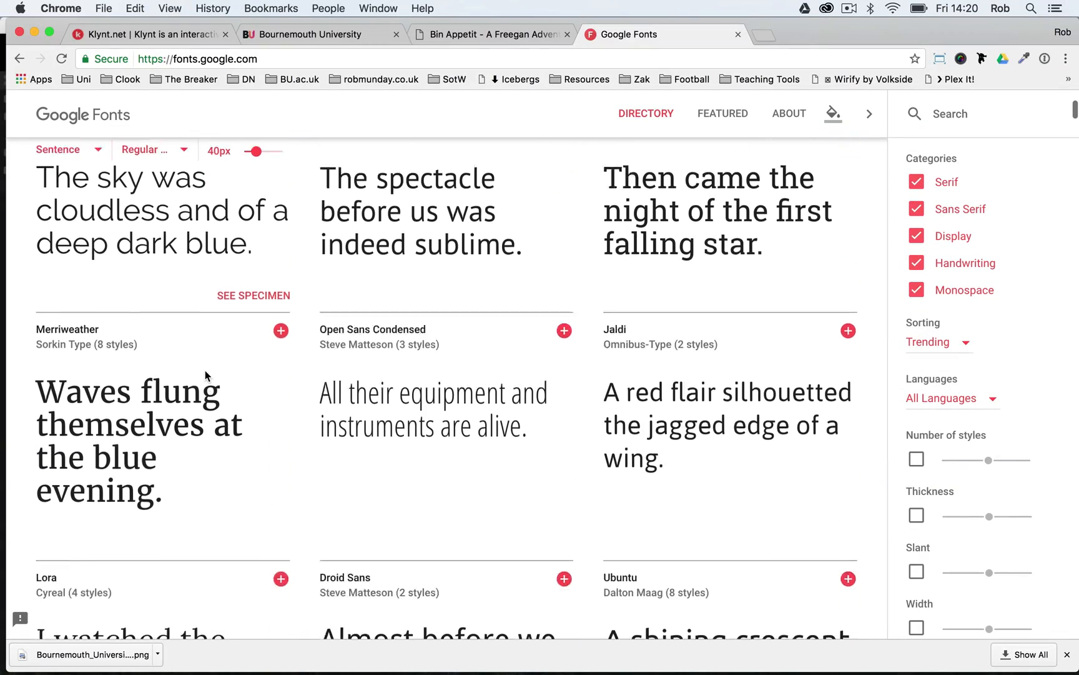
{"action": "scroll", "scroll_direction": "down", "scroll_amount": 3}
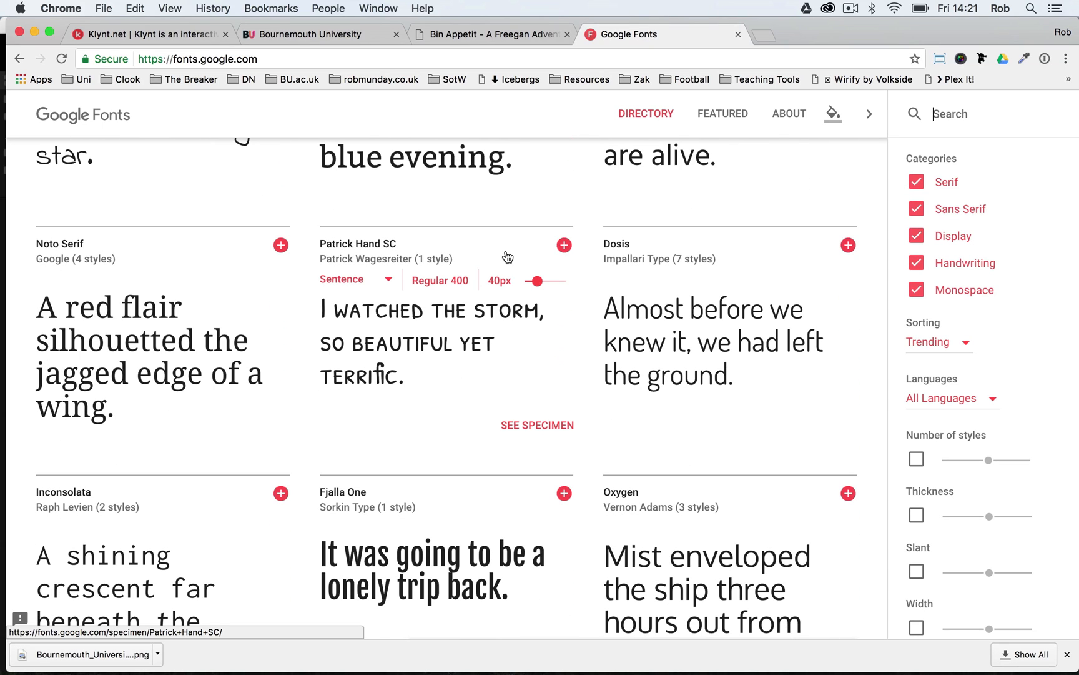
{"action": "mouse_move", "coordinate": [565, 246]}
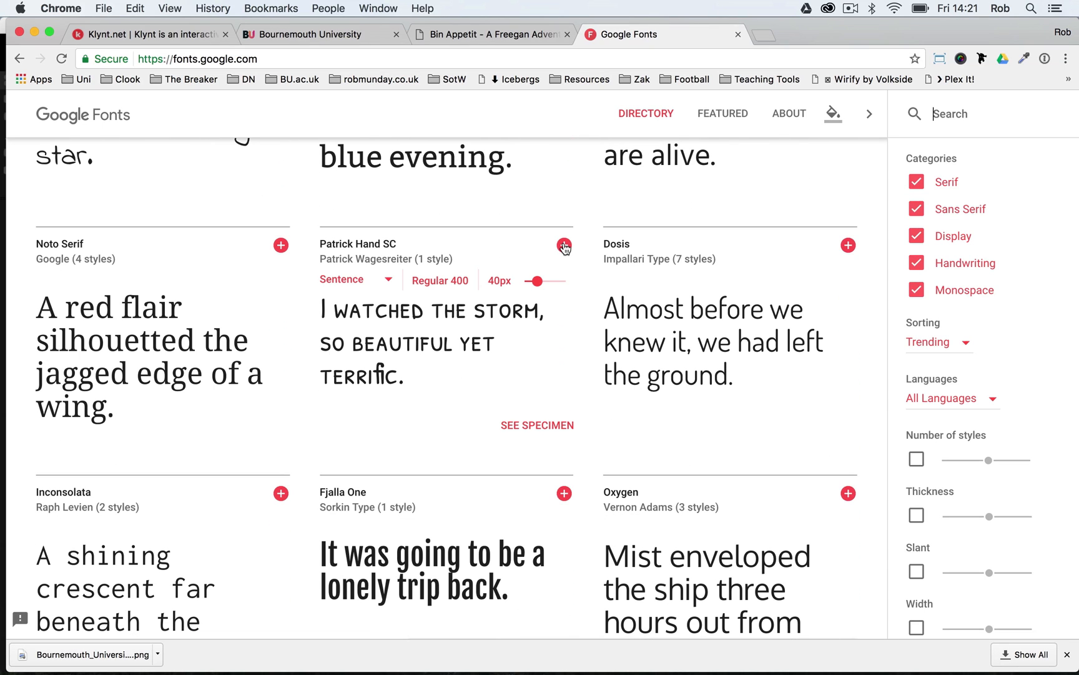
{"action": "left_click", "coordinate": [565, 246]}
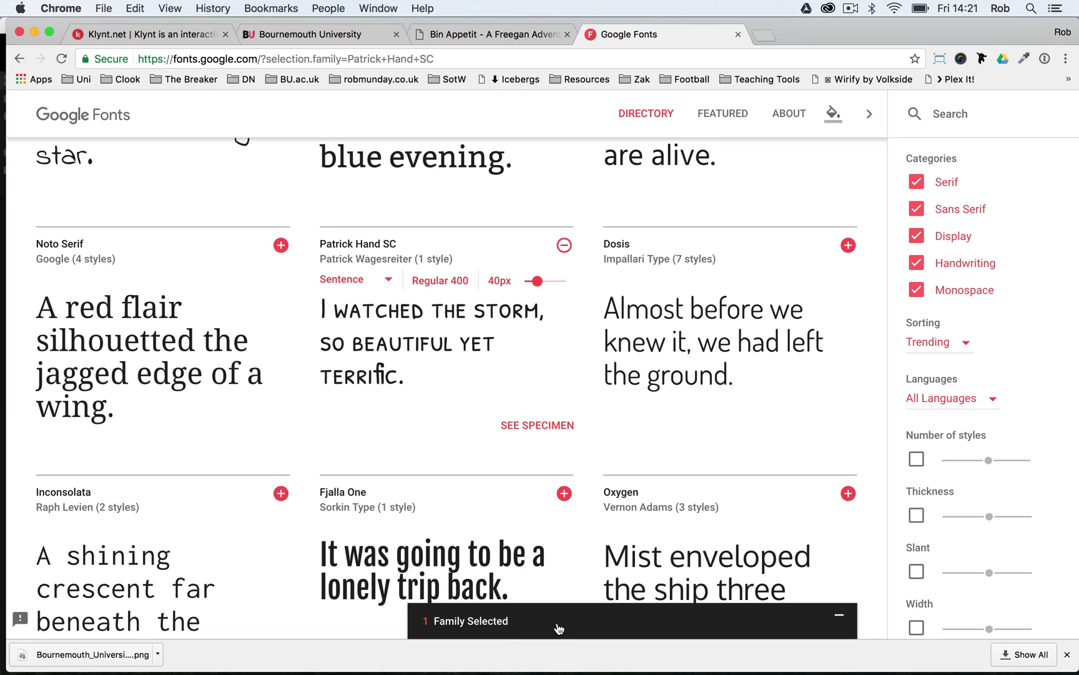
{"action": "mouse_move", "coordinate": [524, 628]}
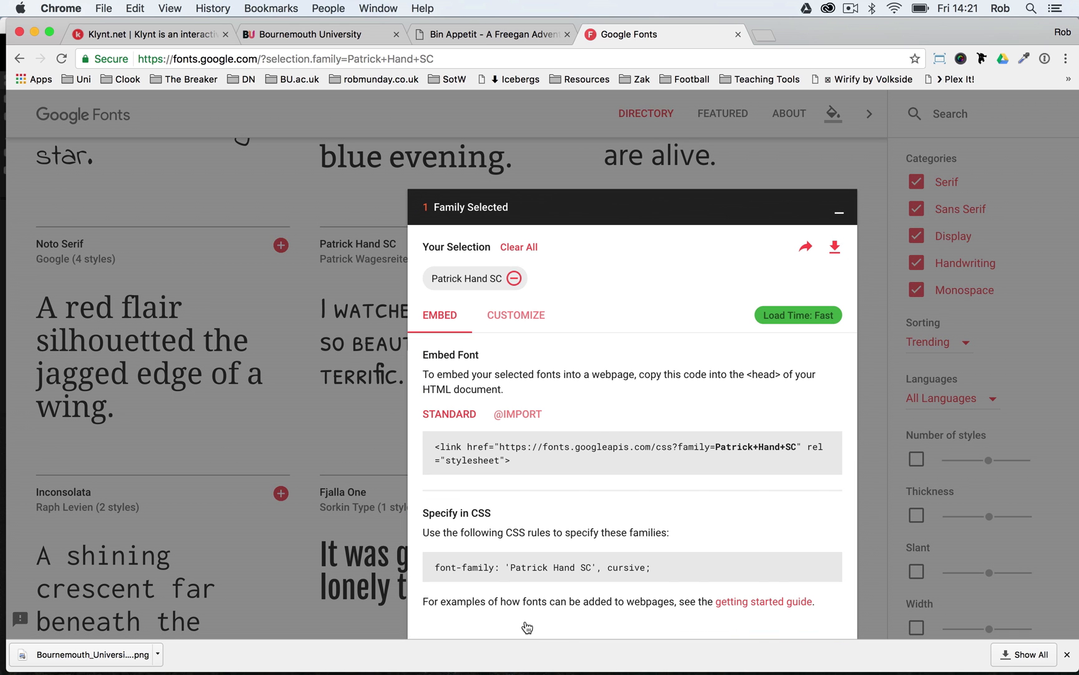
{"action": "mouse_move", "coordinate": [845, 249]}
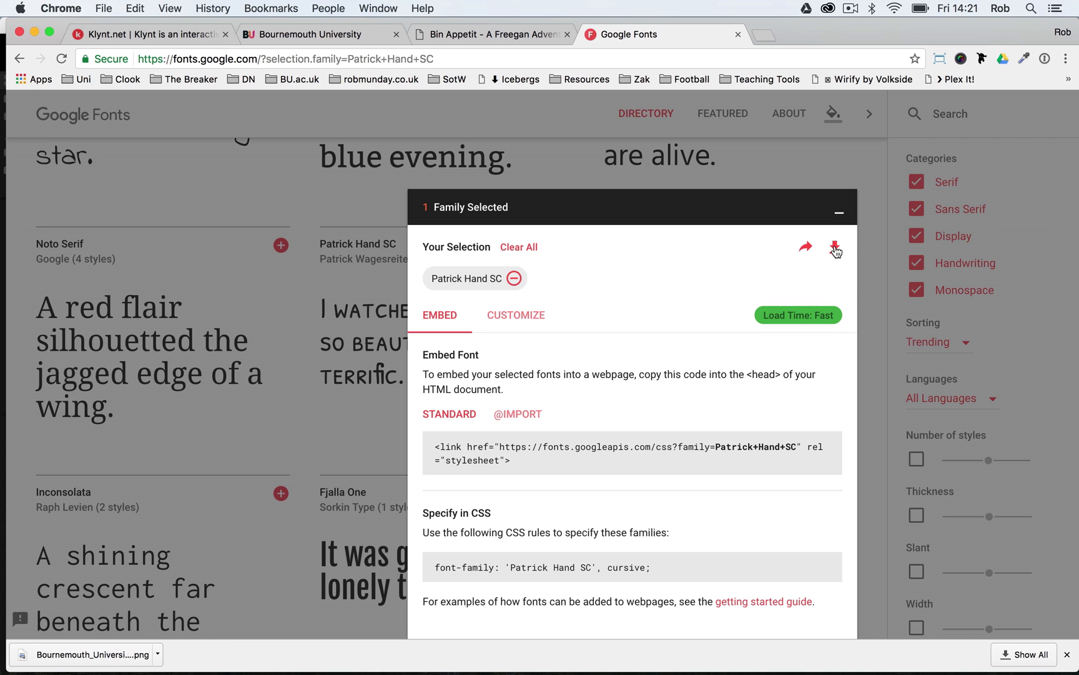
Step: Download the selected Patrick Hand SC family as Patrick_Hand_SC.zip
{"action": "left_click", "coordinate": [834, 245]}
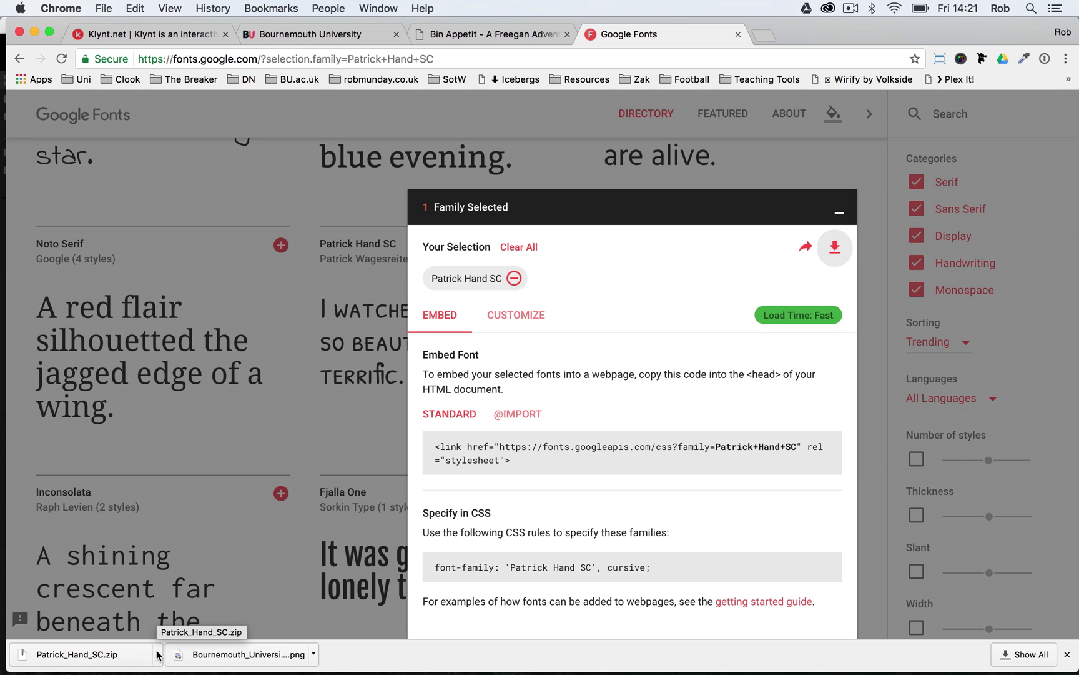
{"action": "mouse_move", "coordinate": [175, 605]}
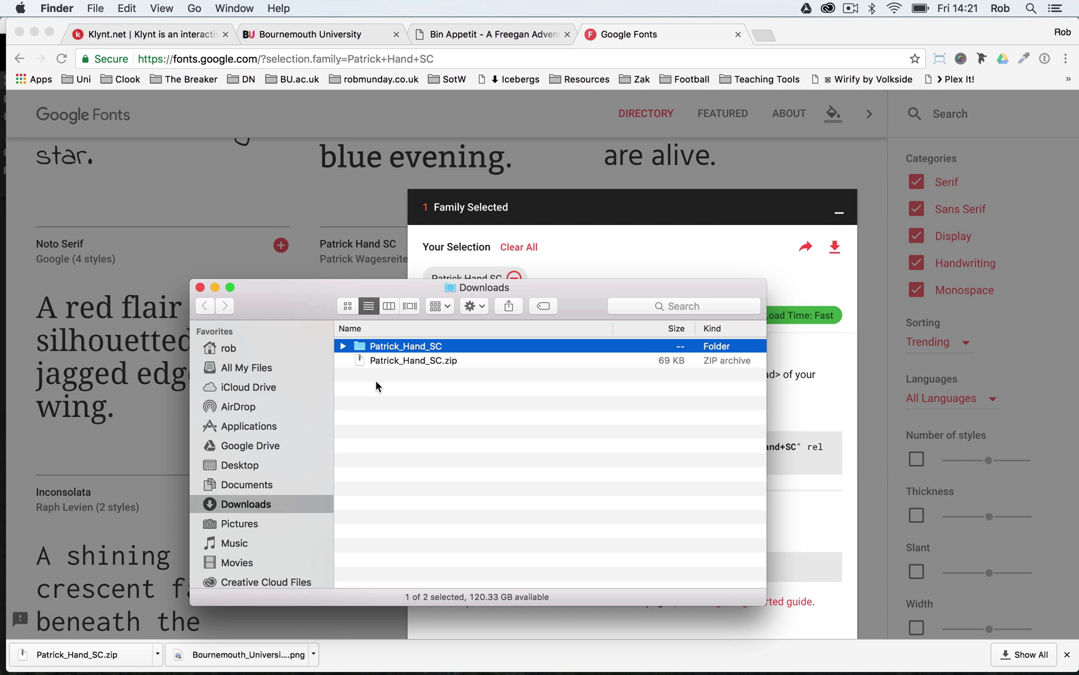
Step: In Downloads, open the Patrick_Hand_SC folder and pick PatrickHandSC-Regular.ttf
{"action": "double_click", "coordinate": [406, 344]}
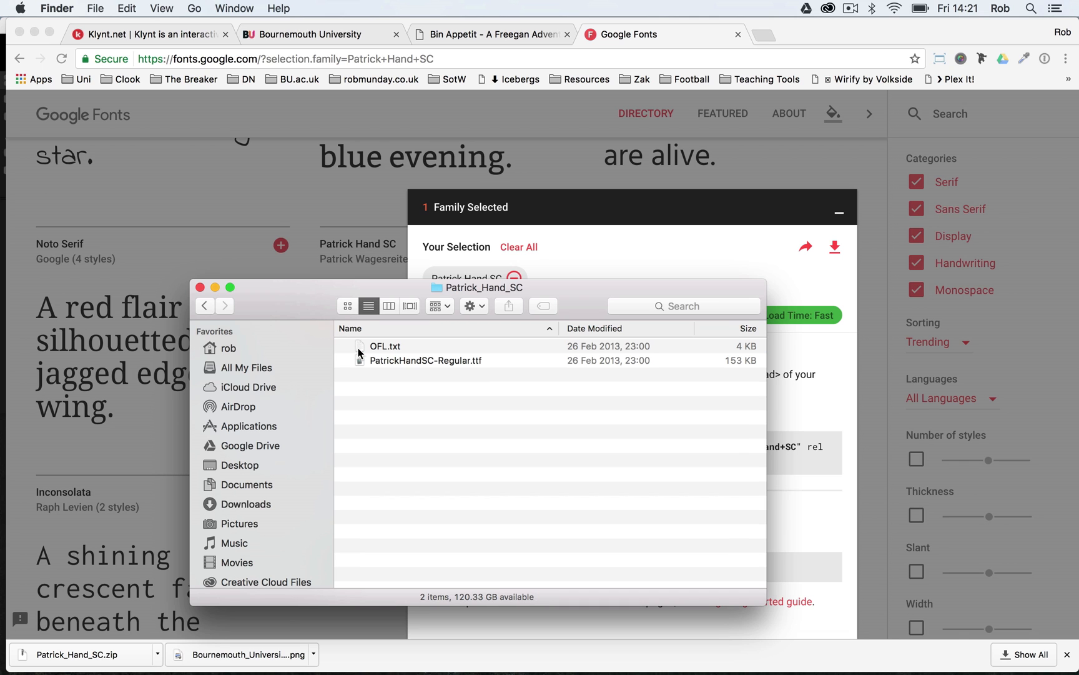
{"action": "left_click", "coordinate": [425, 361]}
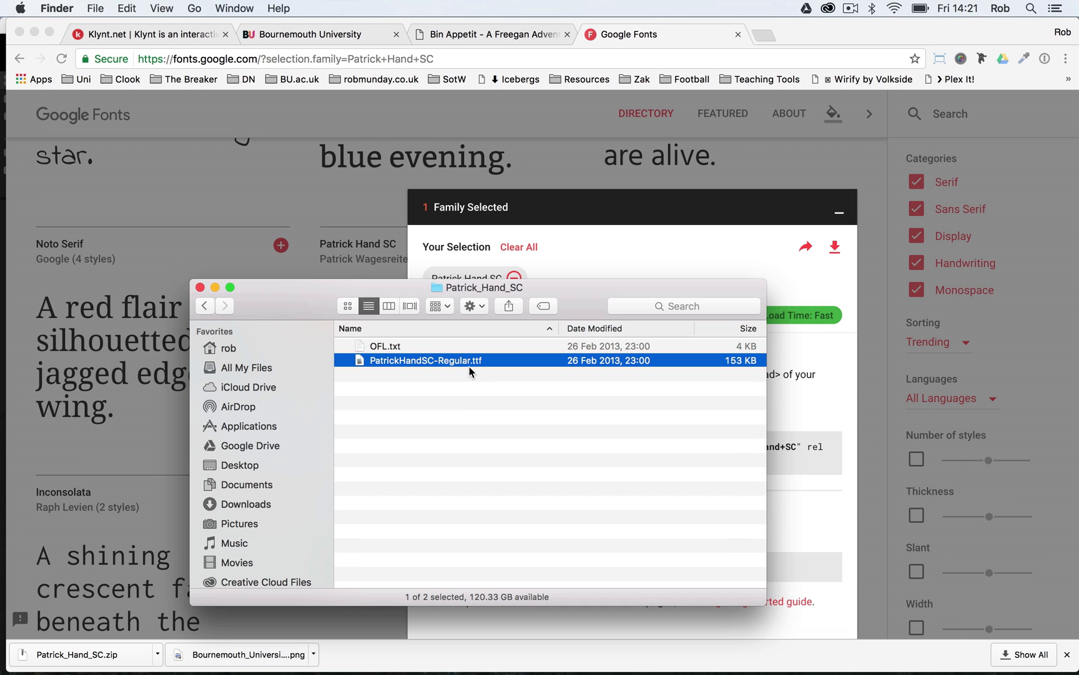
{"action": "mouse_move", "coordinate": [426, 368]}
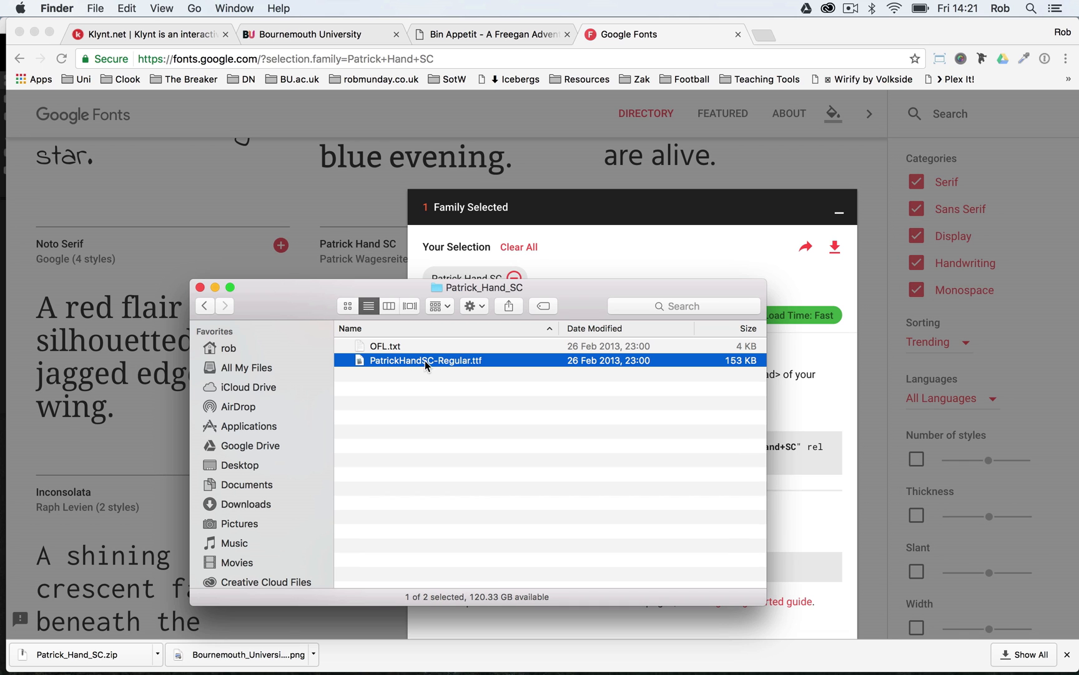
{"action": "mouse_move", "coordinate": [604, 665]}
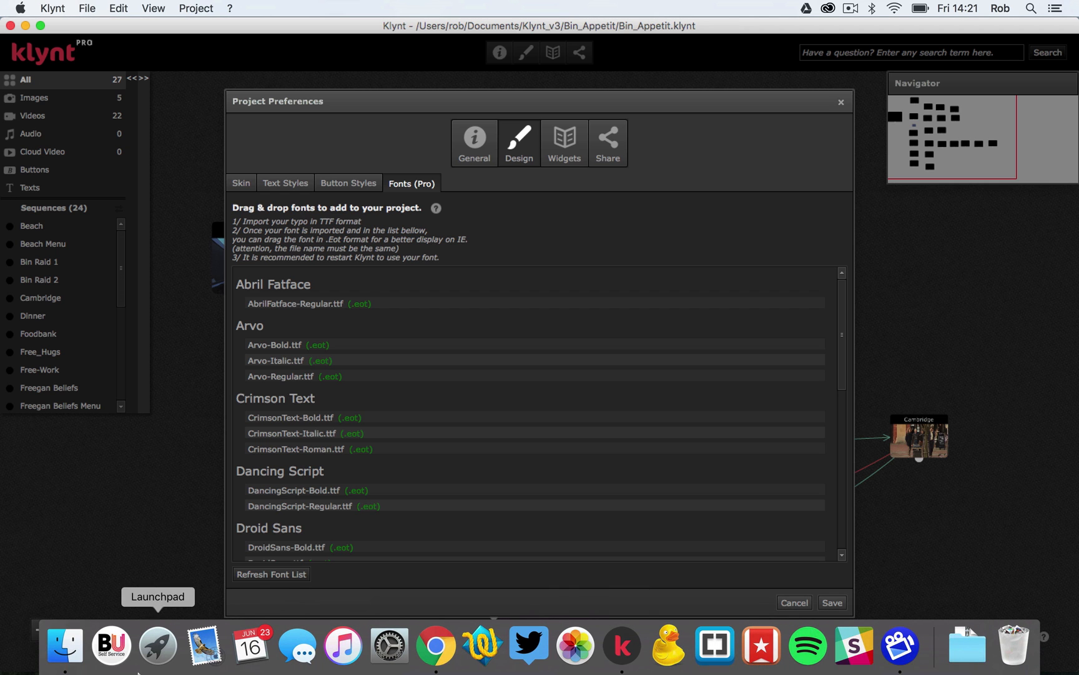
Step: Confirm Patrick Hand SC appears in the imported fonts list and save the preferences
{"action": "left_click", "coordinate": [61, 647]}
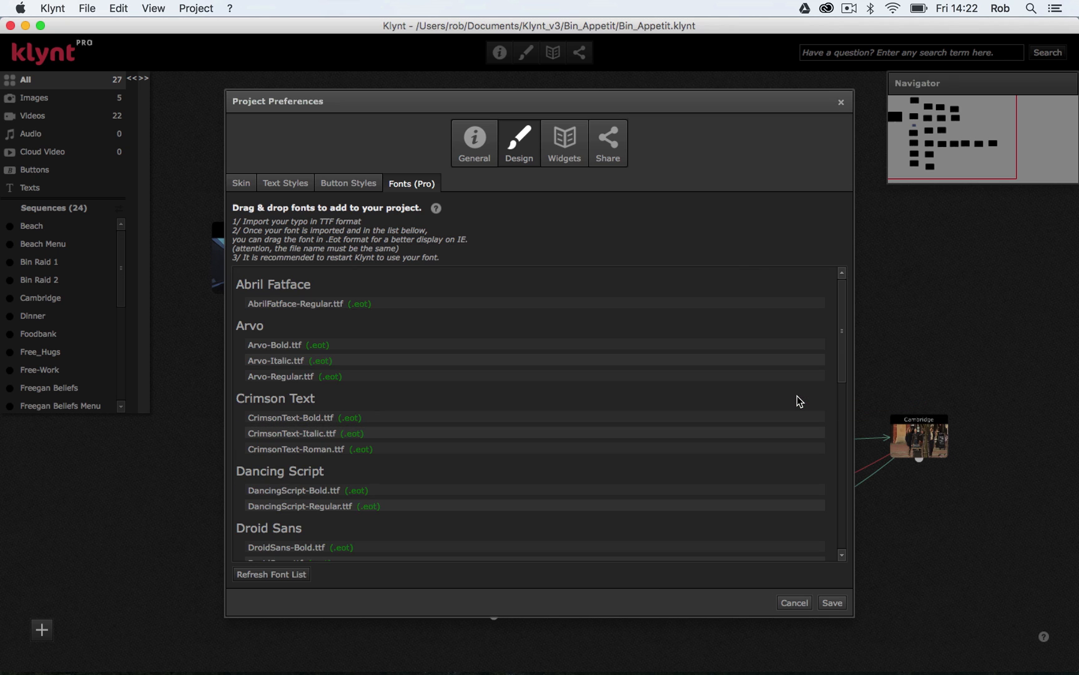
{"action": "scroll", "scroll_direction": "down", "scroll_amount": 3}
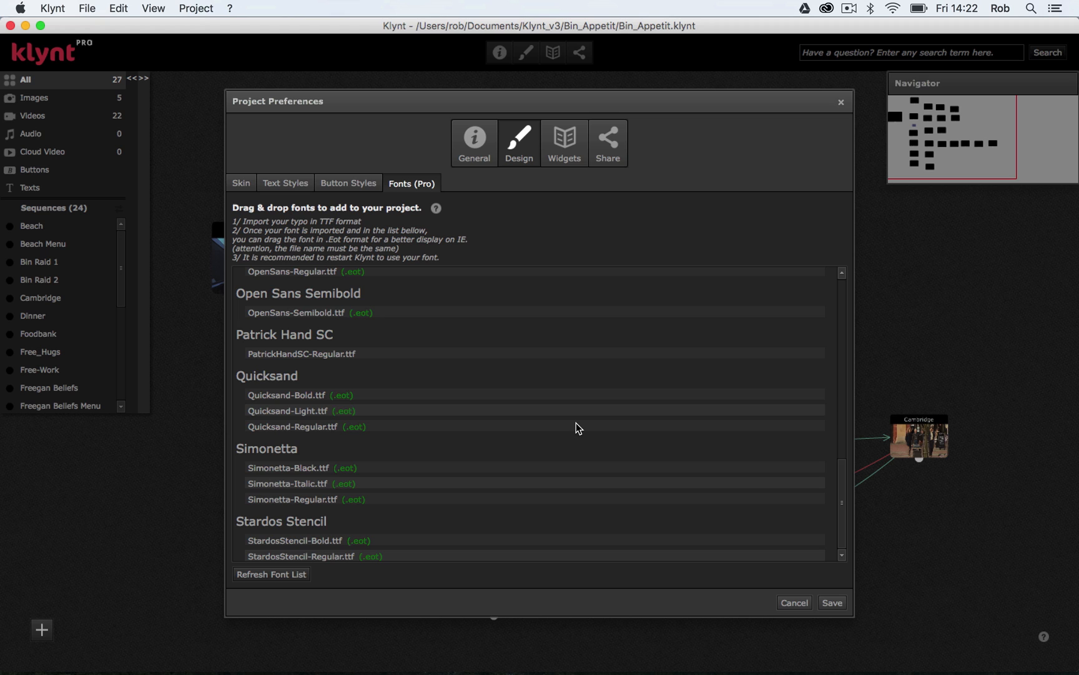
{"action": "mouse_move", "coordinate": [310, 348]}
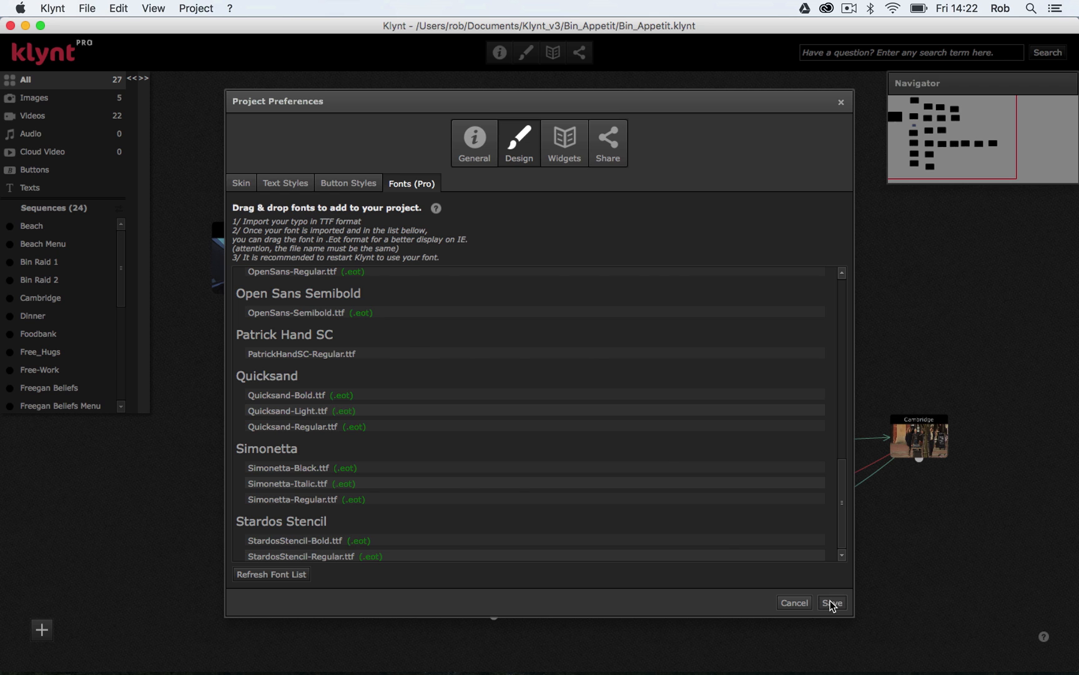
{"action": "left_click", "coordinate": [834, 602]}
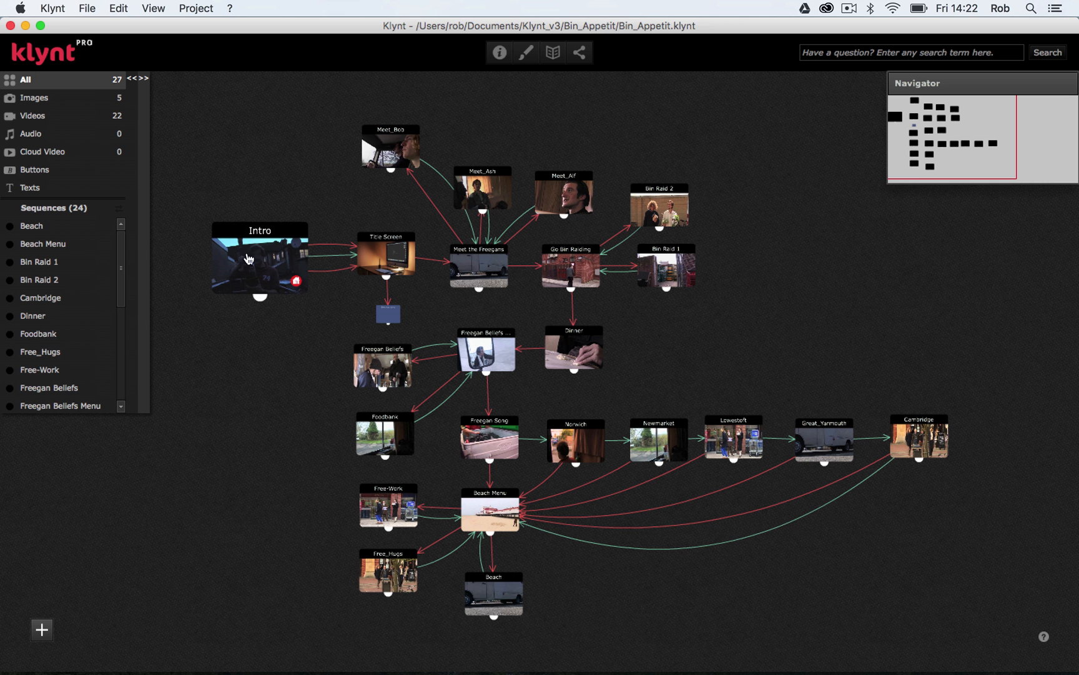
Step: In the Title Screen sequence, set the subtitle text's font to Patrick Hand SC
{"action": "left_click", "coordinate": [386, 260]}
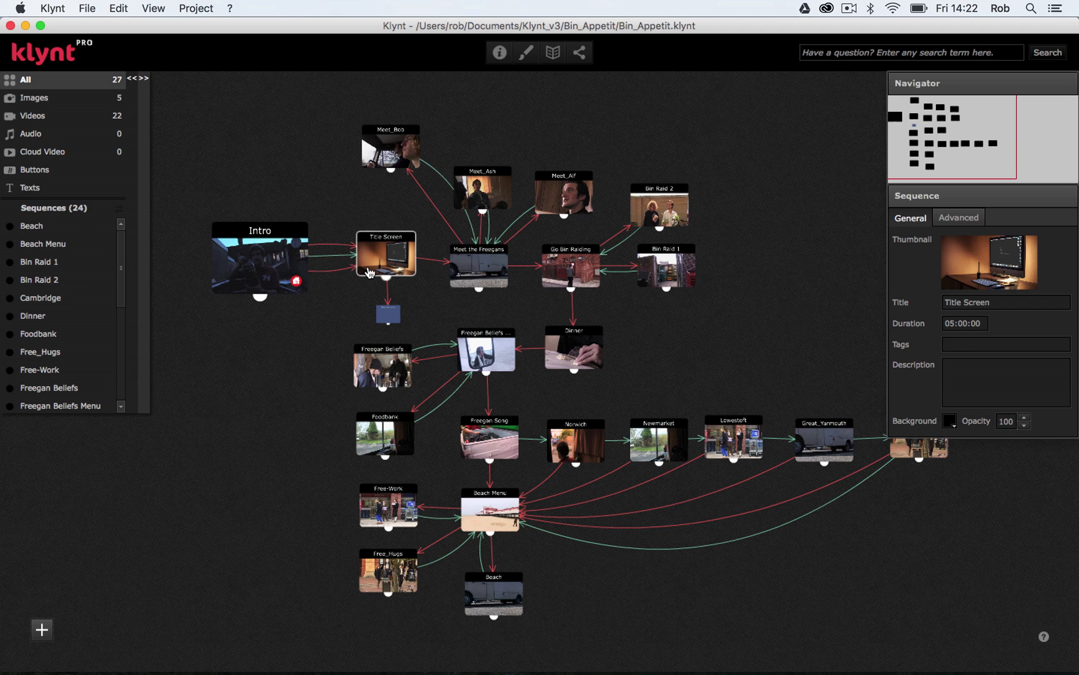
{"action": "double_click", "coordinate": [385, 260]}
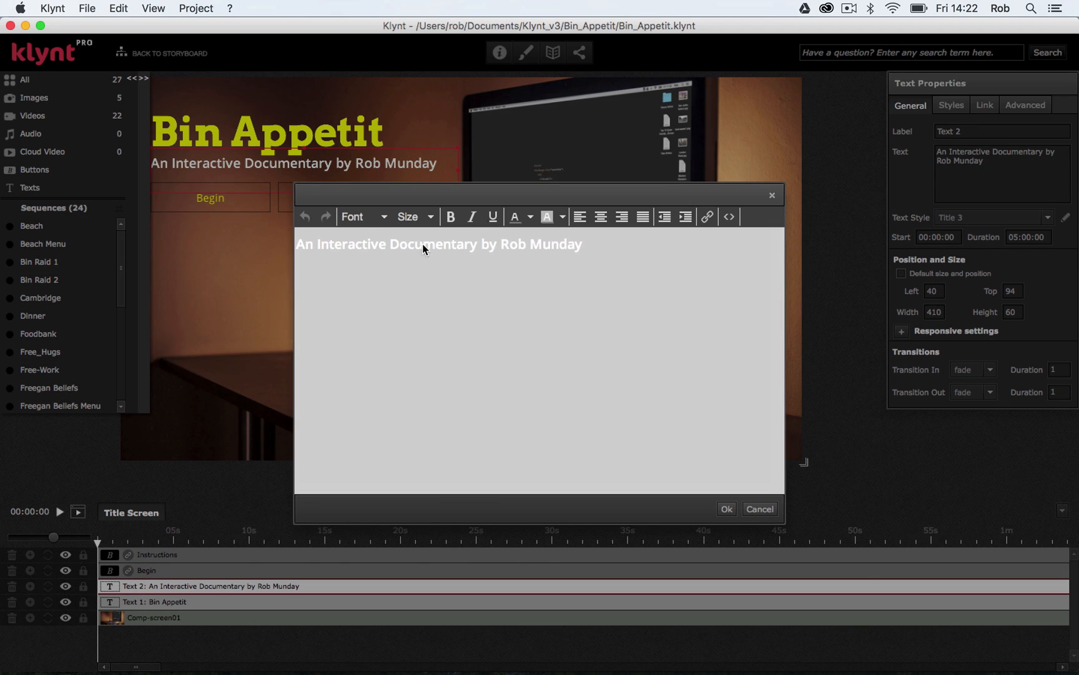
{"action": "triple_click", "coordinate": [437, 245]}
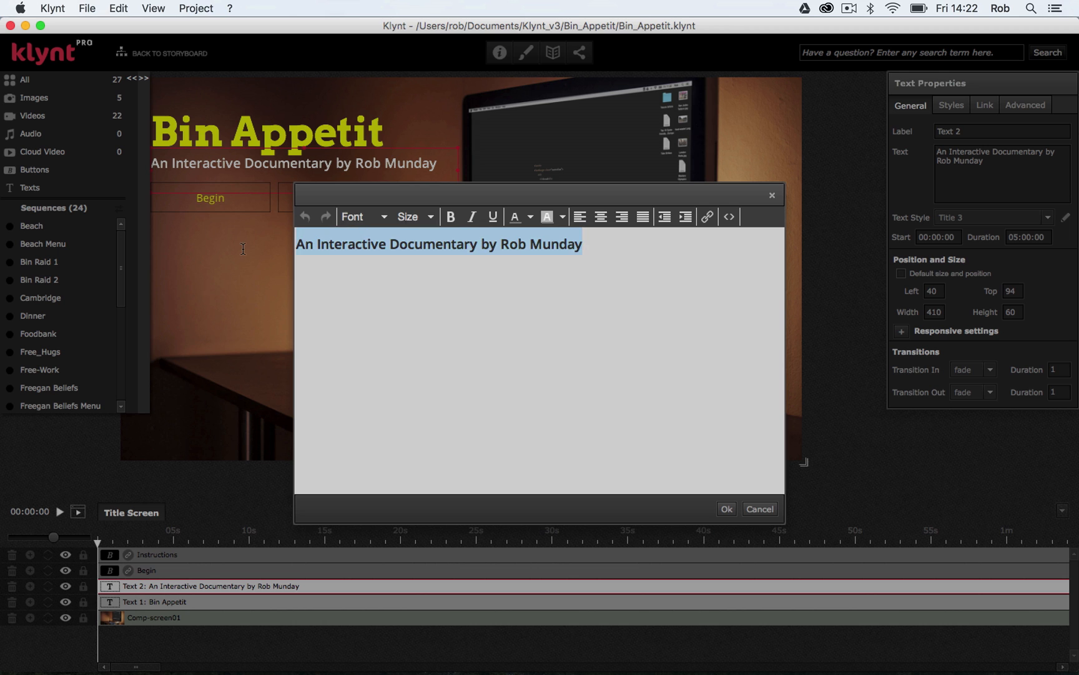
{"action": "left_click", "coordinate": [364, 216]}
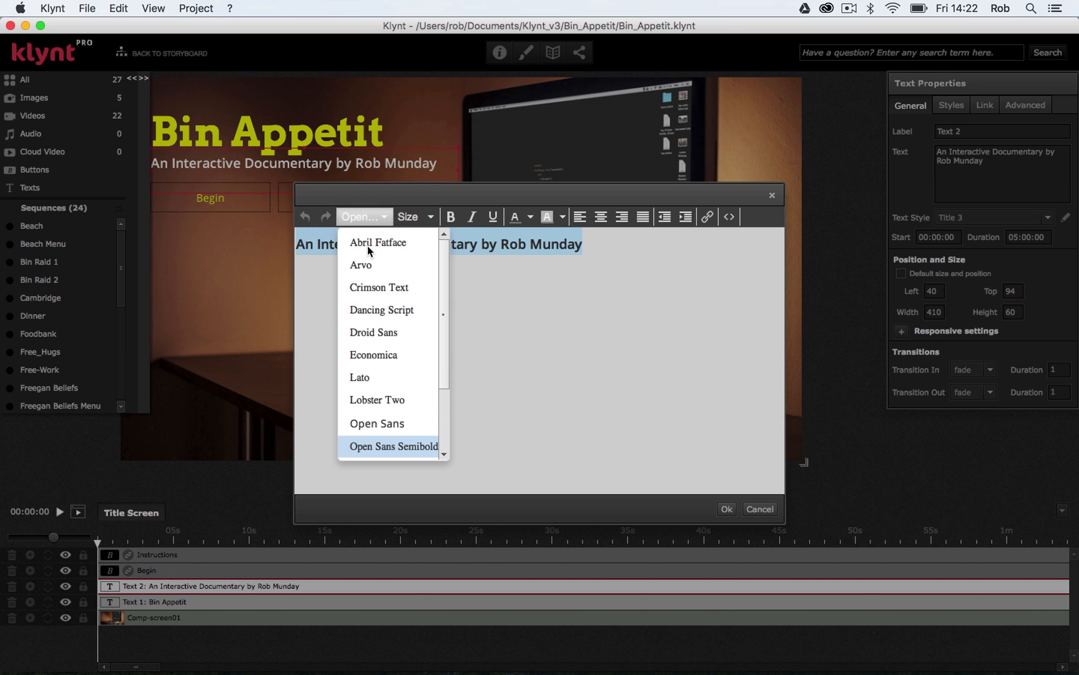
{"action": "scroll", "scroll_direction": "down", "scroll_amount": 3}
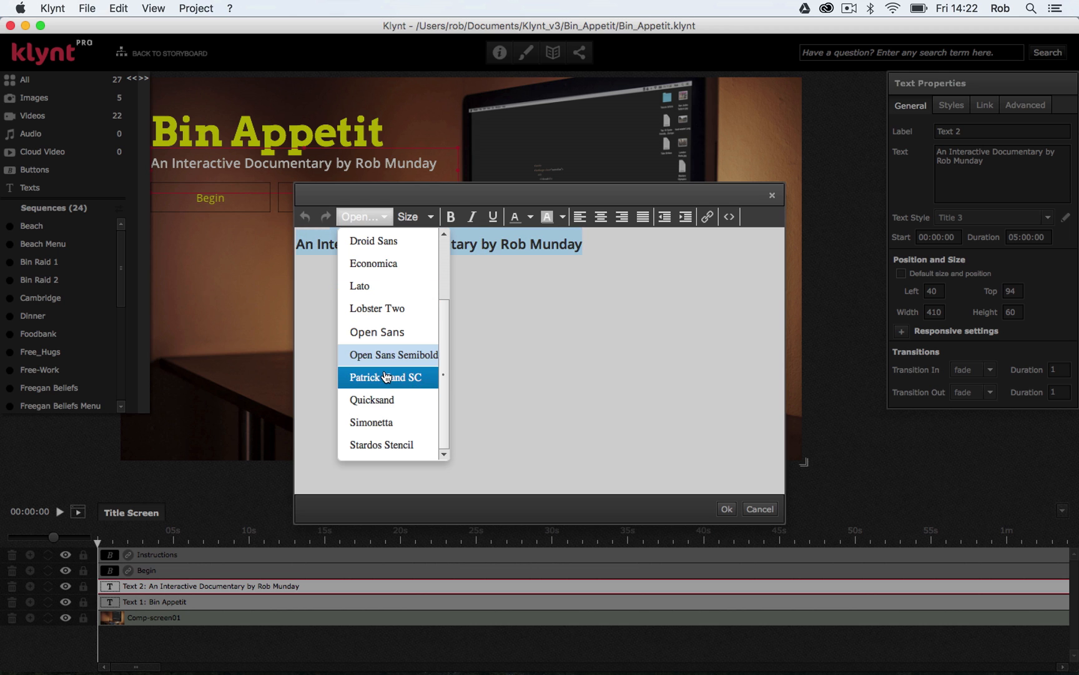
{"action": "left_click", "coordinate": [387, 377]}
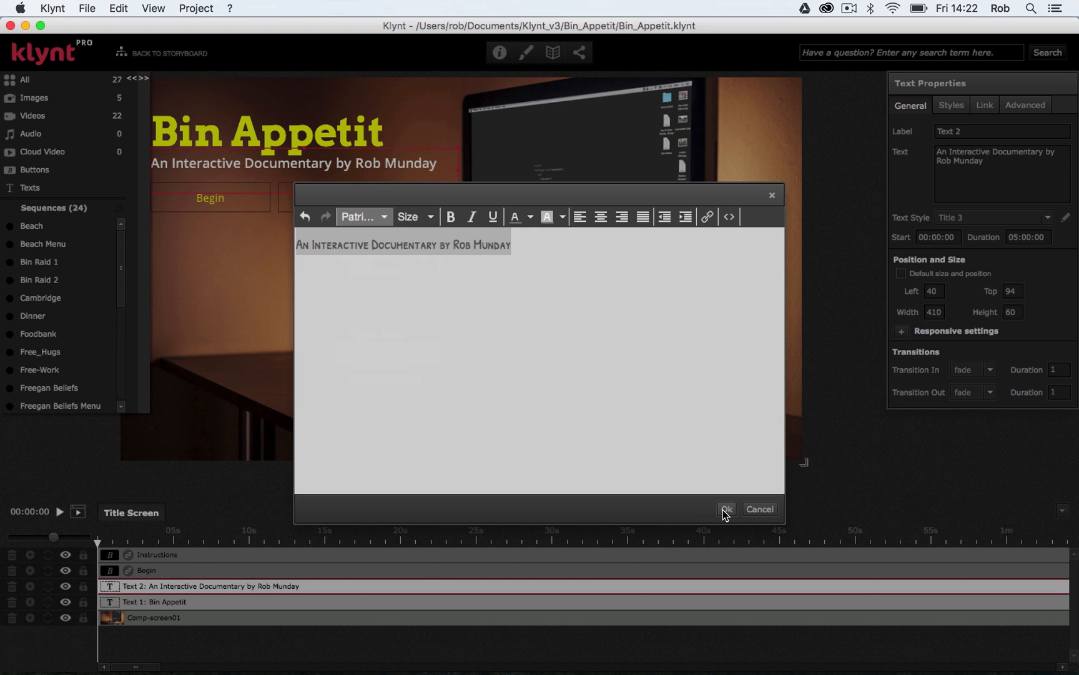
{"action": "left_click", "coordinate": [727, 509]}
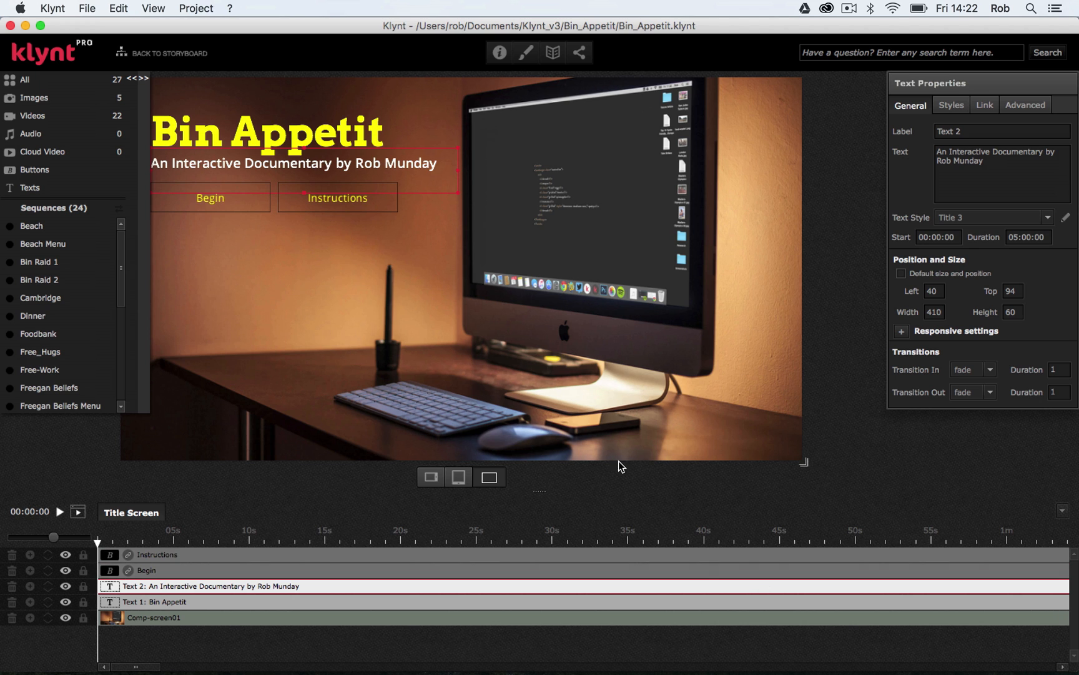
Step: Select the Comp-screen01 background image on the Title Screen canvas
{"action": "left_click", "coordinate": [149, 617]}
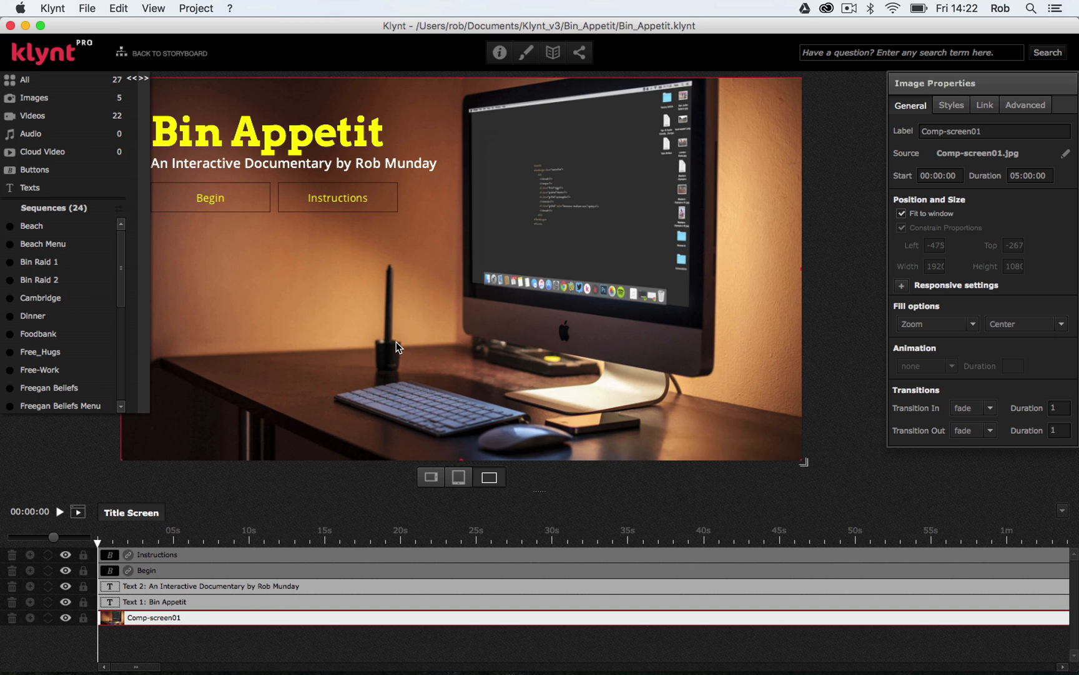
{"action": "mouse_move", "coordinate": [486, 62]}
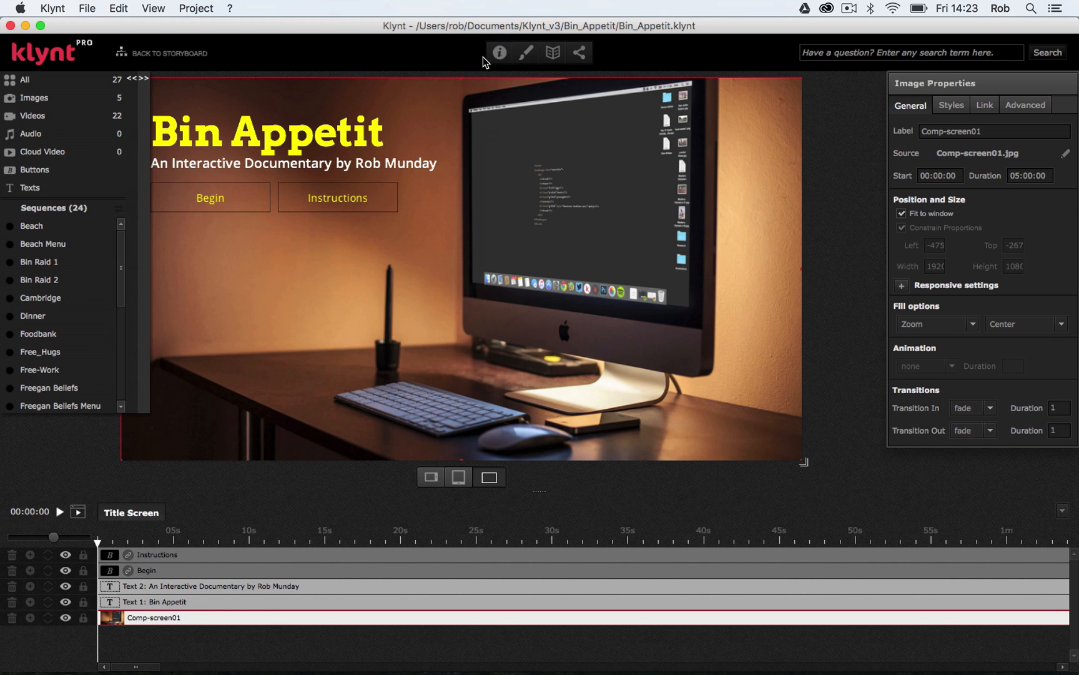
{"action": "mouse_move", "coordinate": [498, 53]}
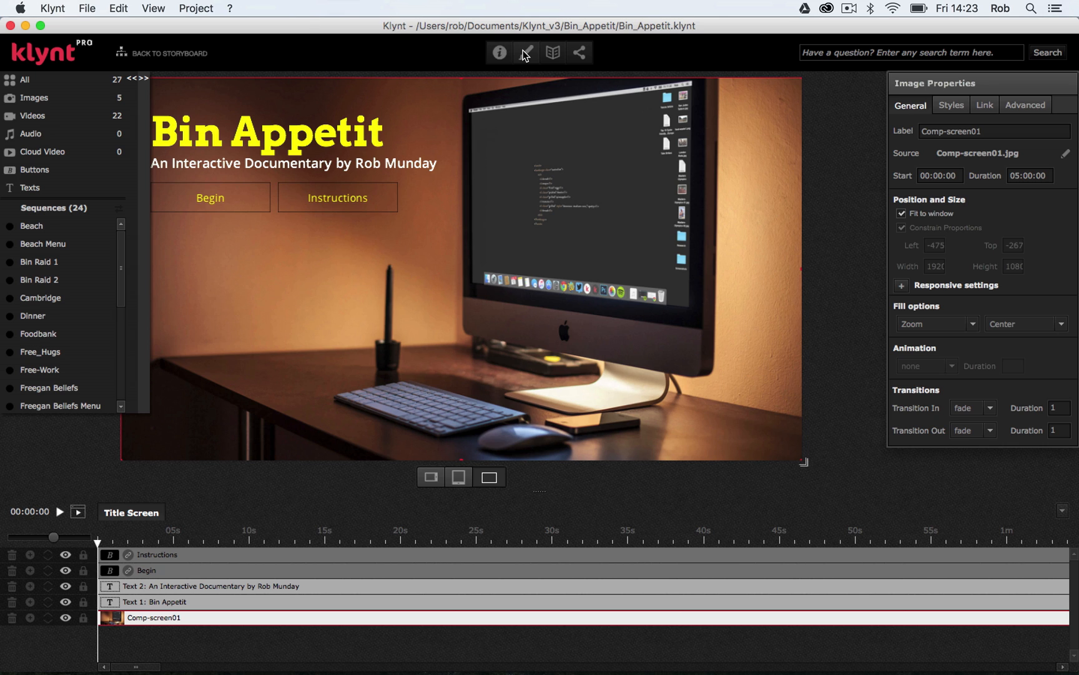
{"action": "mouse_move", "coordinate": [555, 59]}
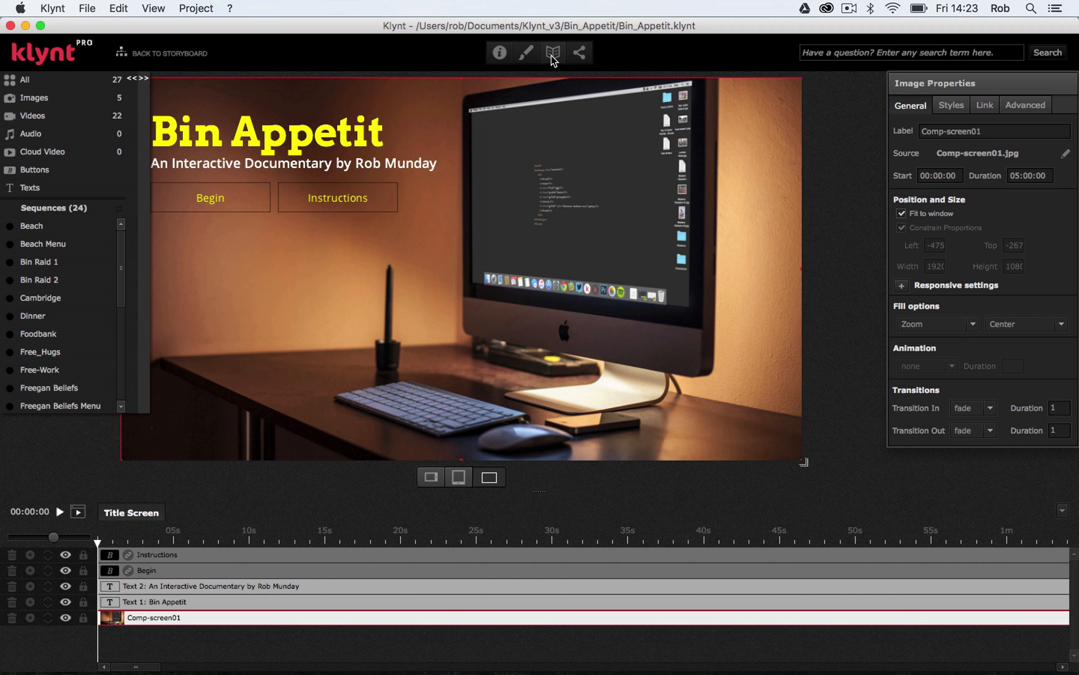
Step: Show the footer widget settings and select its Credits link
{"action": "left_click", "coordinate": [553, 53]}
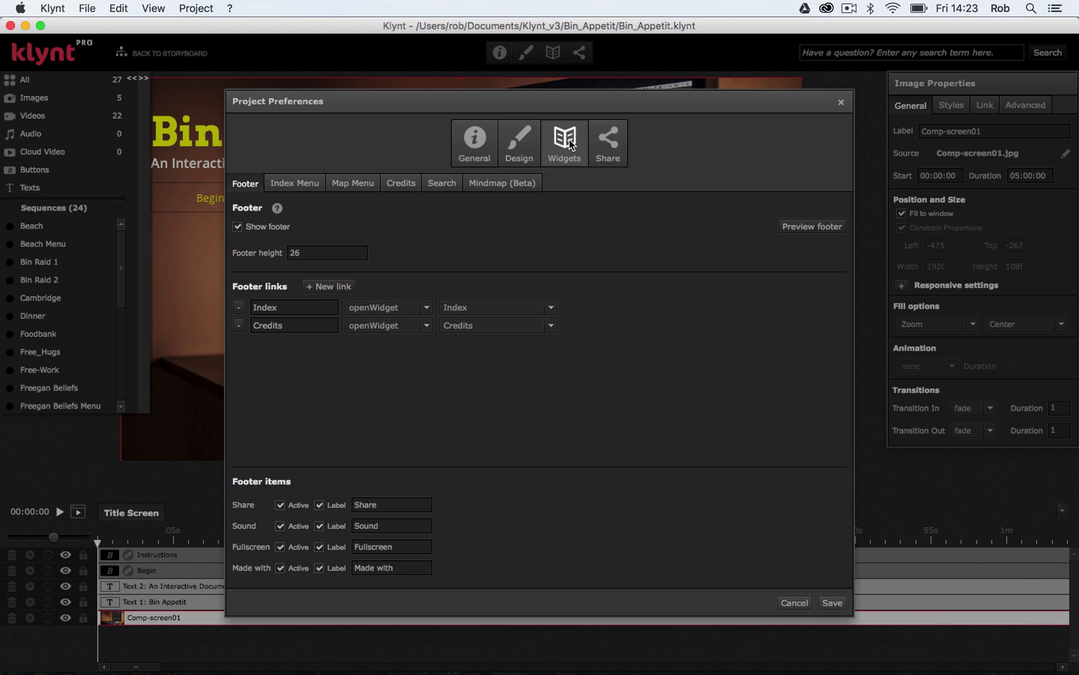
{"action": "mouse_move", "coordinate": [252, 190]}
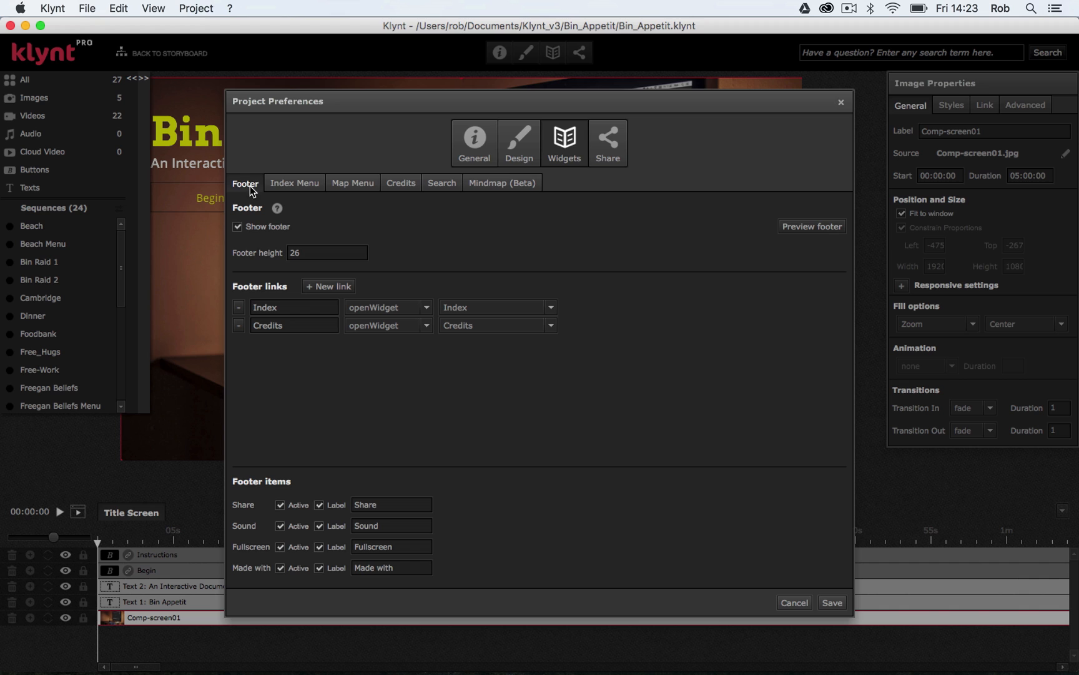
{"action": "left_click", "coordinate": [238, 227]}
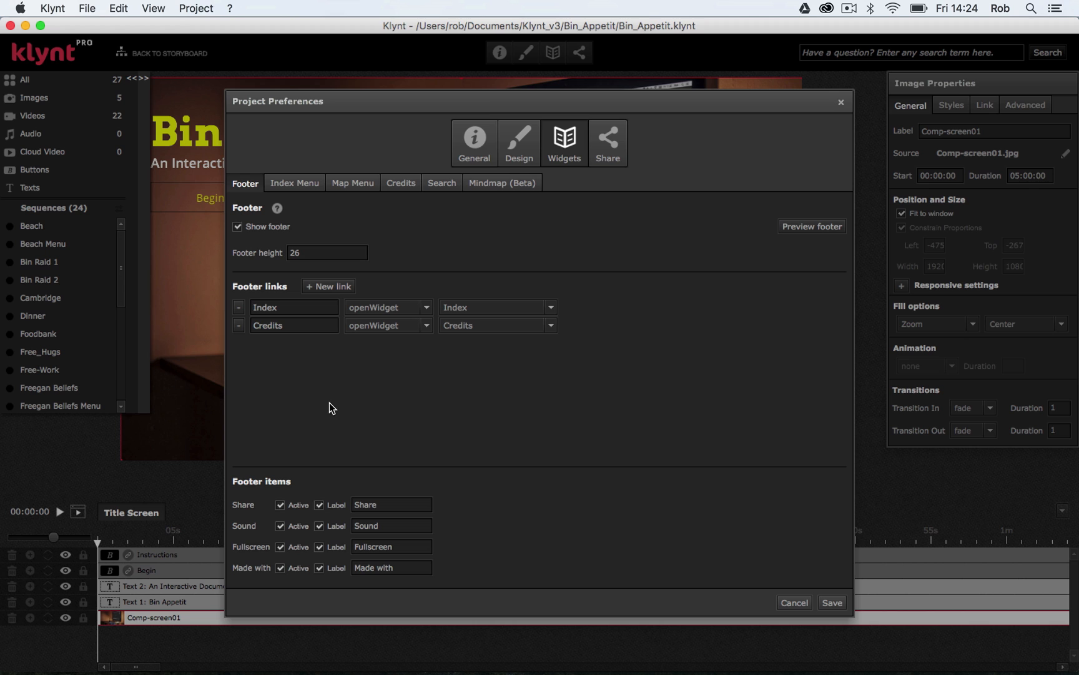
{"action": "mouse_move", "coordinate": [313, 357]}
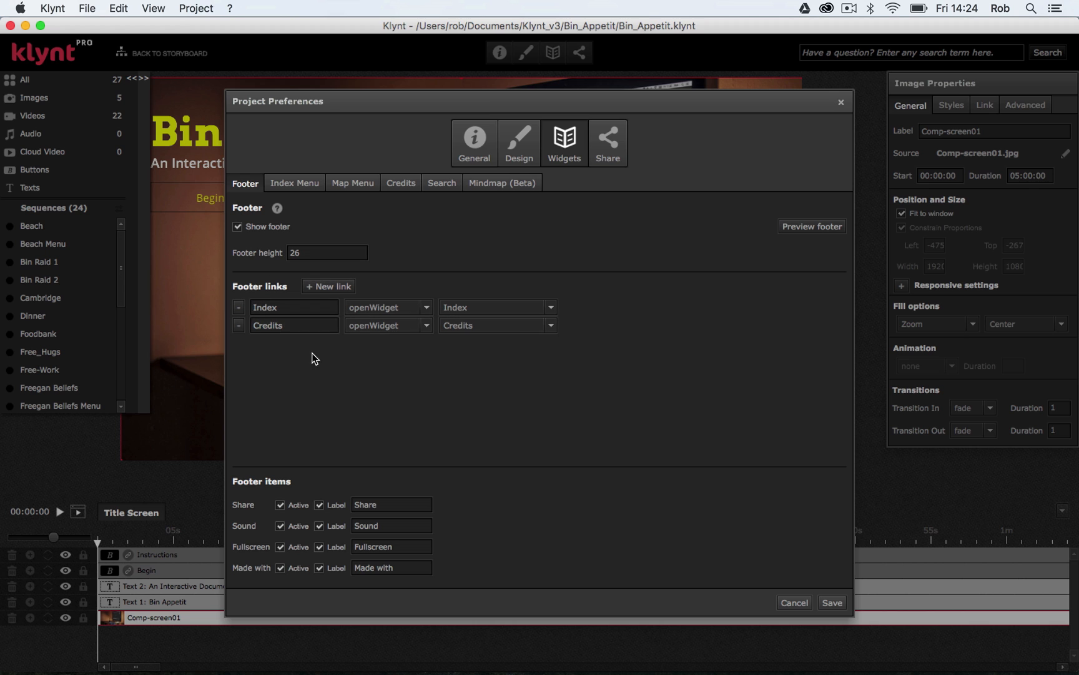
{"action": "mouse_move", "coordinate": [318, 363]}
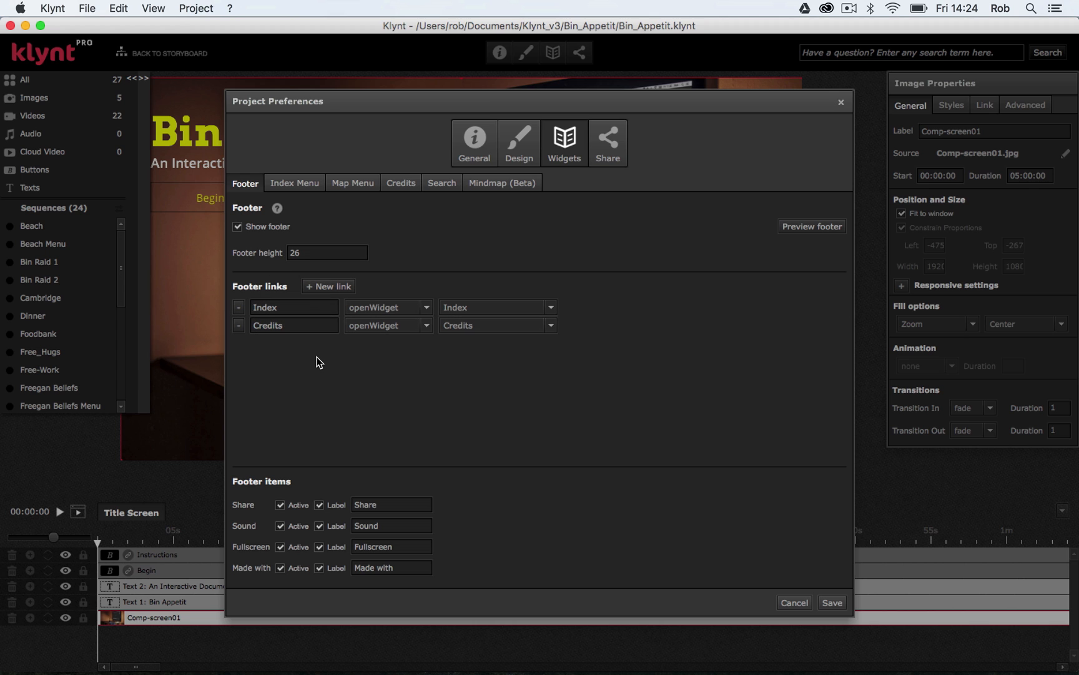
{"action": "left_click", "coordinate": [295, 308]}
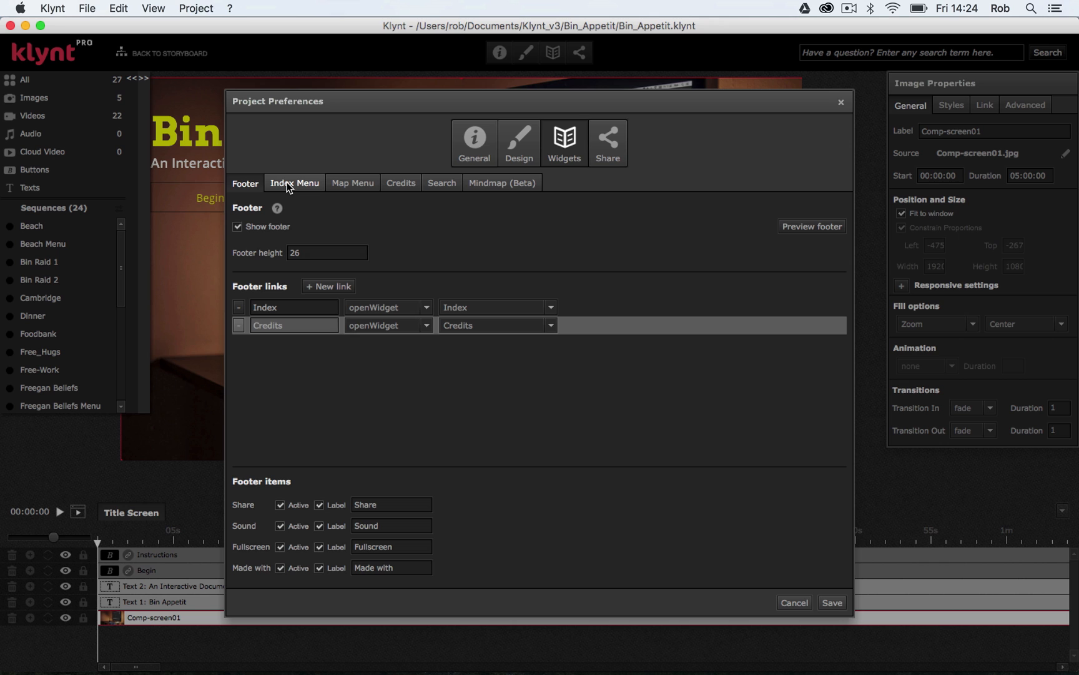
Step: Show the Index Menu settings with the empty menu beside the project's sequence list
{"action": "left_click", "coordinate": [295, 182]}
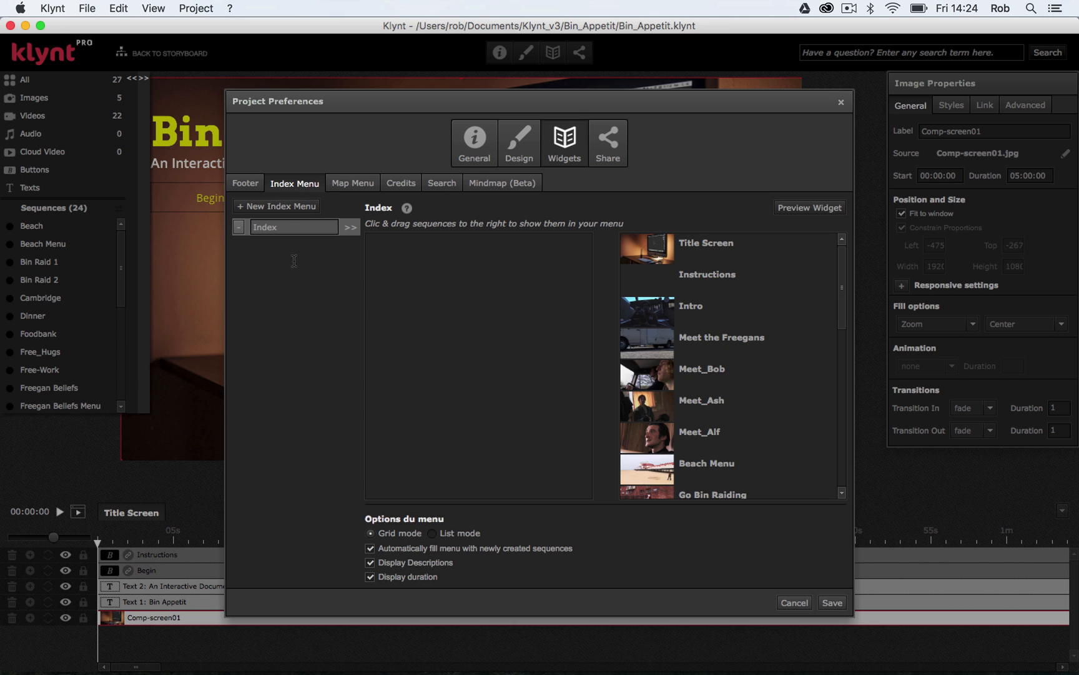
{"action": "mouse_move", "coordinate": [430, 278]}
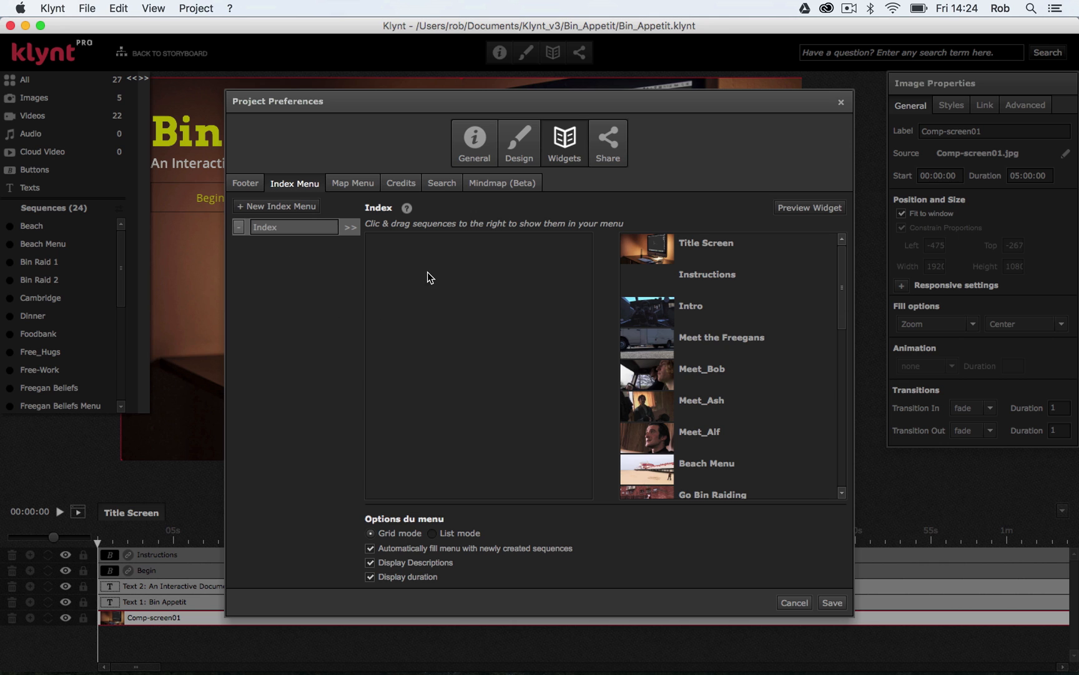
{"action": "scroll", "scroll_direction": "down", "scroll_amount": 3}
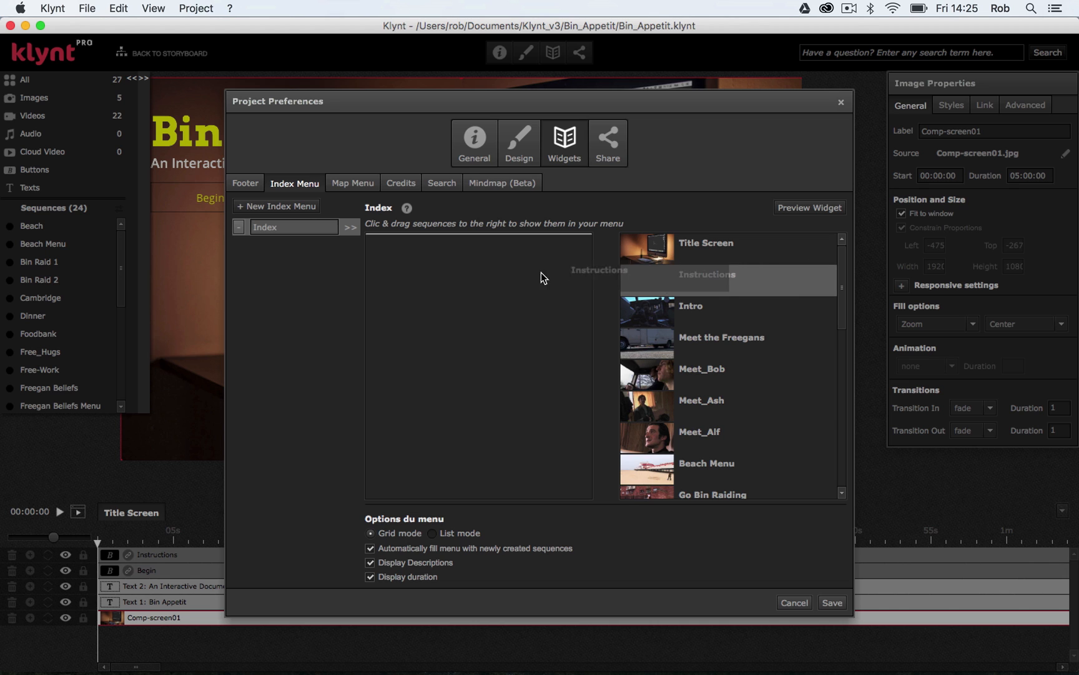
Step: Drag Free-Work and Free_Hugs into the hidden-sequences column next to Instructions
{"action": "left_click_drag", "start_coordinate": [705, 273], "coordinate": [452, 242]}
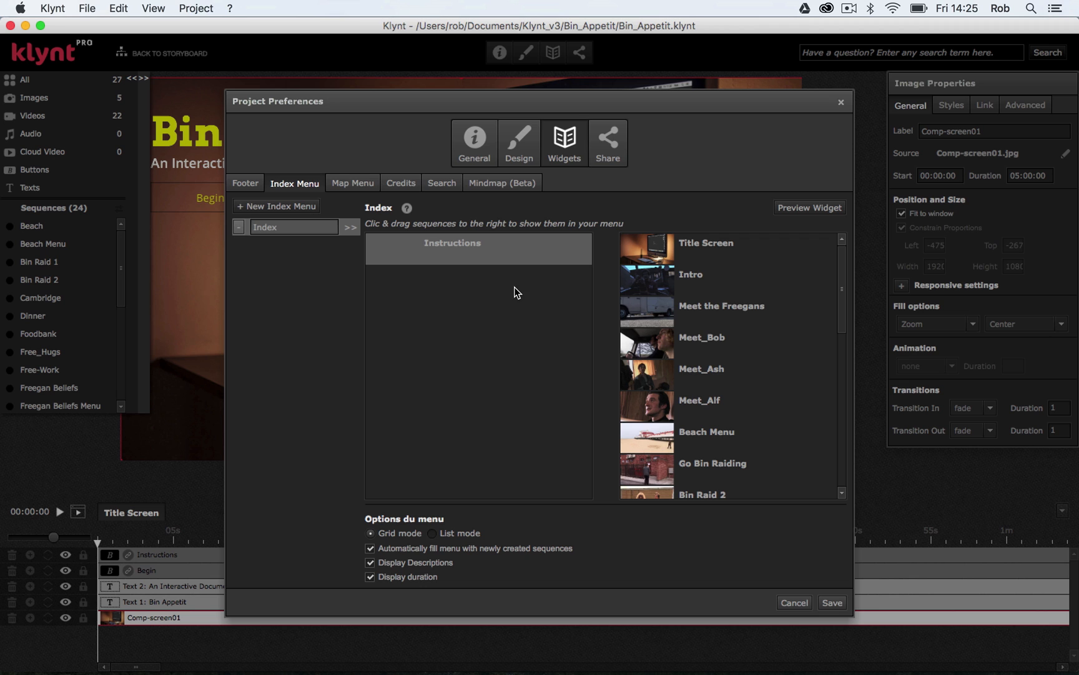
{"action": "scroll", "scroll_direction": "down", "scroll_amount": 3}
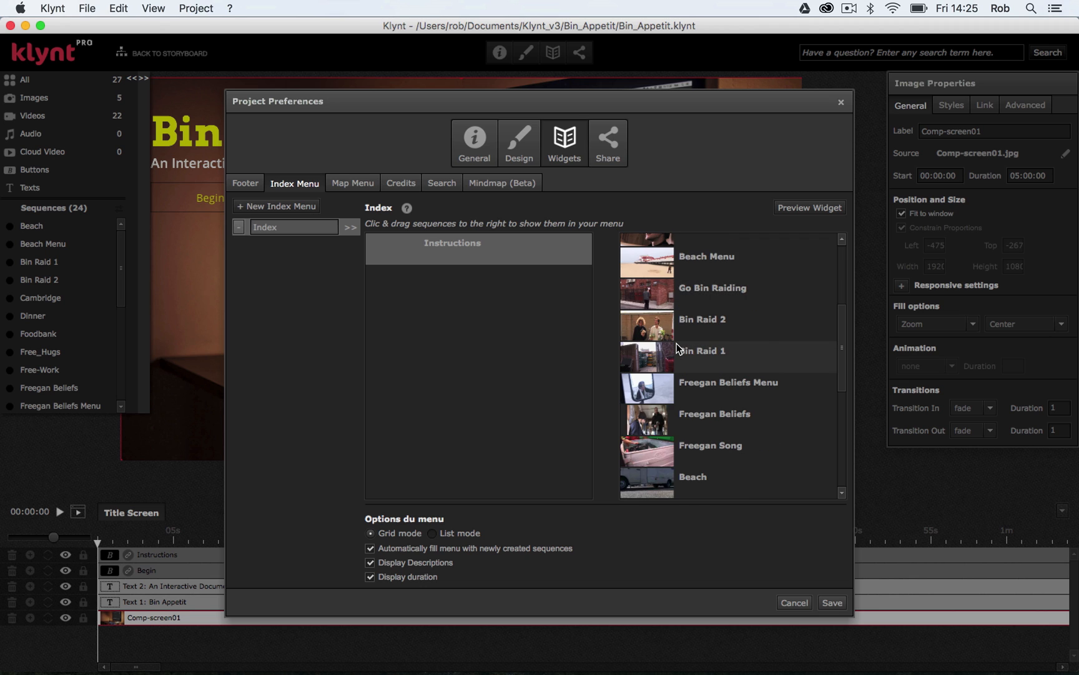
{"action": "scroll", "scroll_direction": "down", "scroll_amount": 3}
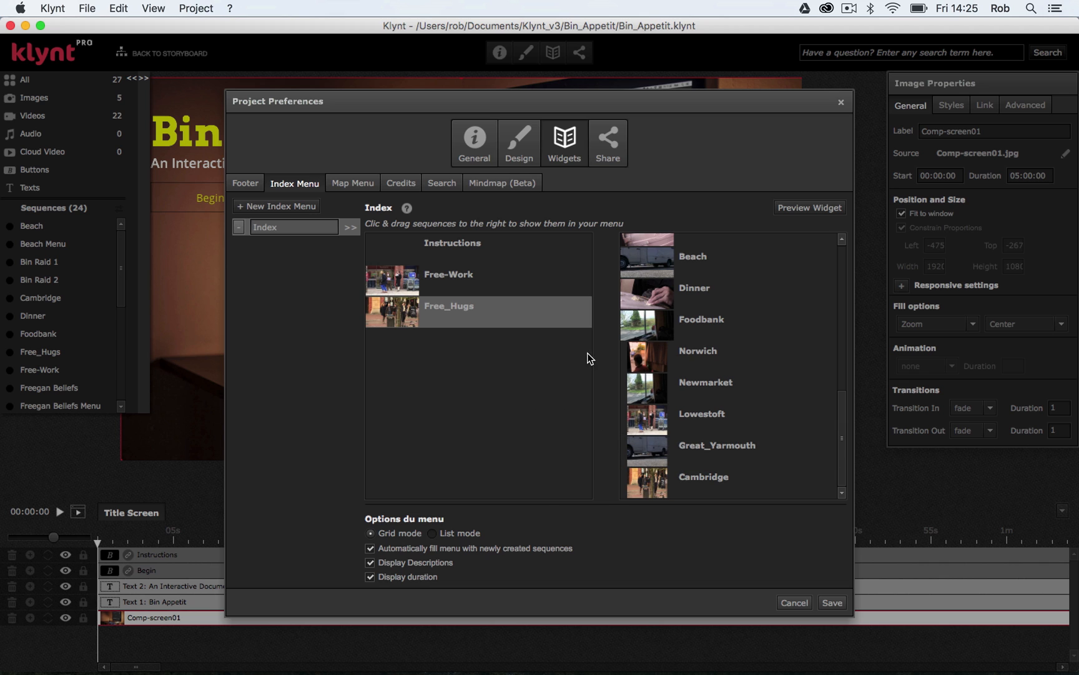
{"action": "mouse_move", "coordinate": [500, 359]}
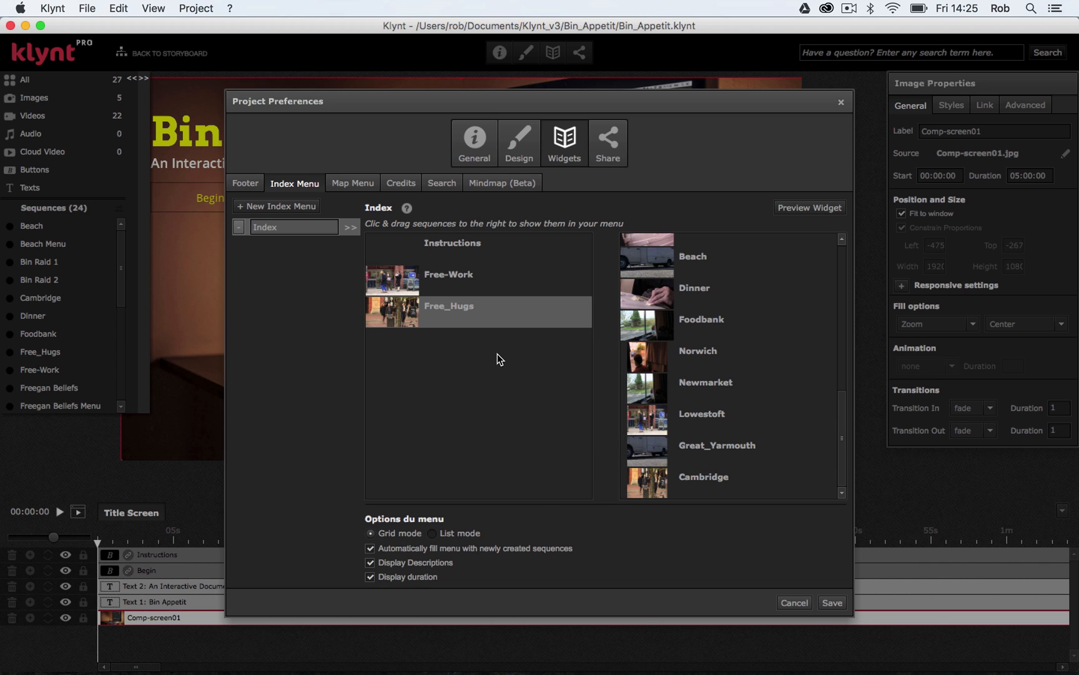
{"action": "mouse_move", "coordinate": [413, 465]}
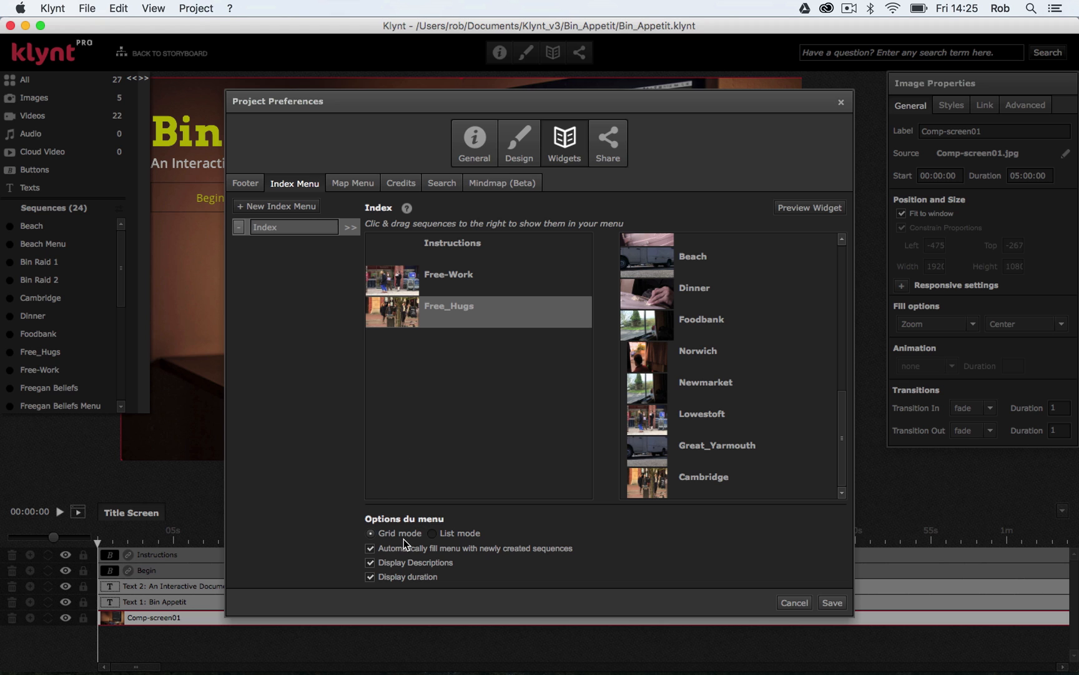
{"action": "mouse_move", "coordinate": [448, 537]}
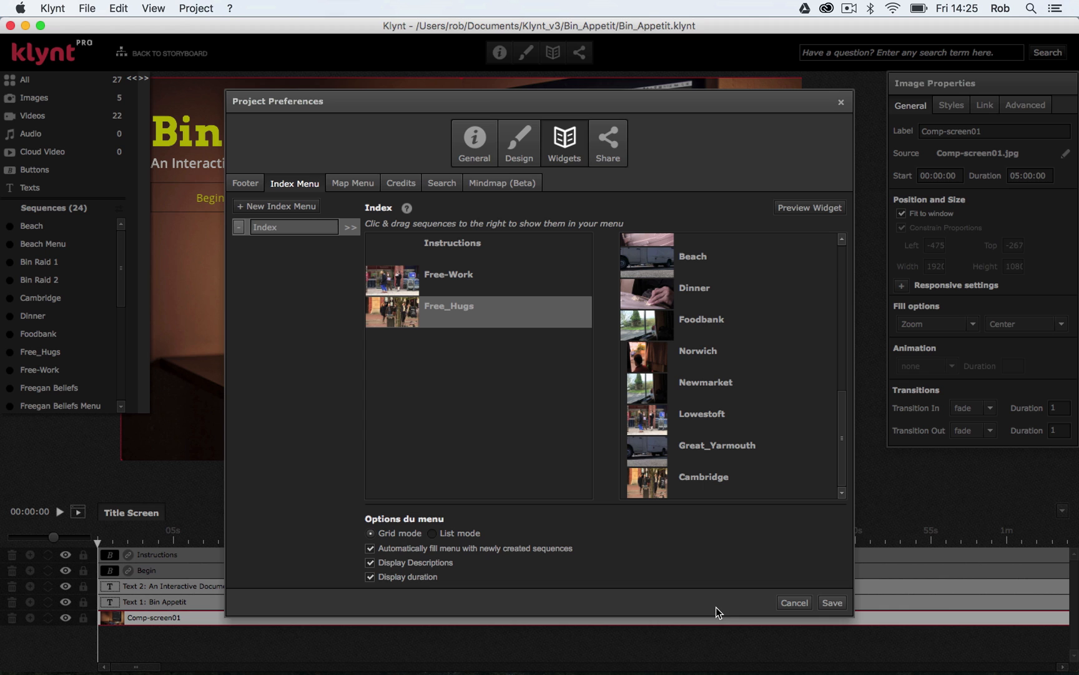
{"action": "mouse_move", "coordinate": [416, 209]}
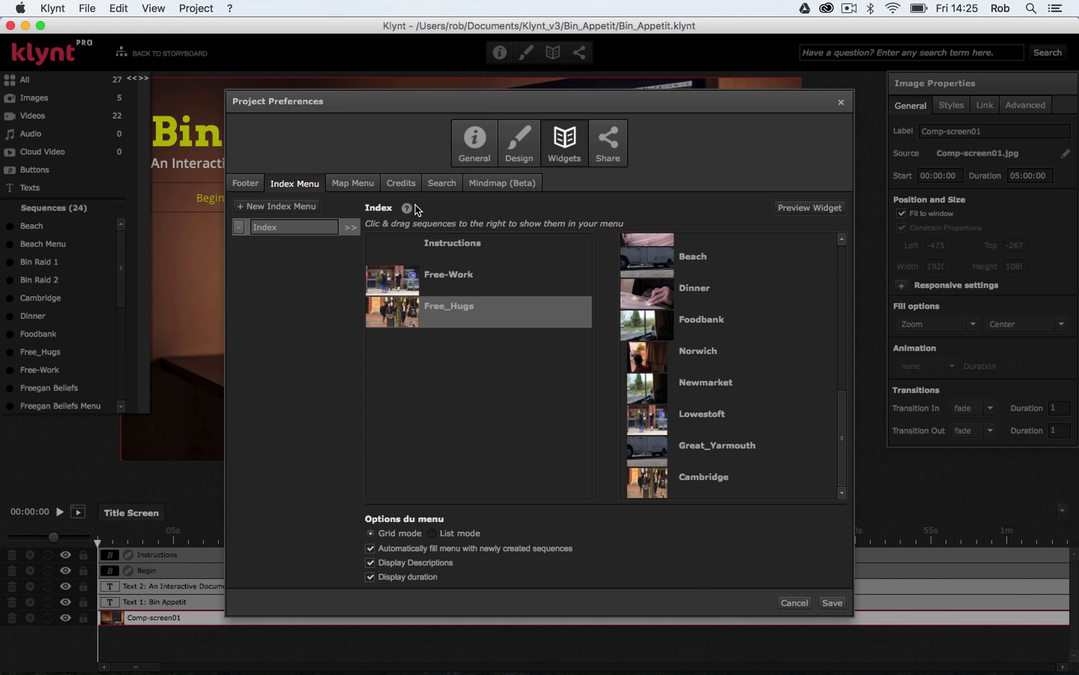
Step: Show the Credits settings with title, subtitle and About text, ready to enter credits
{"action": "left_click", "coordinate": [401, 182]}
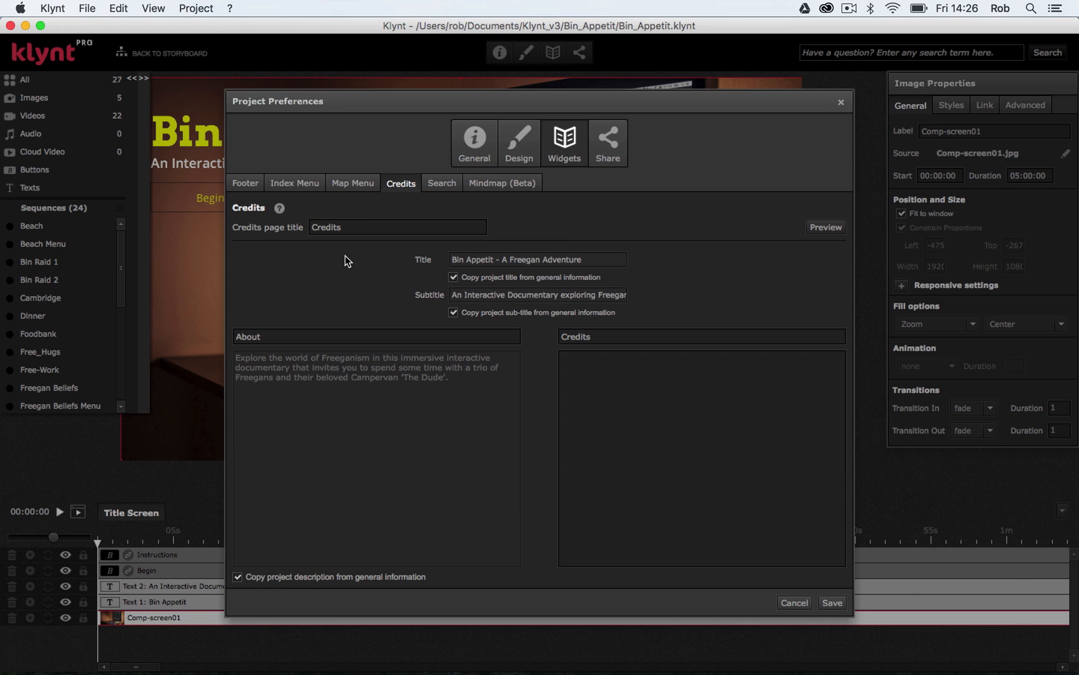
{"action": "mouse_move", "coordinate": [453, 142]}
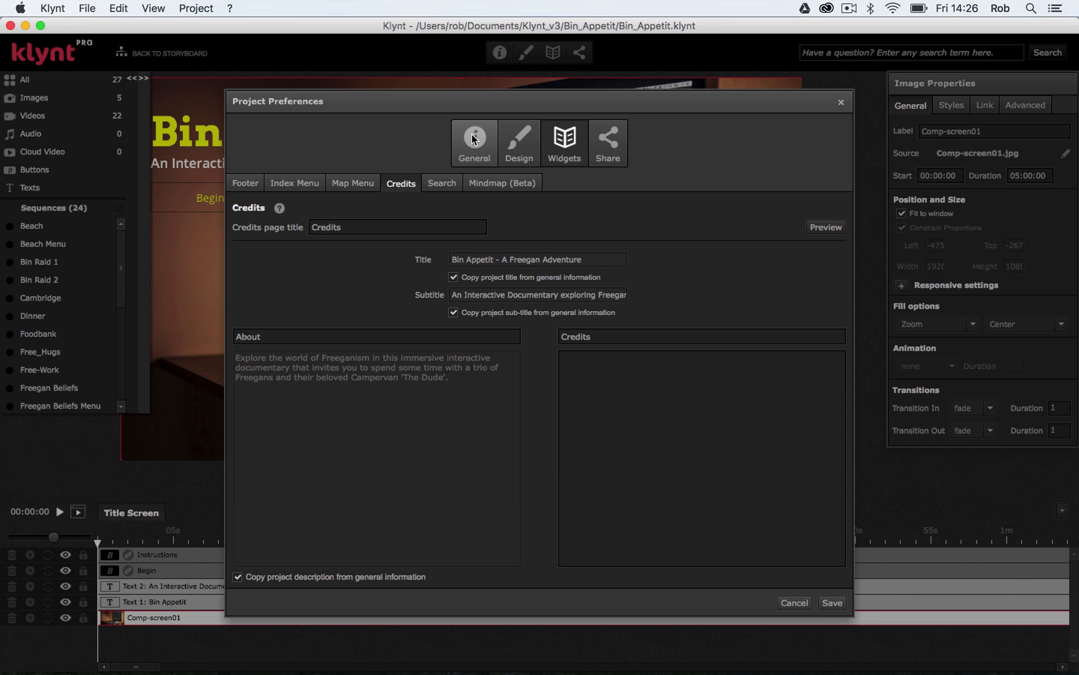
{"action": "mouse_move", "coordinate": [385, 269]}
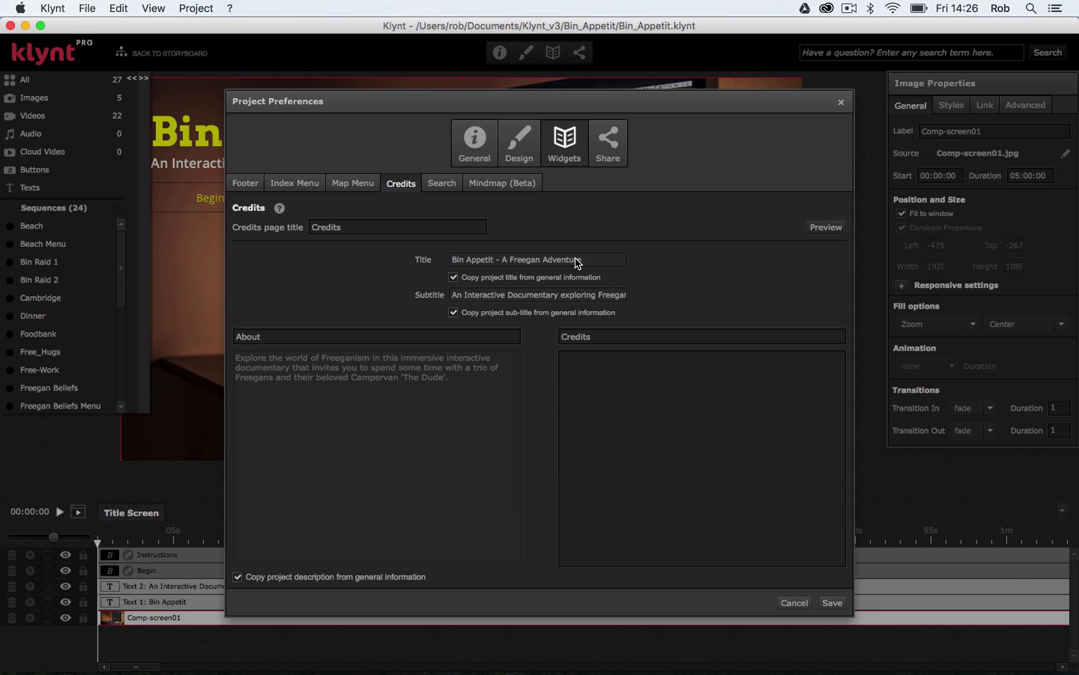
{"action": "mouse_move", "coordinate": [535, 296]}
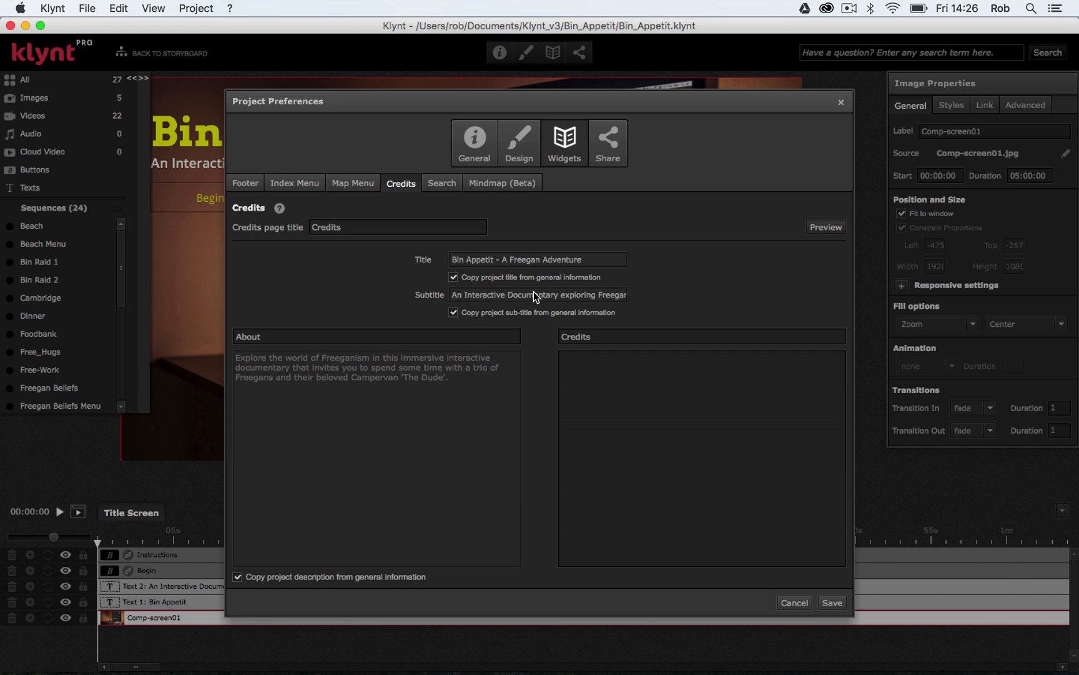
{"action": "mouse_move", "coordinate": [610, 303]}
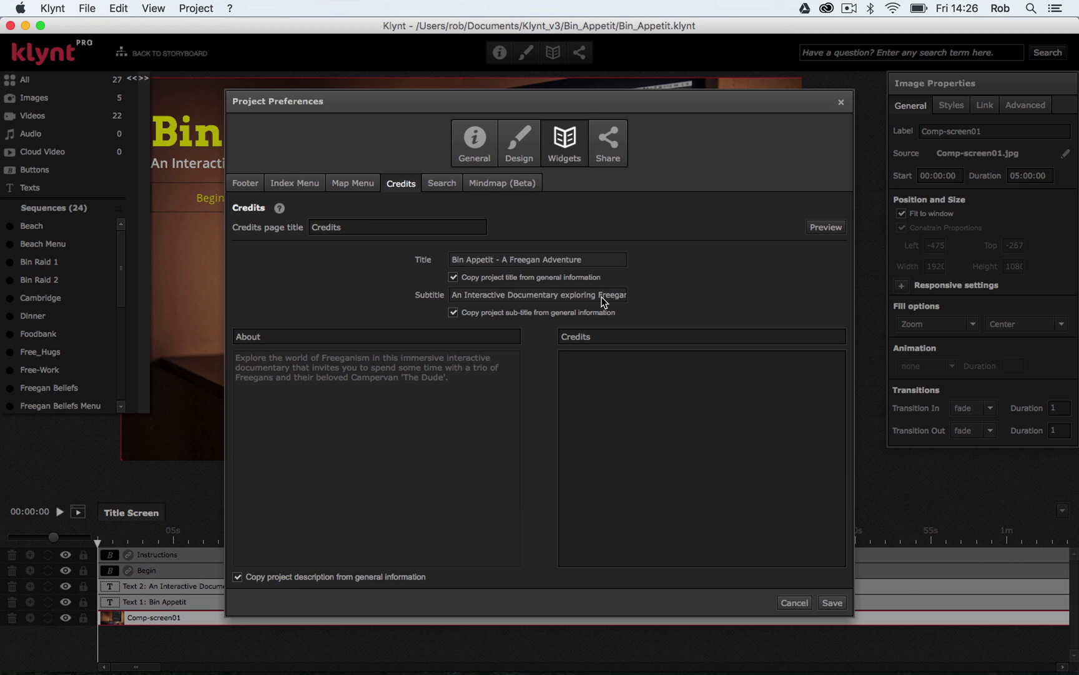
{"action": "mouse_move", "coordinate": [620, 302]}
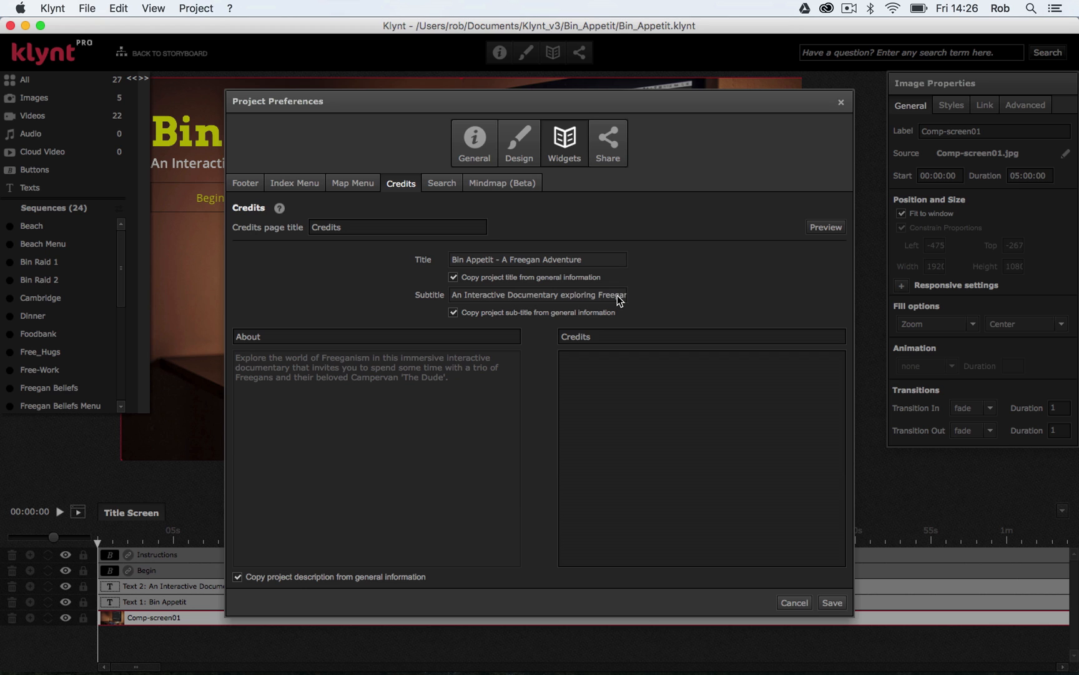
{"action": "mouse_move", "coordinate": [318, 373]}
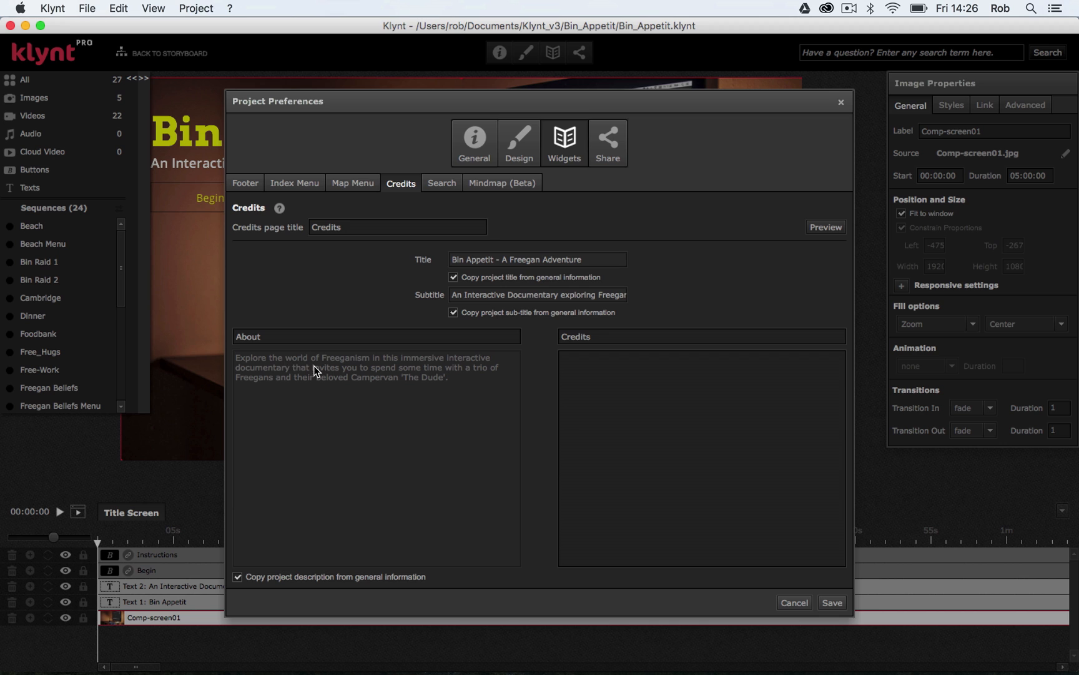
{"action": "left_click", "coordinate": [475, 136]}
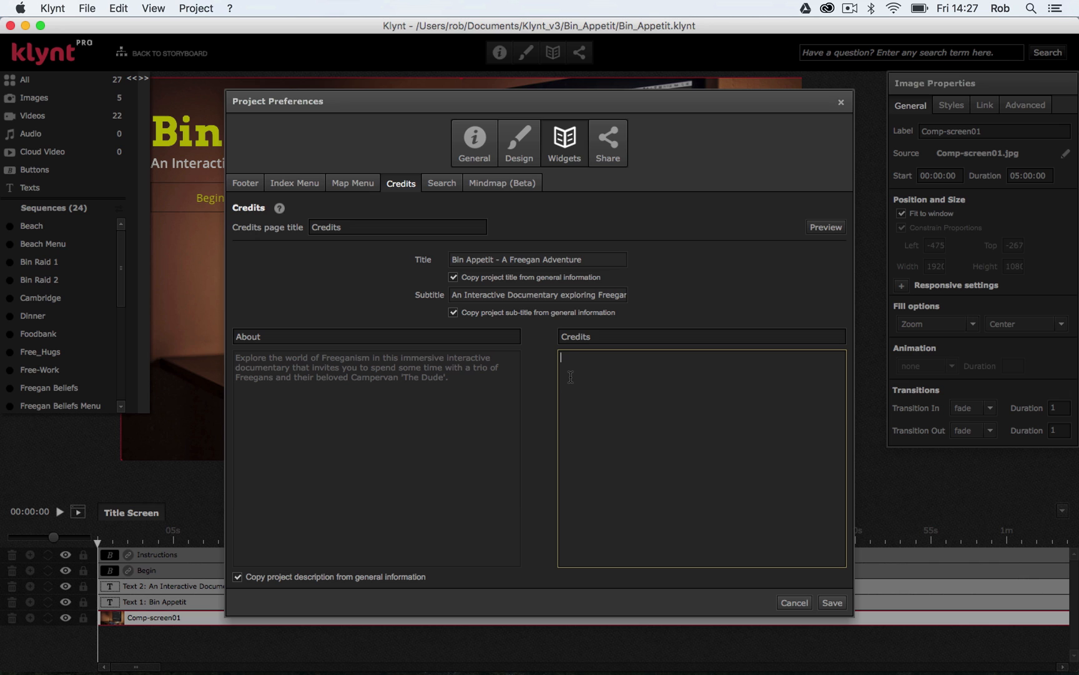
Step: List Rob Munday as Director, Editor, Cinematographer and Interactive Design in the credits
{"action": "type", "text": "Director: Rob Munday"}
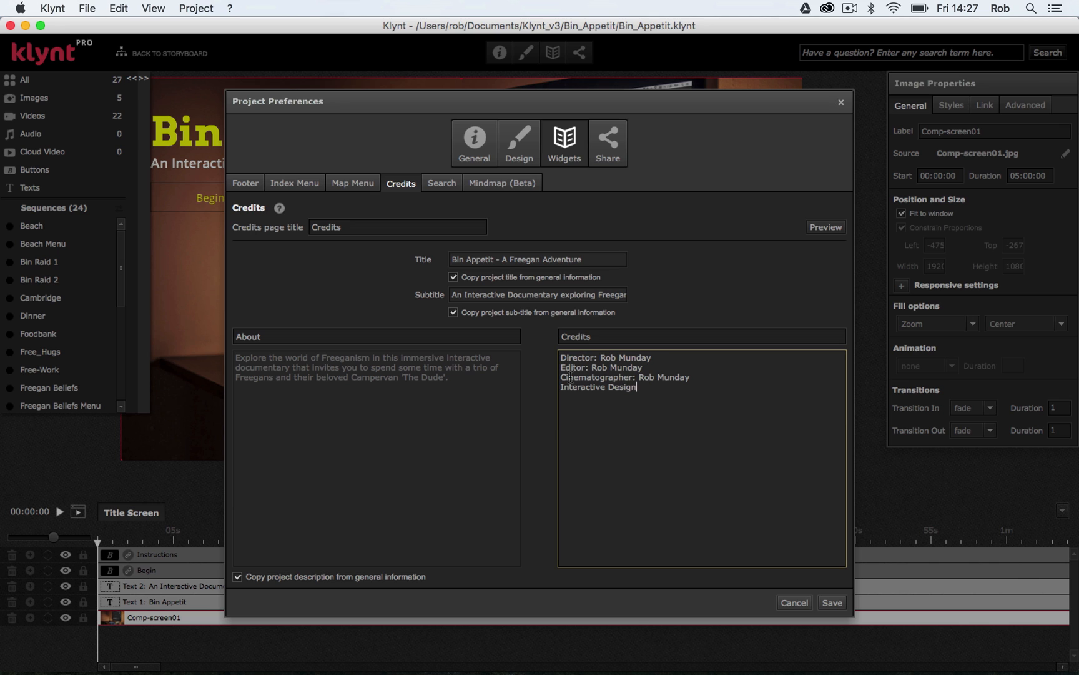
{"action": "type", "text": ": Rob Munday"}
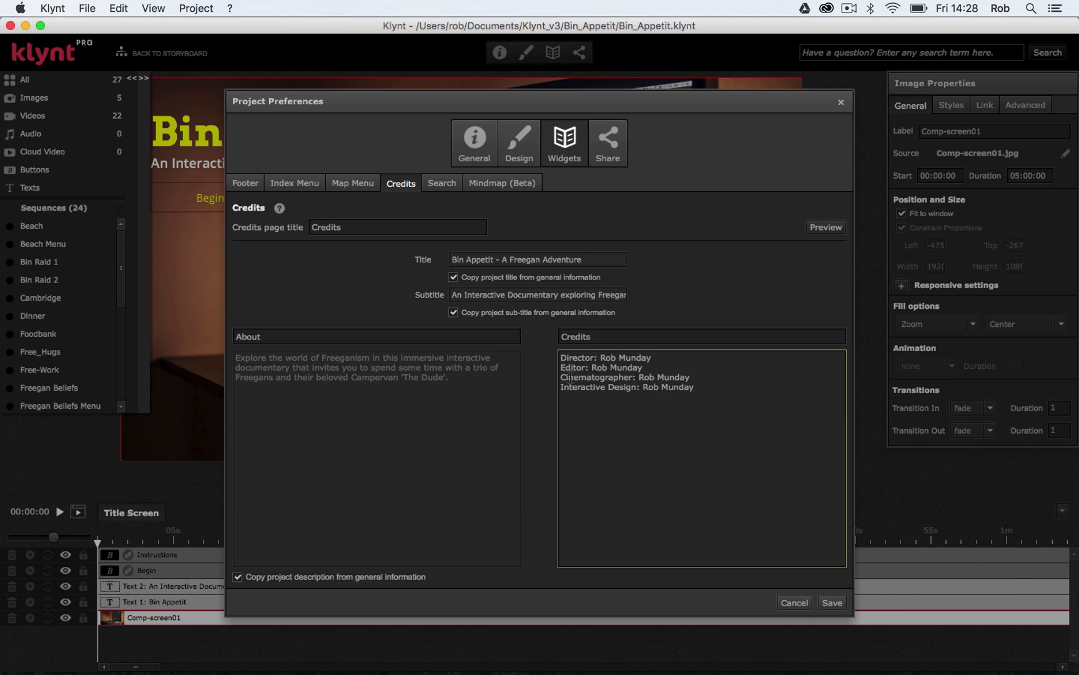
{"action": "left_click", "coordinate": [695, 387]}
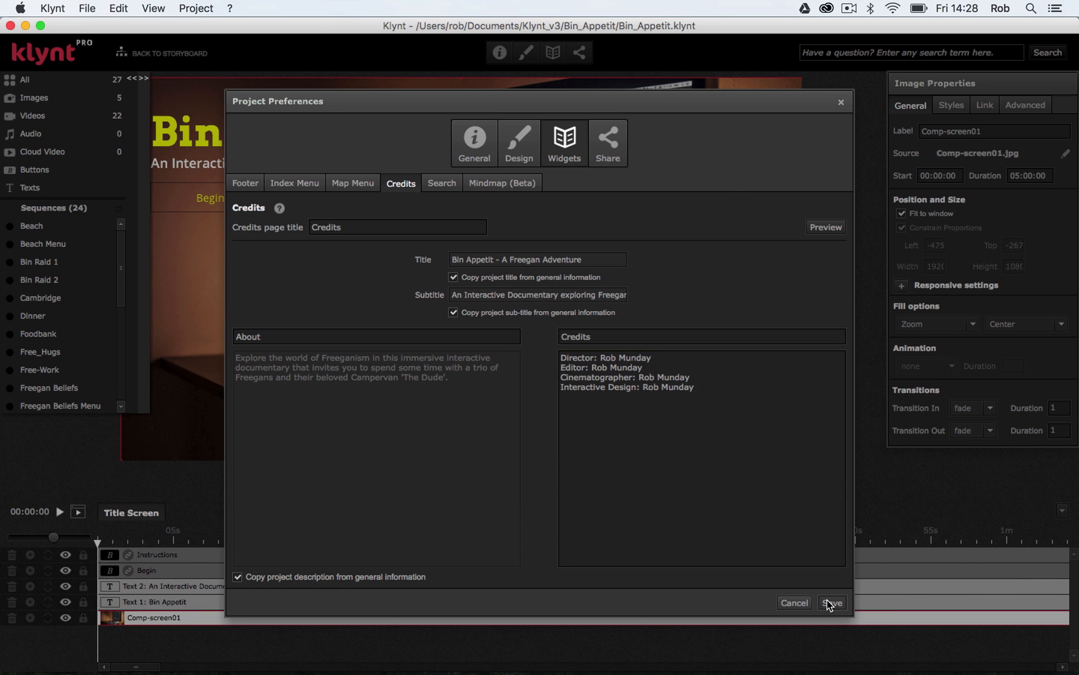
Step: Save the preferences and run the whole project as a Chrome preview
{"action": "left_click", "coordinate": [832, 602]}
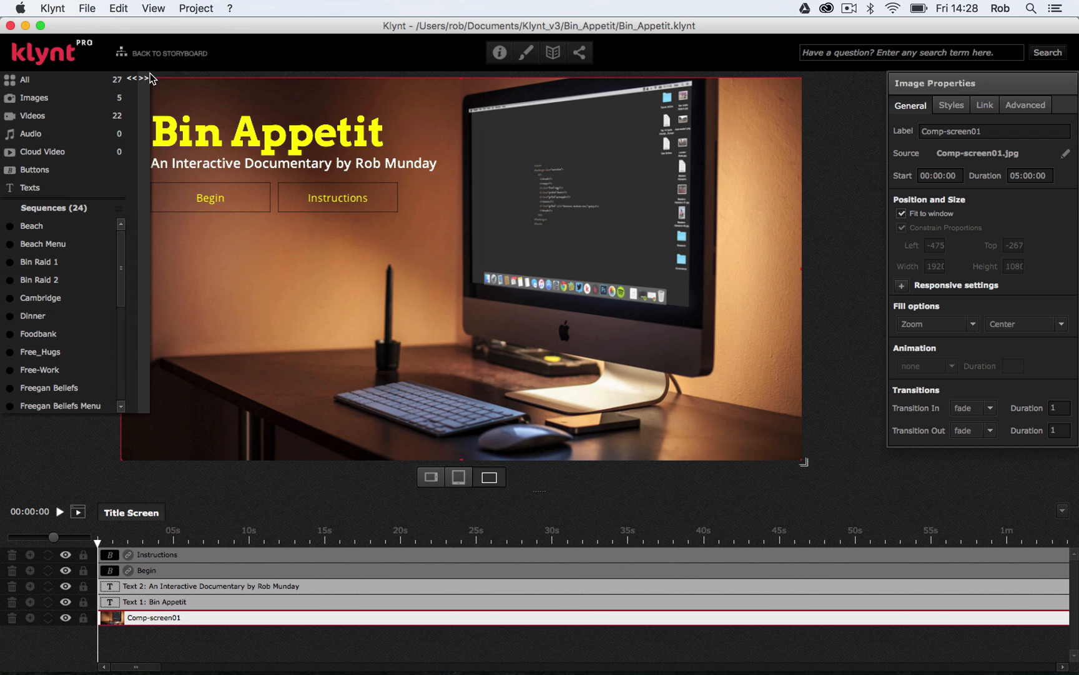
{"action": "left_click", "coordinate": [88, 9]}
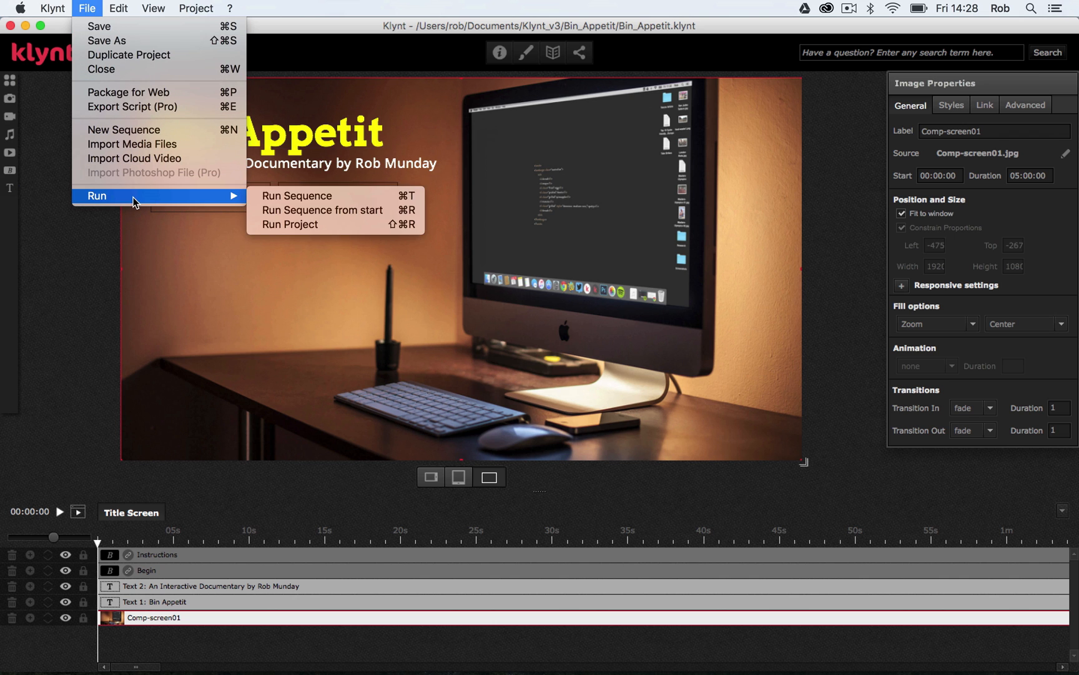
{"action": "left_click", "coordinate": [289, 225]}
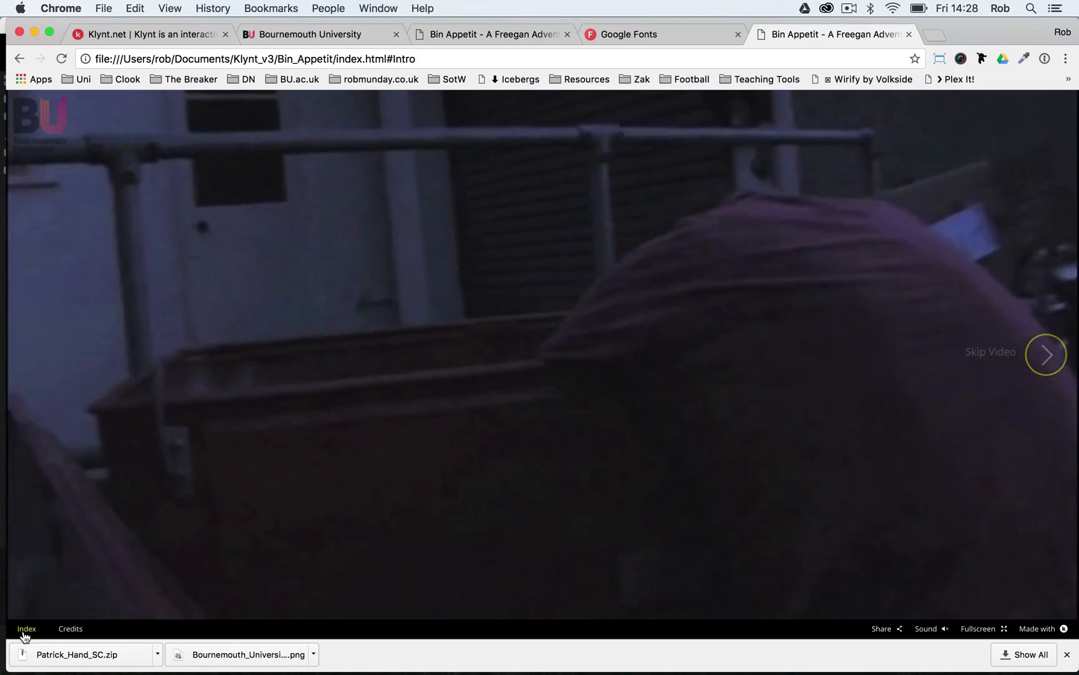
Step: Show the Index page grid of sequence thumbnails from the footer
{"action": "left_click", "coordinate": [27, 628]}
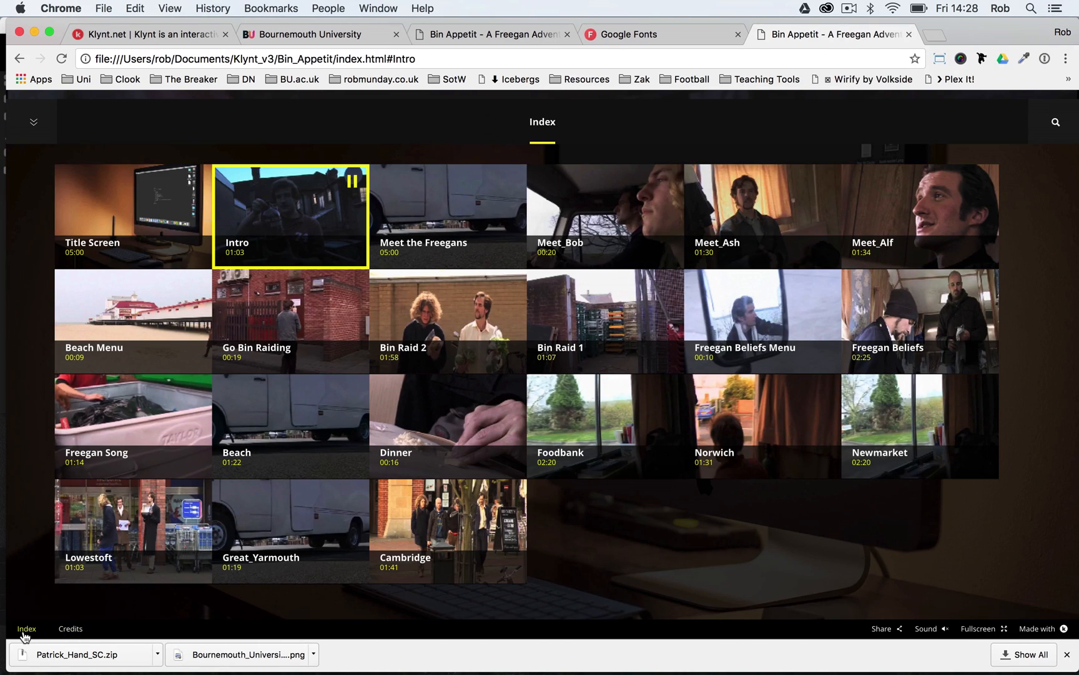
{"action": "mouse_move", "coordinate": [111, 219]}
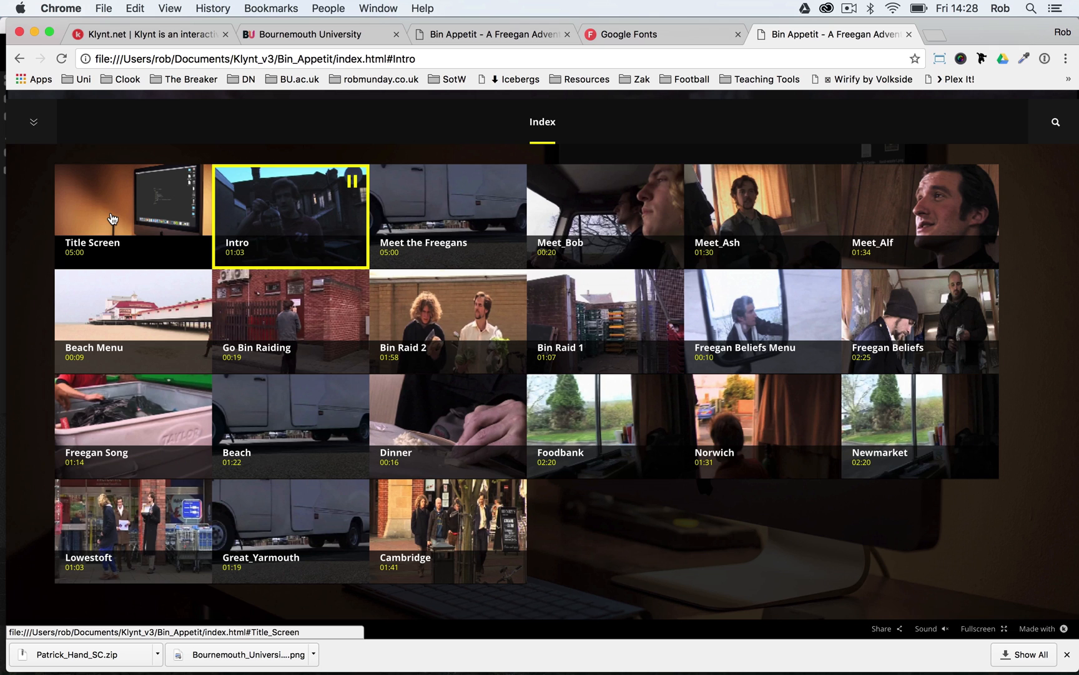
{"action": "mouse_move", "coordinate": [614, 204]}
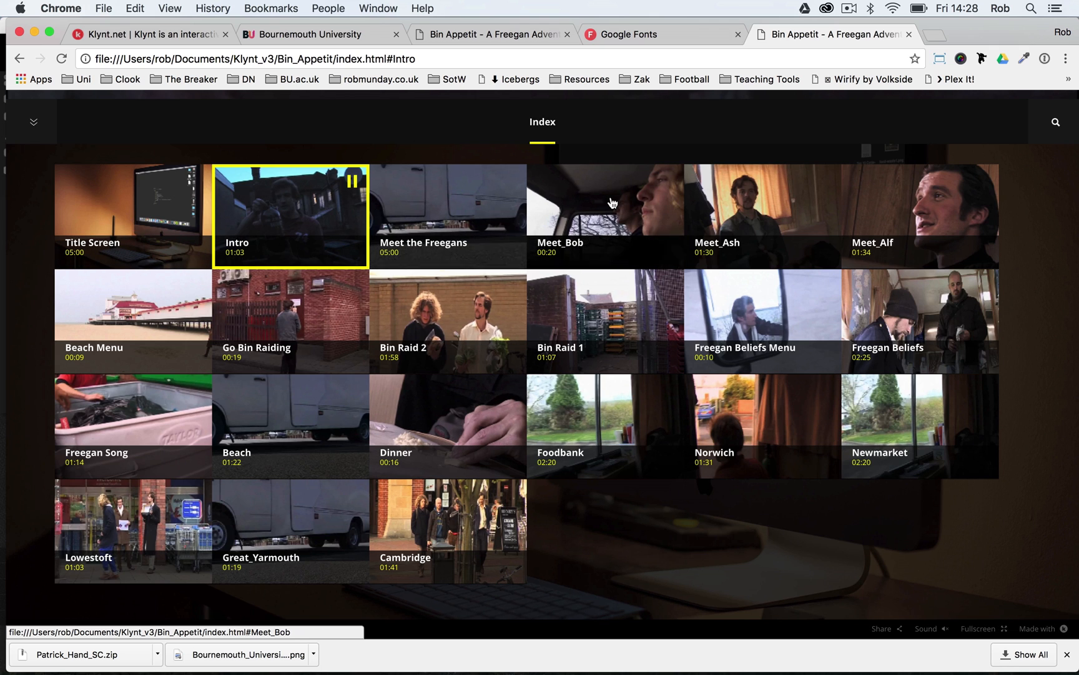
{"action": "mouse_move", "coordinate": [907, 325]}
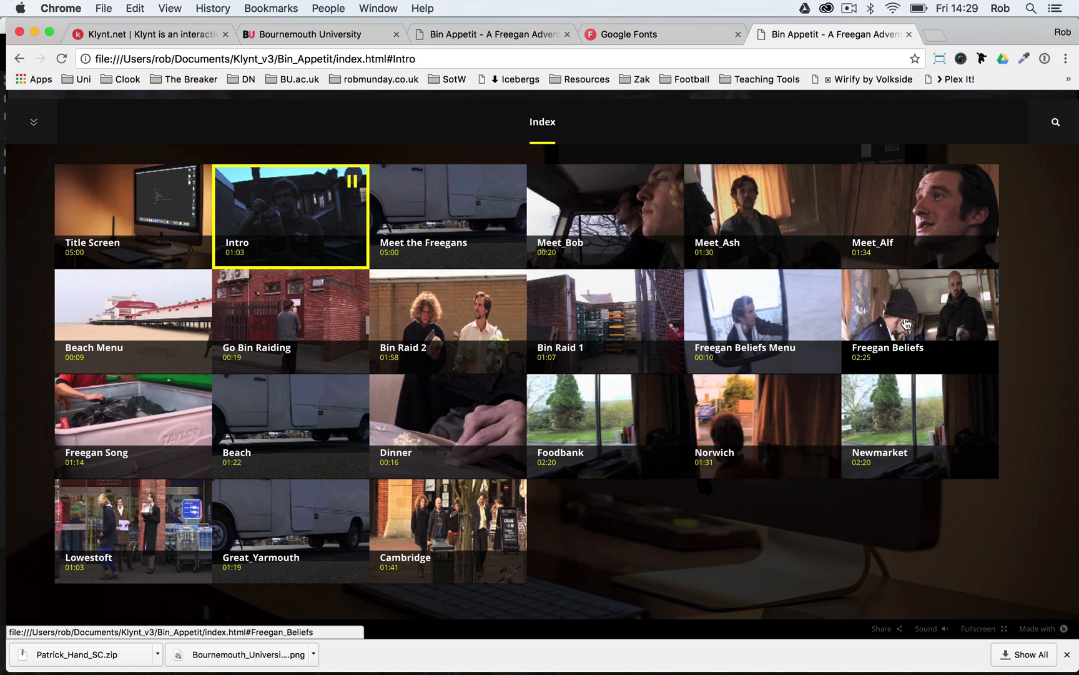
{"action": "mouse_move", "coordinate": [414, 405]}
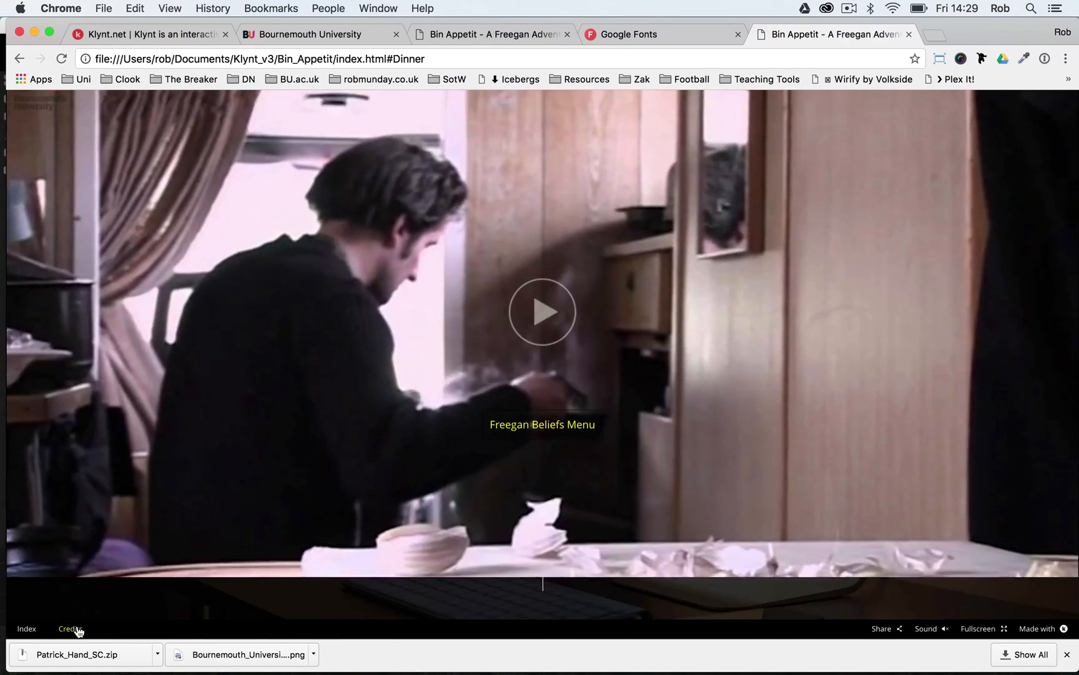
Step: Show the Credits page listing Rob Munday's roles beside the About text
{"action": "left_click", "coordinate": [69, 629]}
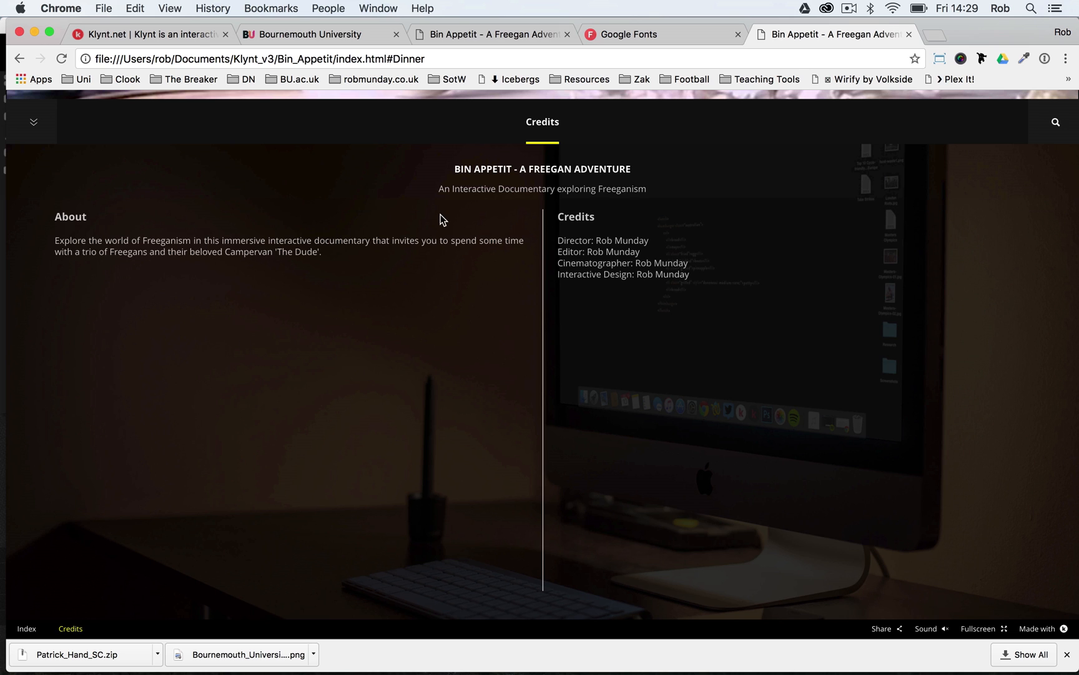
{"action": "mouse_move", "coordinate": [320, 211]}
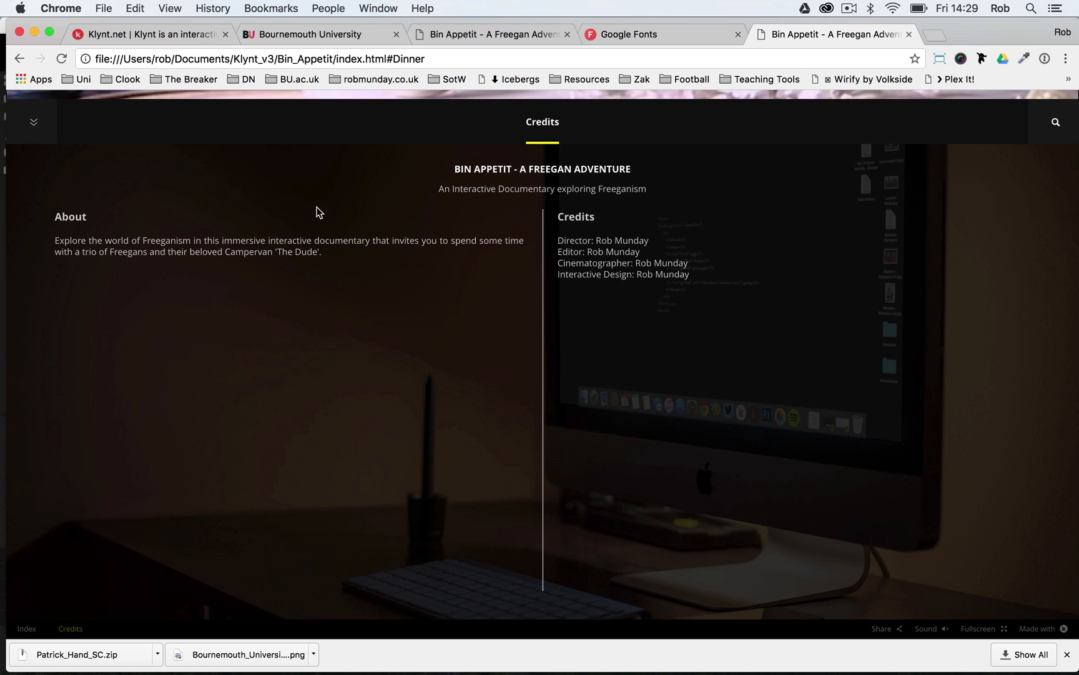
{"action": "mouse_move", "coordinate": [588, 237]}
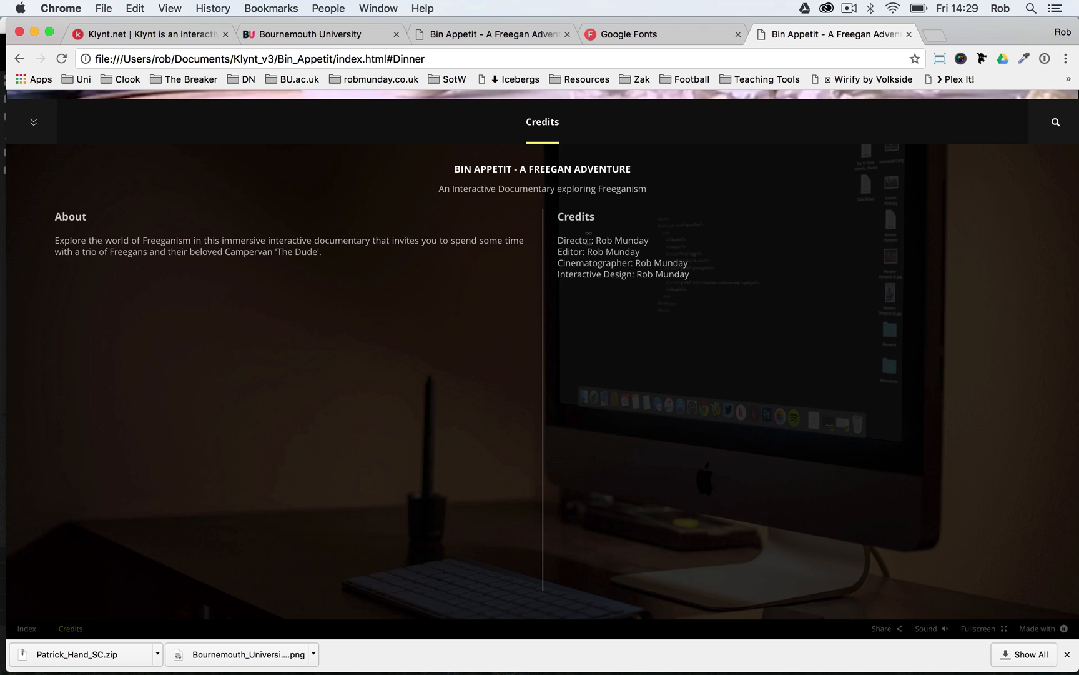